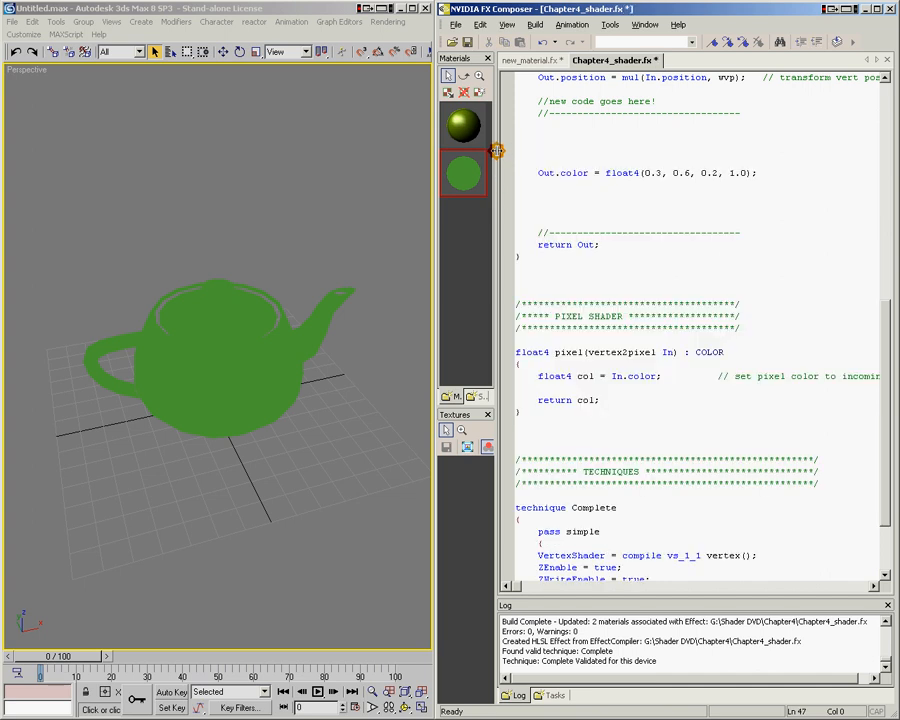
Step: Declare an empty 'struct mySampleStruc' with braces below the '//new code goes here!' comment
click(538, 148)
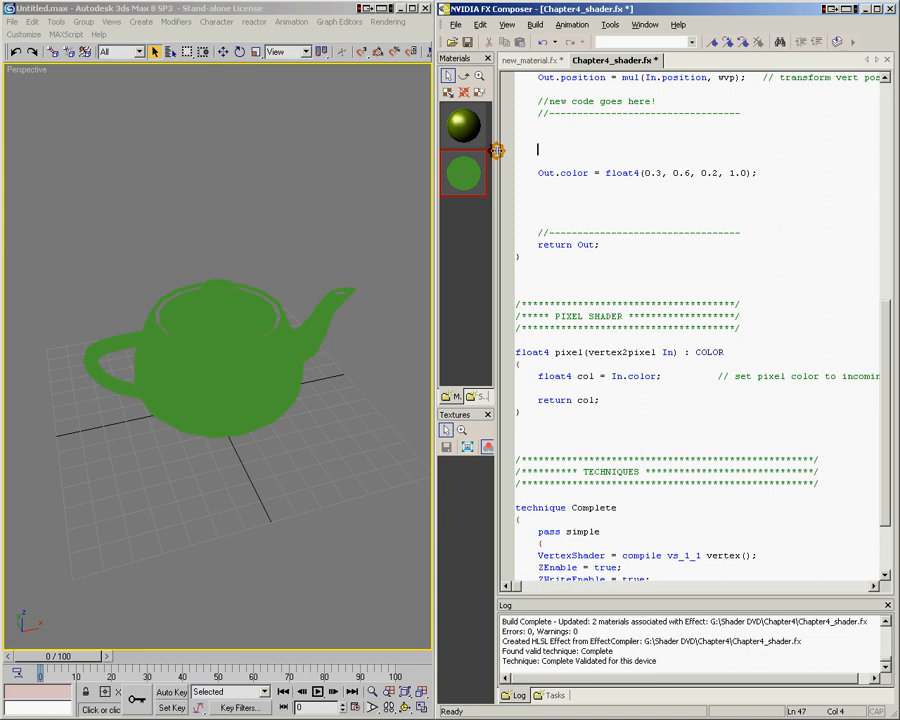
text(struct)
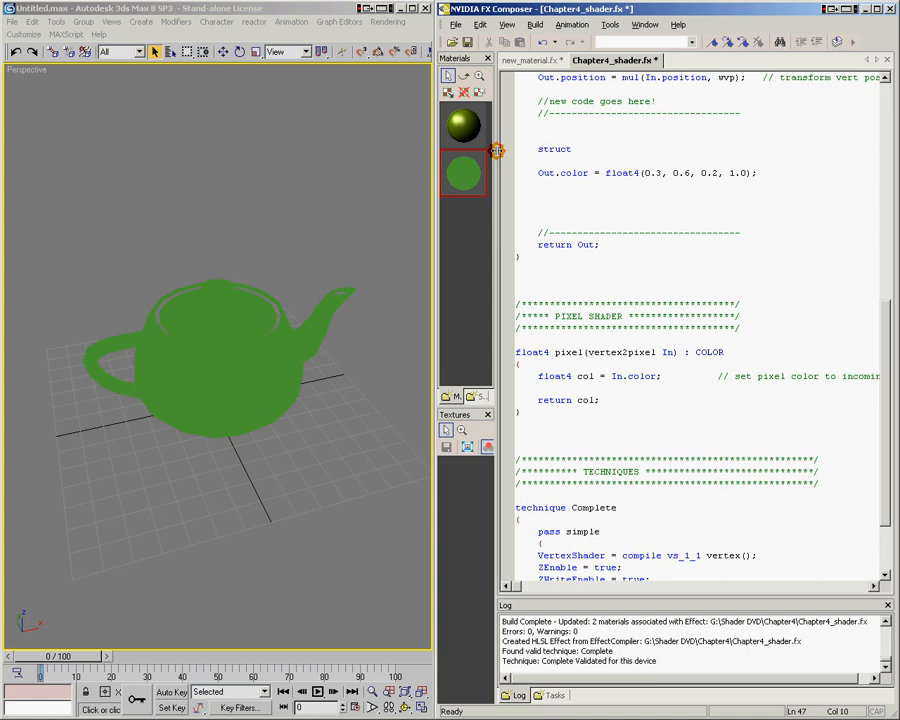
text(mySe)
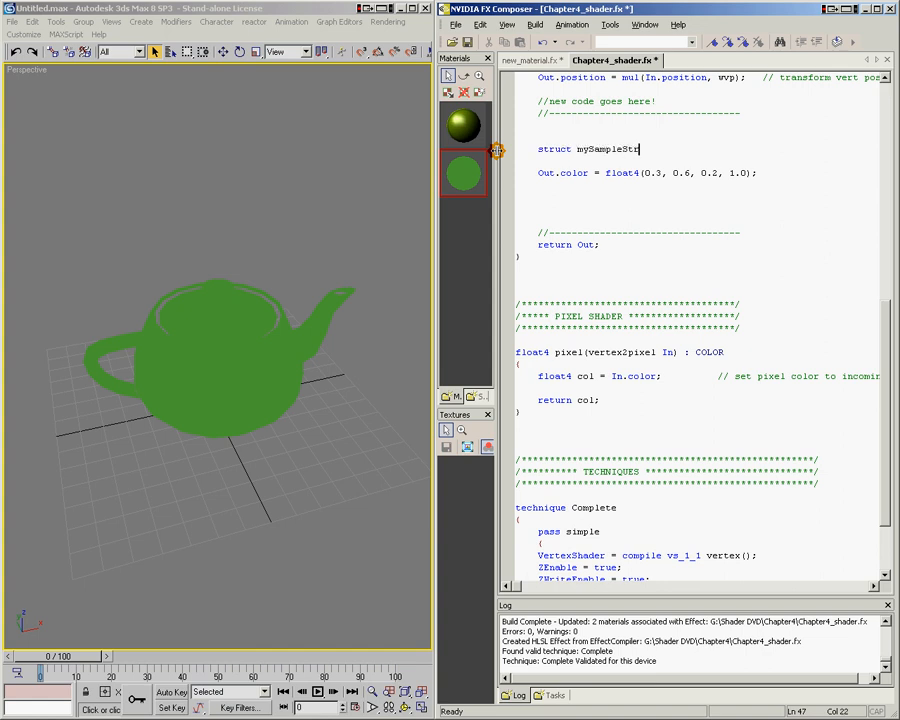
key(Return)
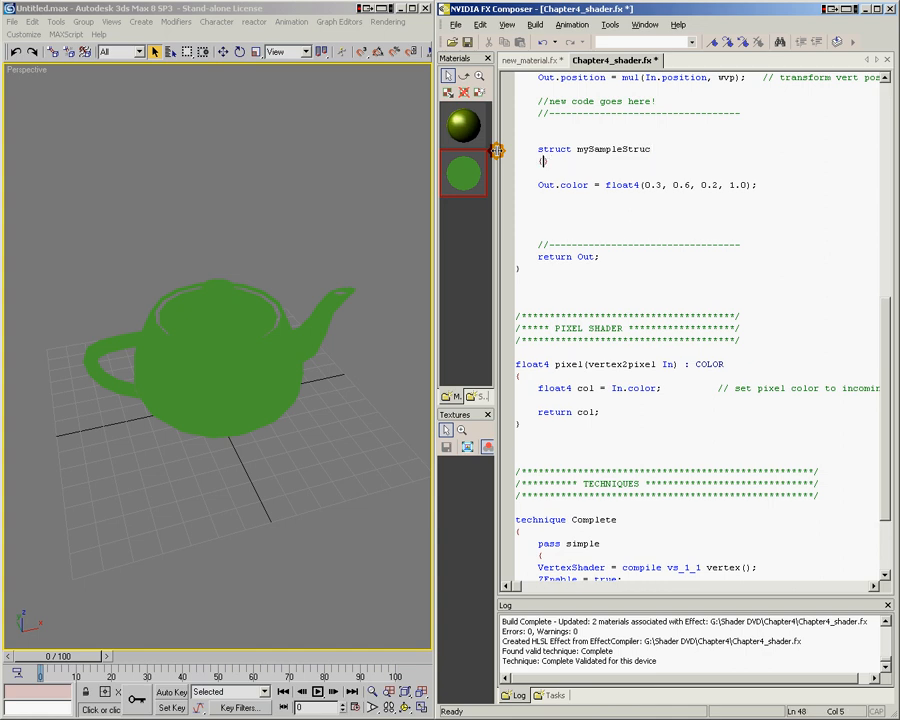
key(Return)
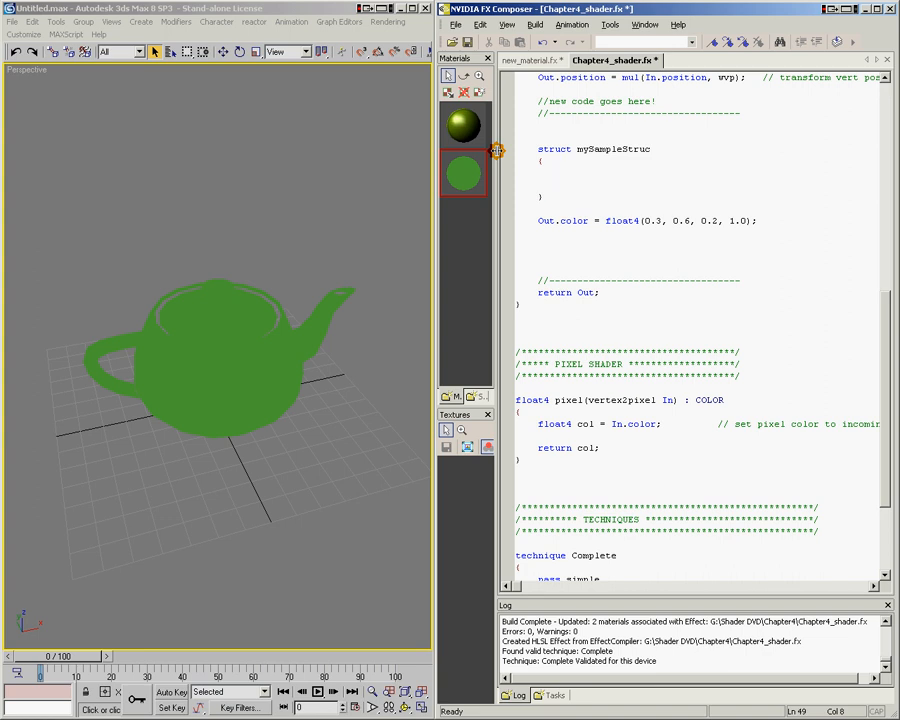
Step: Declare members 'float3 jim;', 'float3 chris;', 'float2 adam;' and 'float matt;' inside the struct braces
text(float3 jim;)
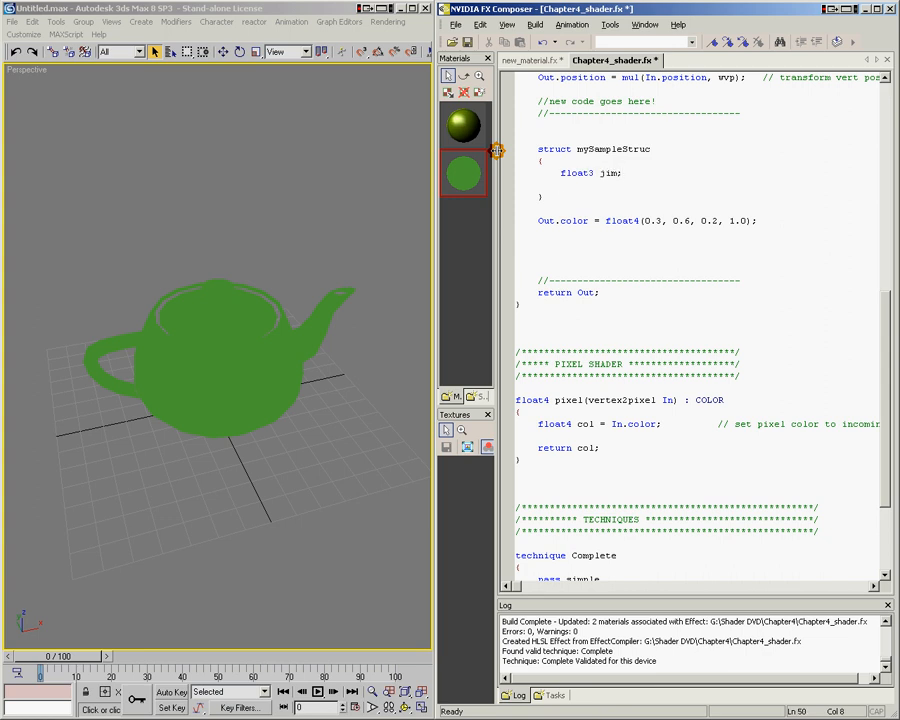
text(float3)
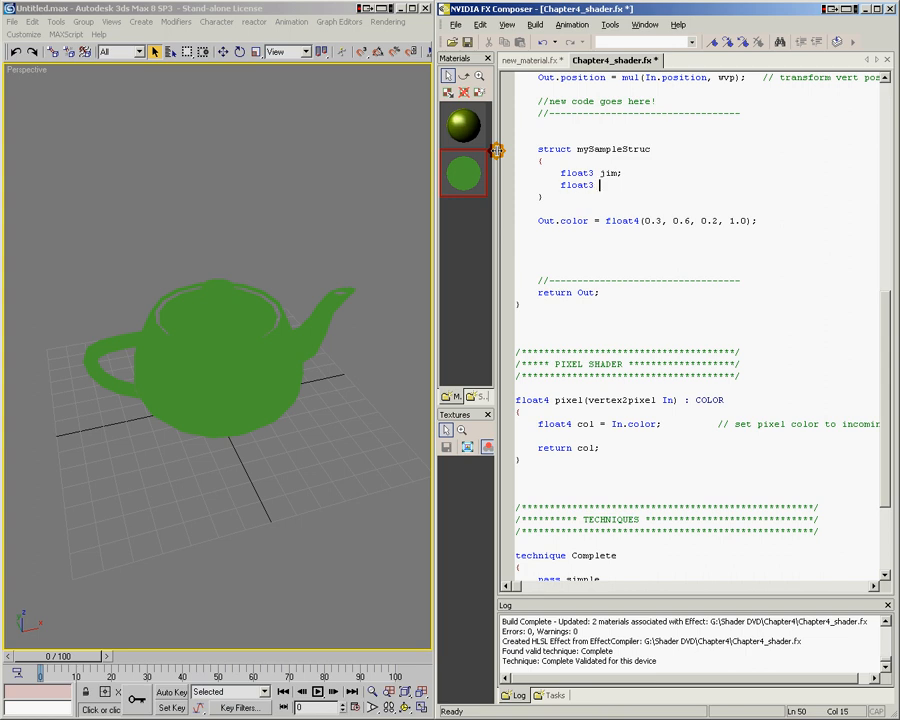
text(chris;)
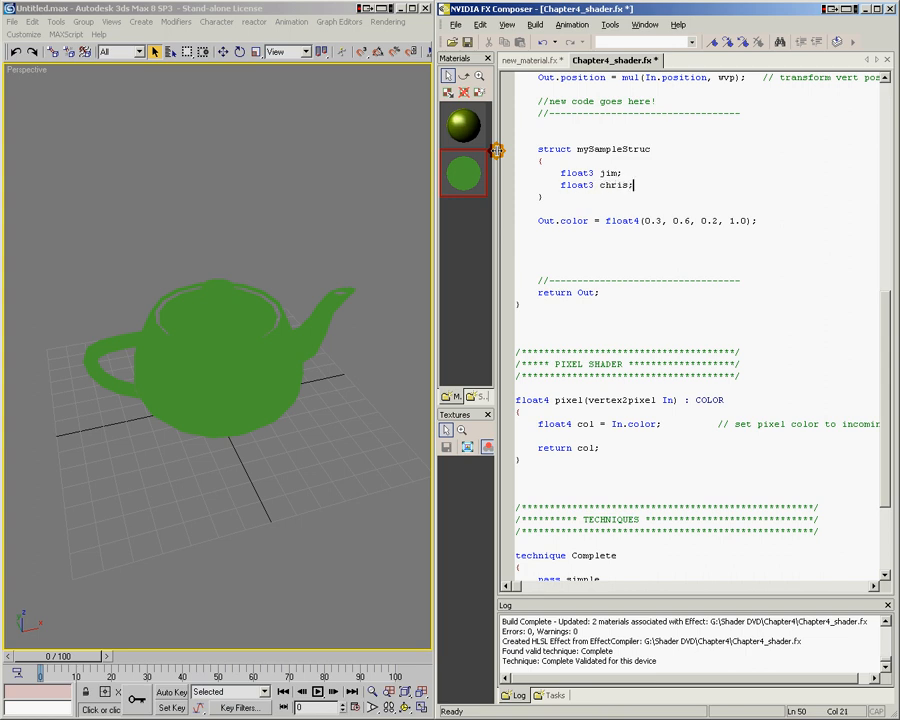
text(float)
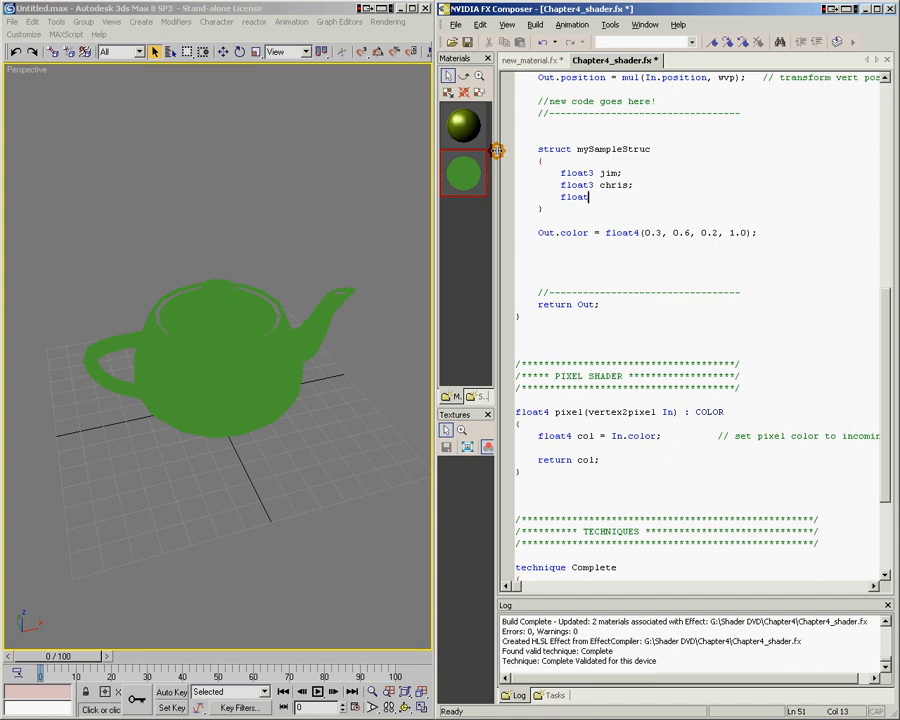
text(2)
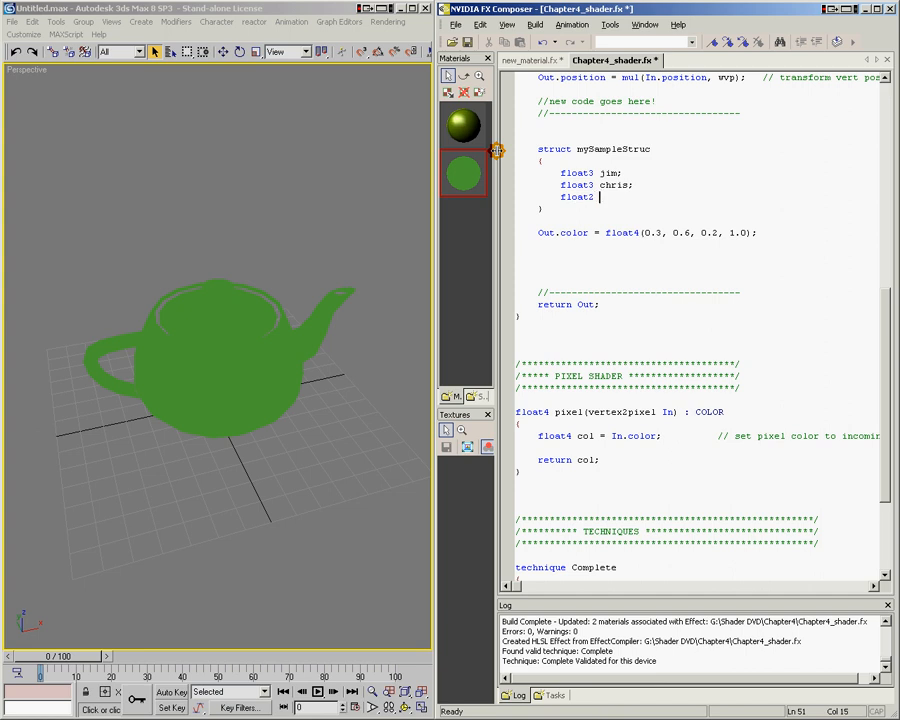
text(adam;)
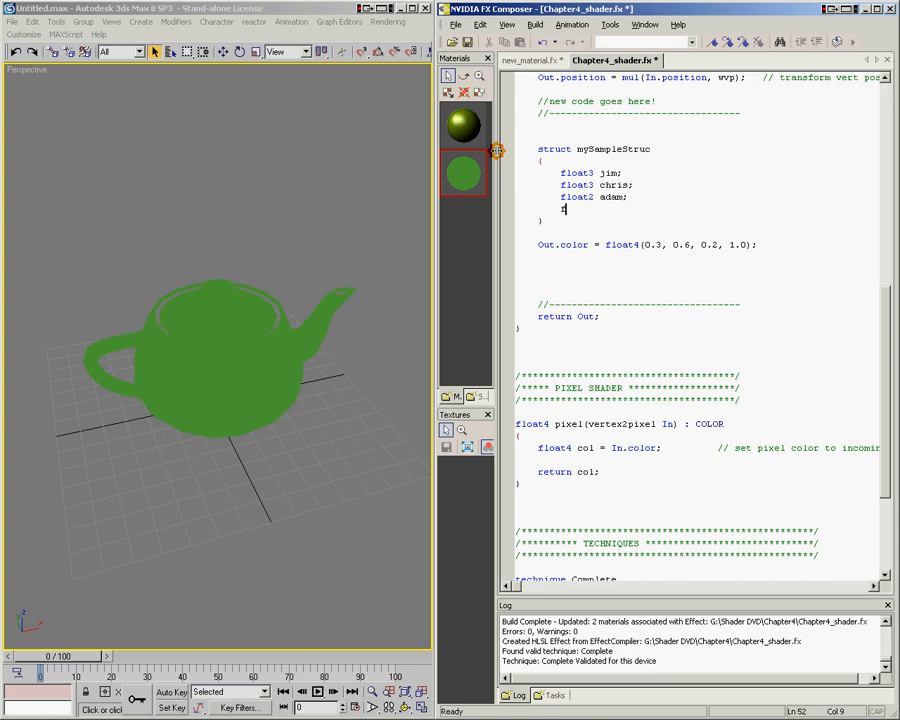
text(float mat)
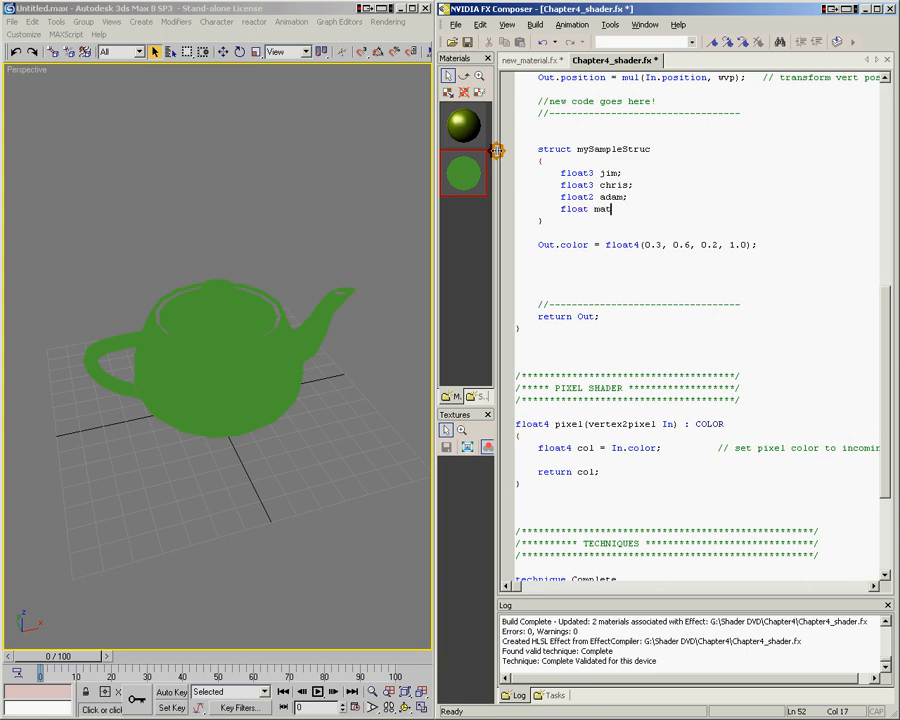
text(t)
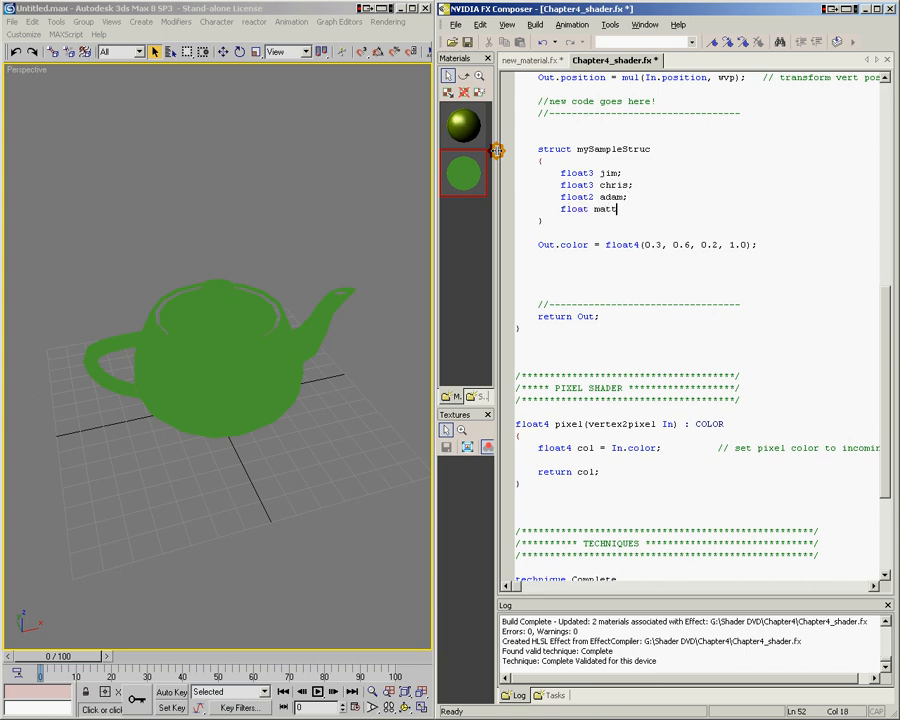
text(;)
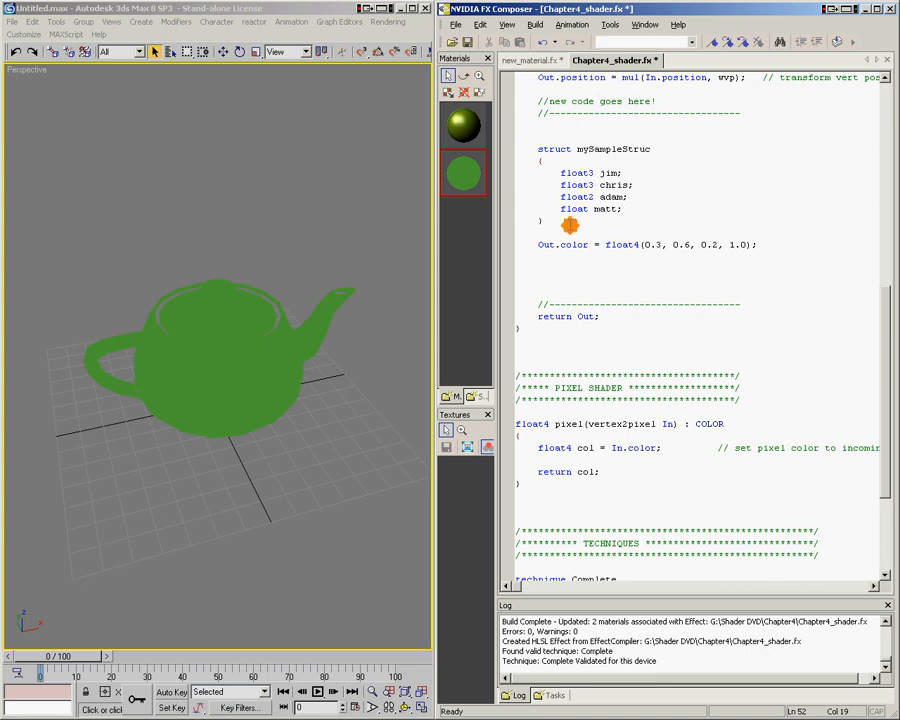
mouse_move(685, 177)
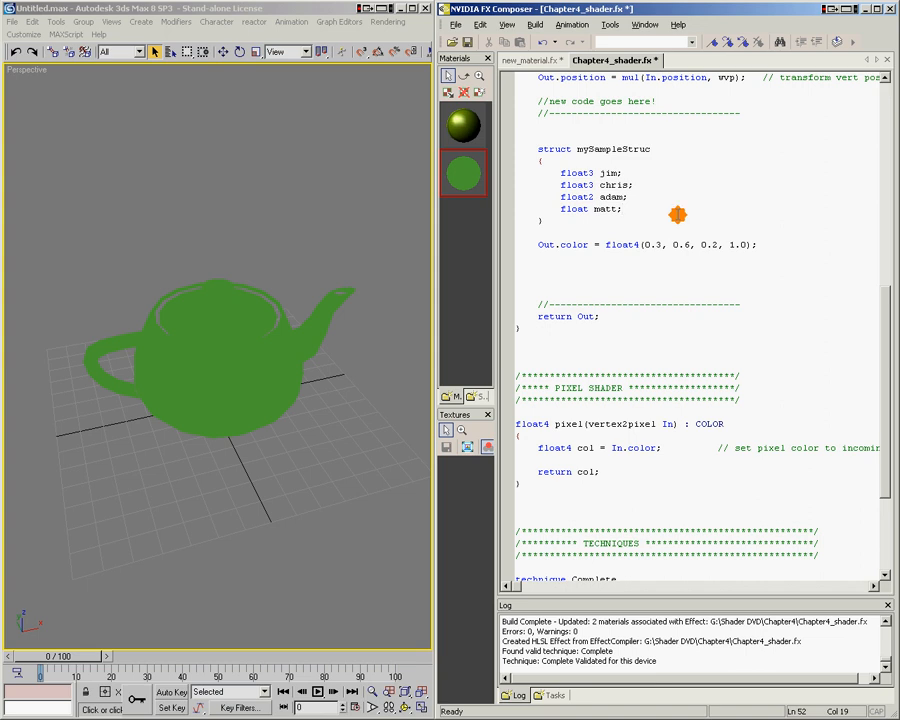
mouse_move(687, 173)
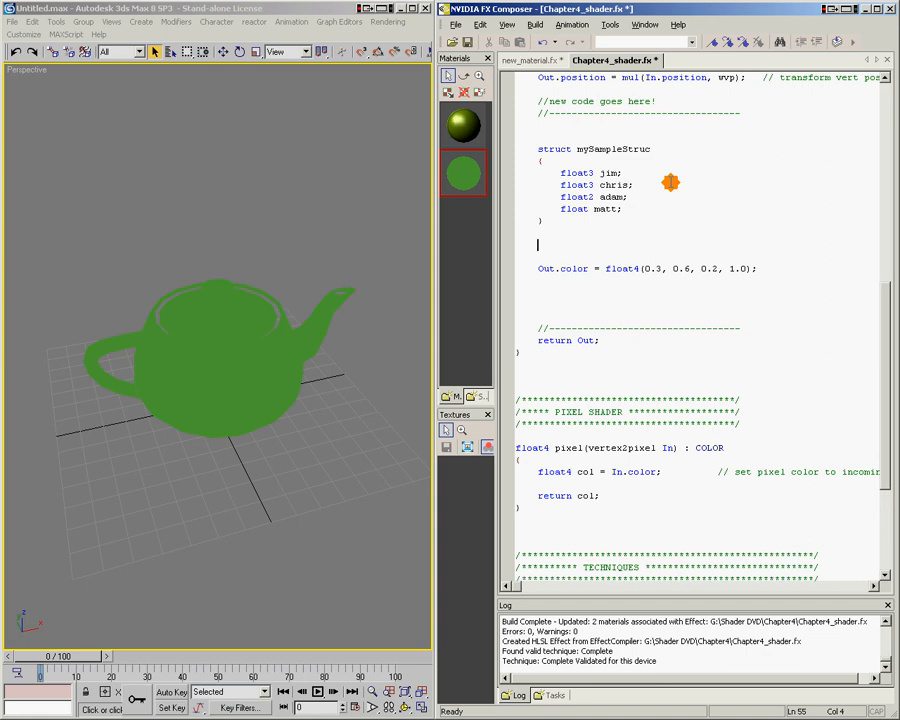
Step: Declare 'mySampleStruct ned;' below the struct, closing the struct with a semicolon
text(myS)
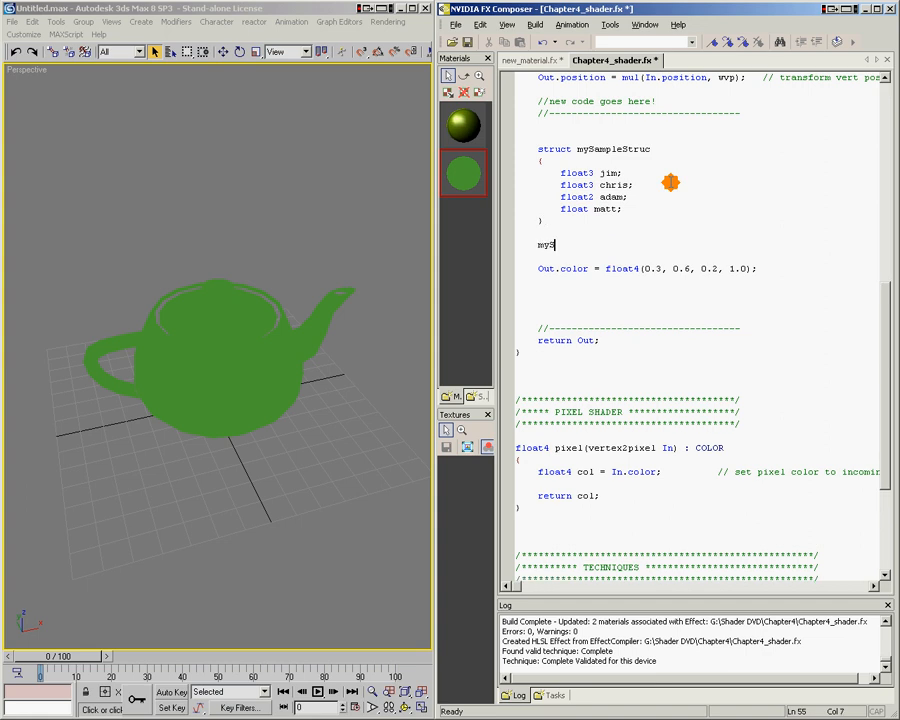
text(ampleStruct)
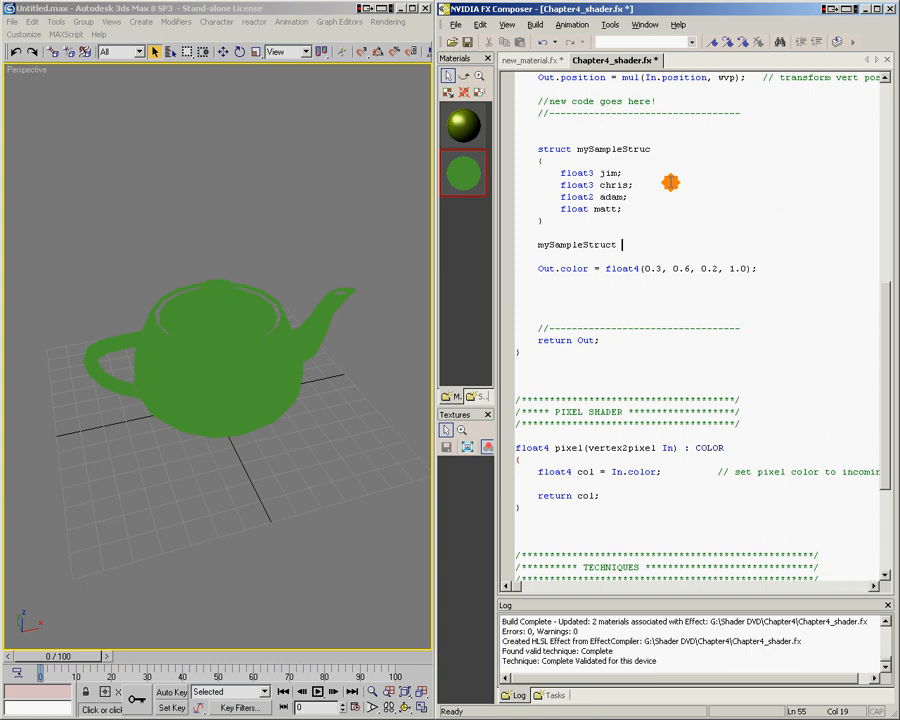
text(ned;)
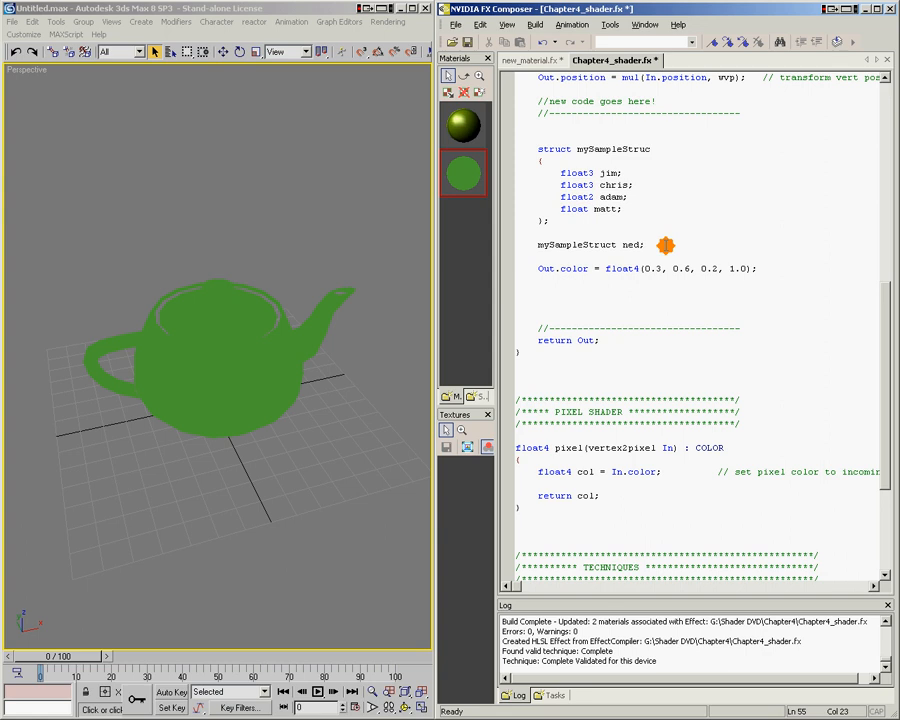
key(Return)
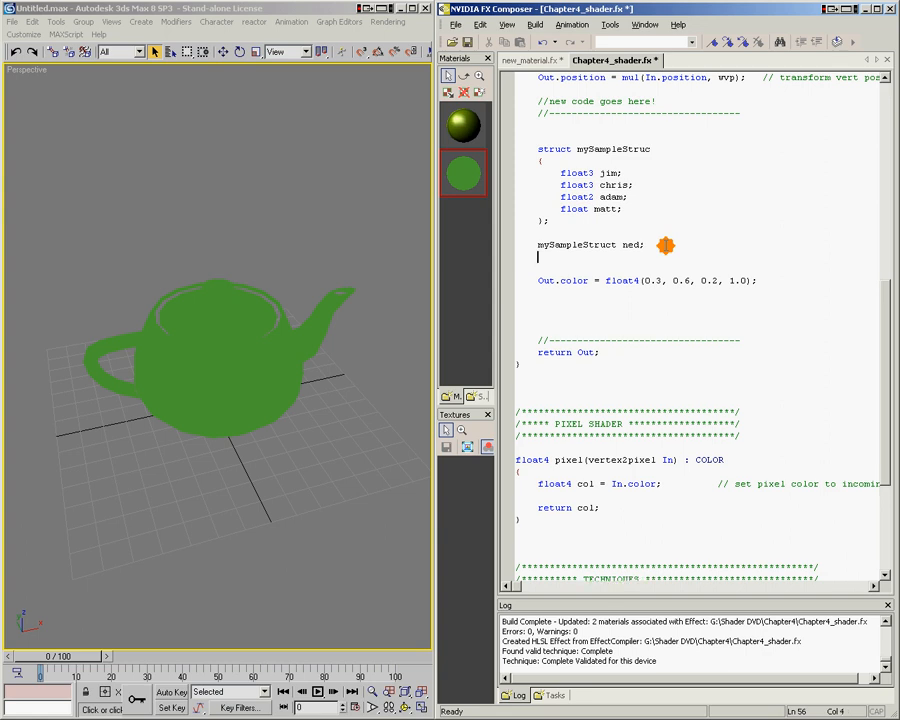
Step: Assign ned.jim = float3(0.2, 0.7, 0.1)
text(ned.)
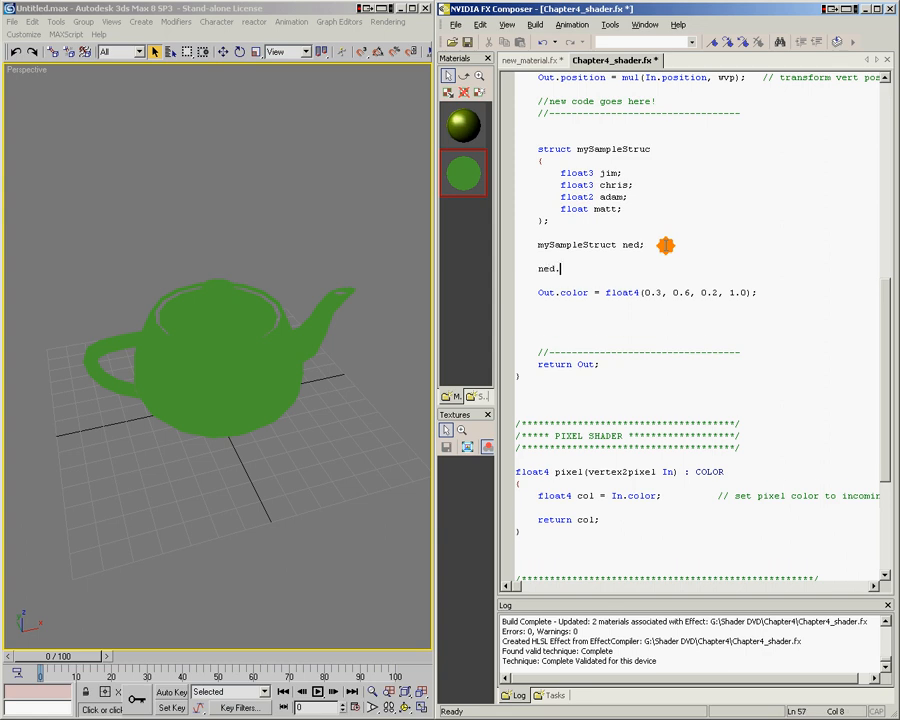
text(jim)
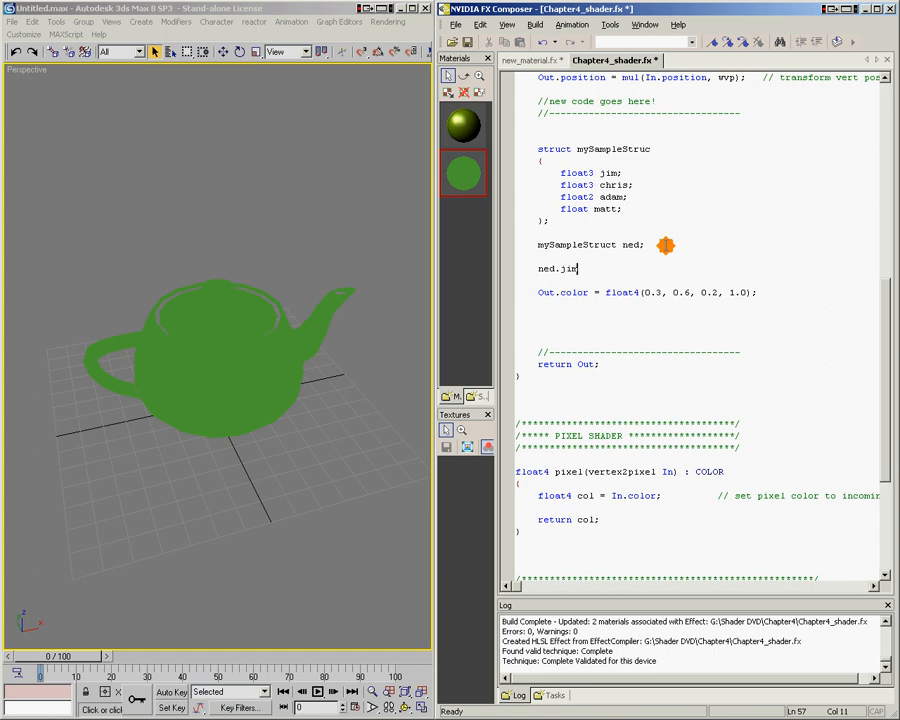
text(=)
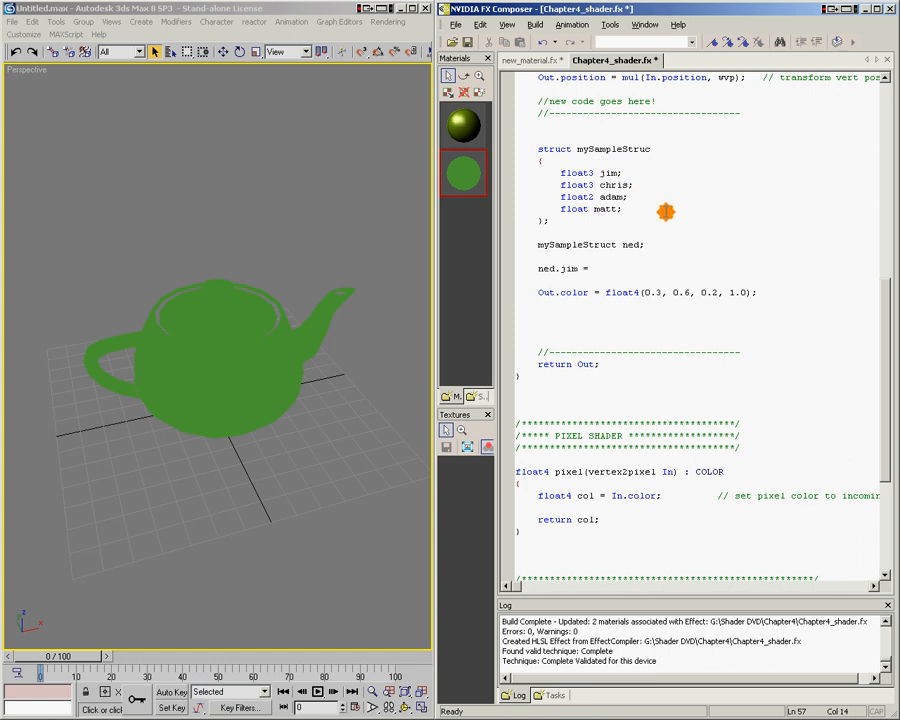
text(float3)
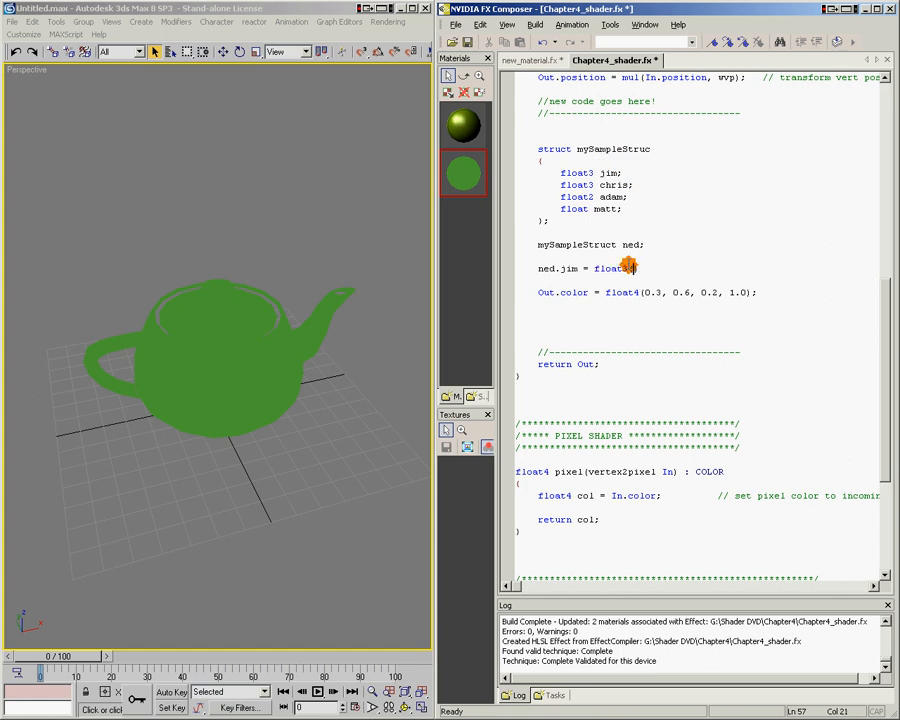
text((0.2,)
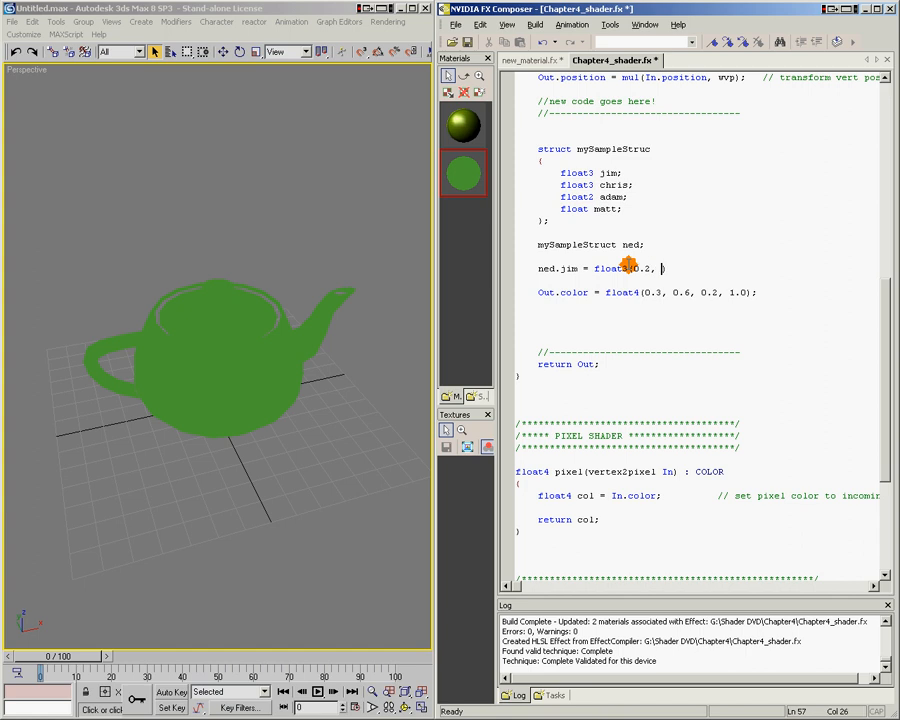
text(0.7)
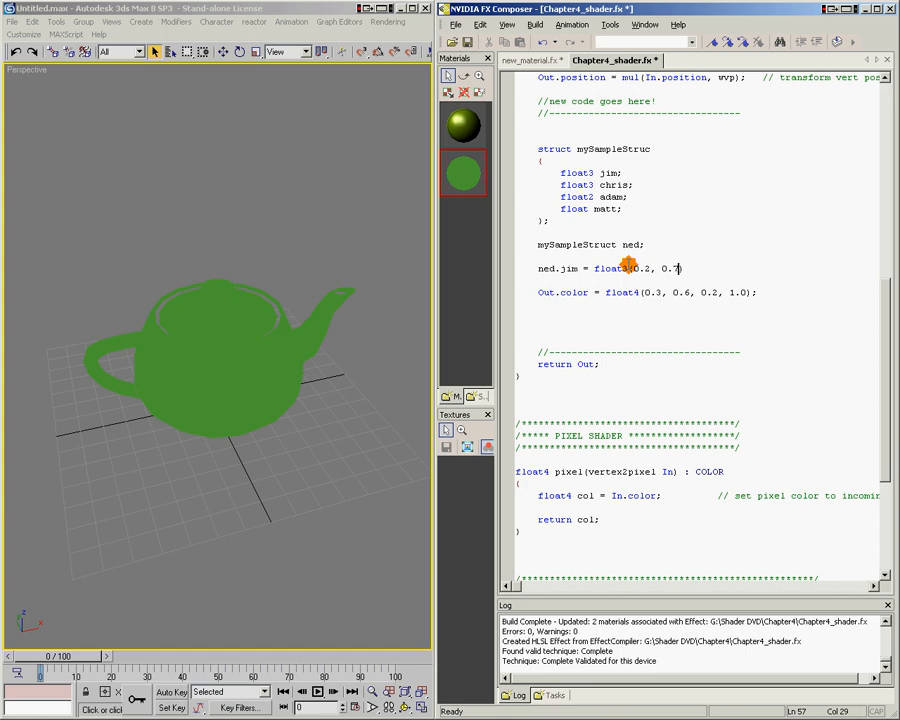
text(, 0.1)
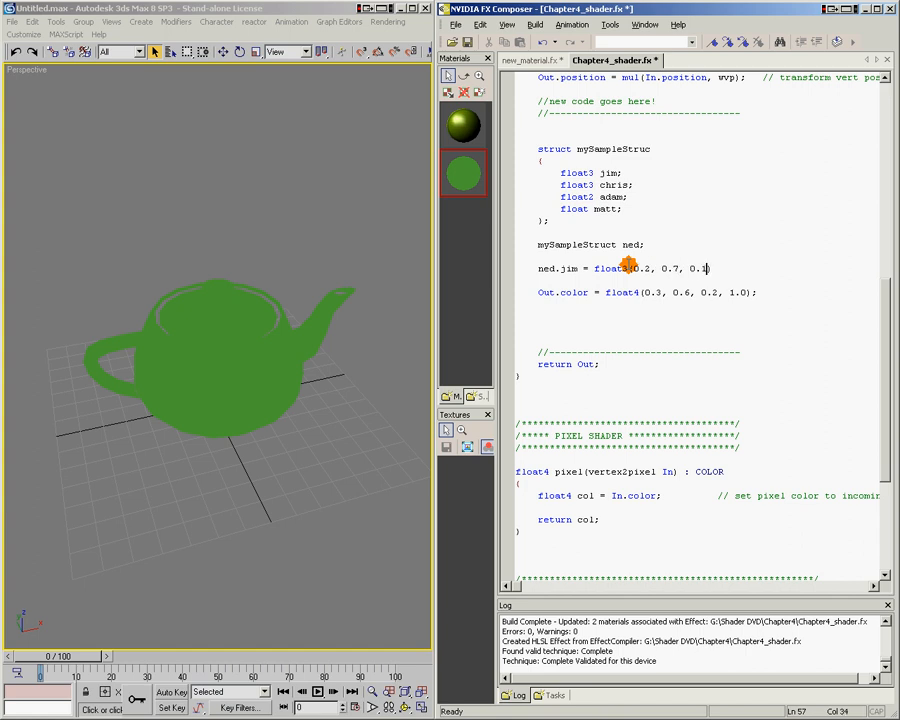
key(Return)
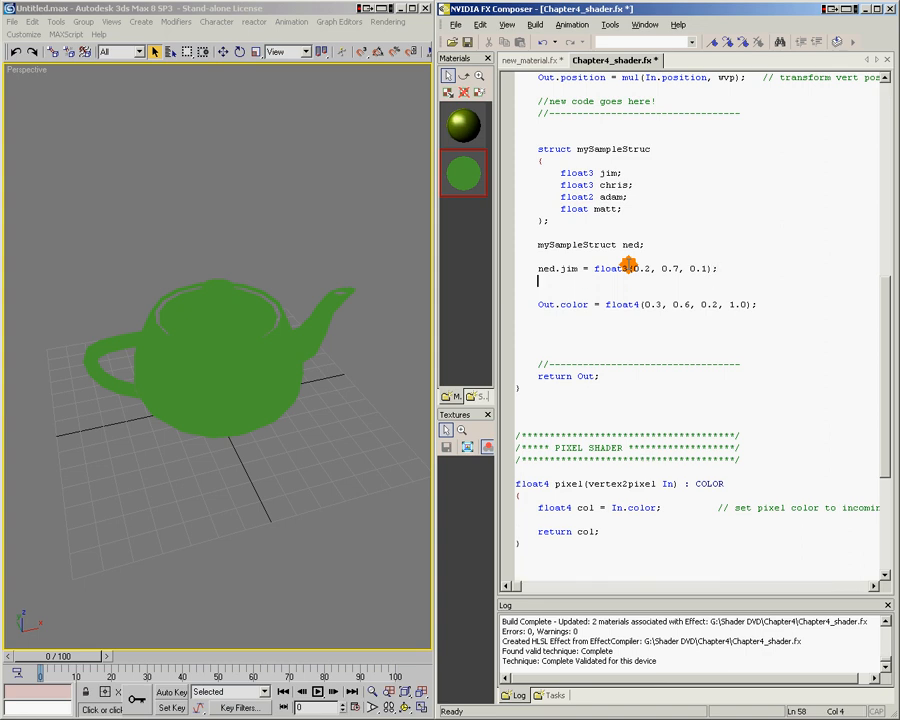
Step: Assign ned.chris = float3(0.5, 0.3, 0.4)
text(n)
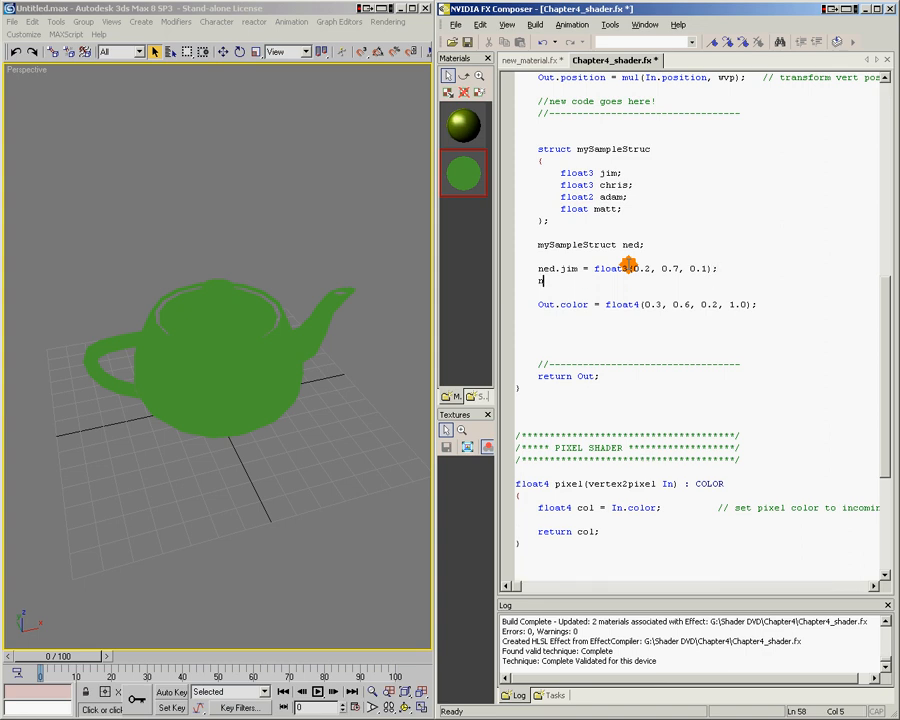
text(ned.chris)
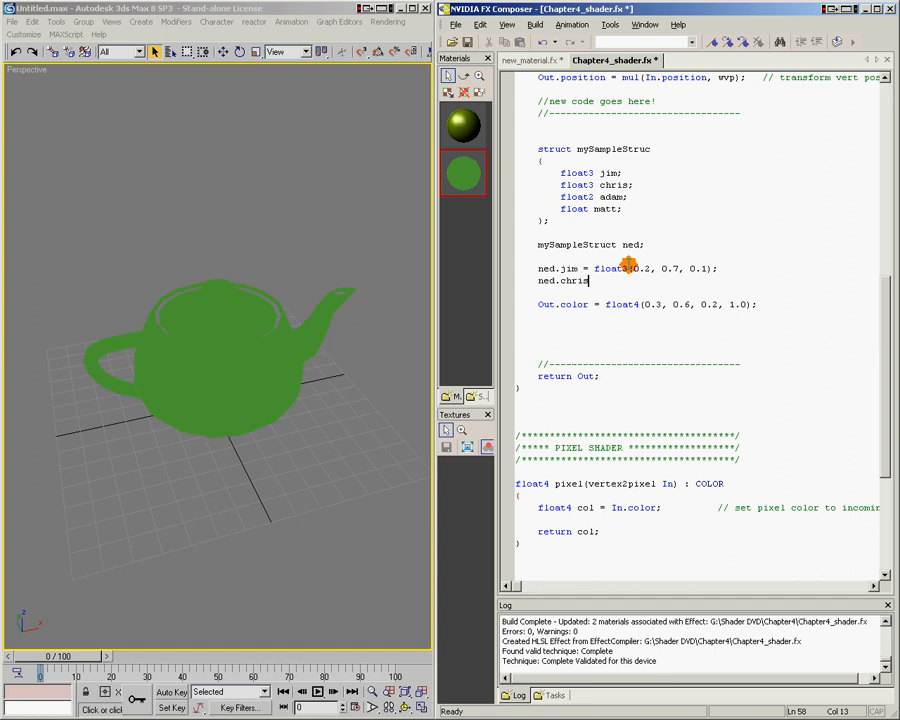
text(= fl)
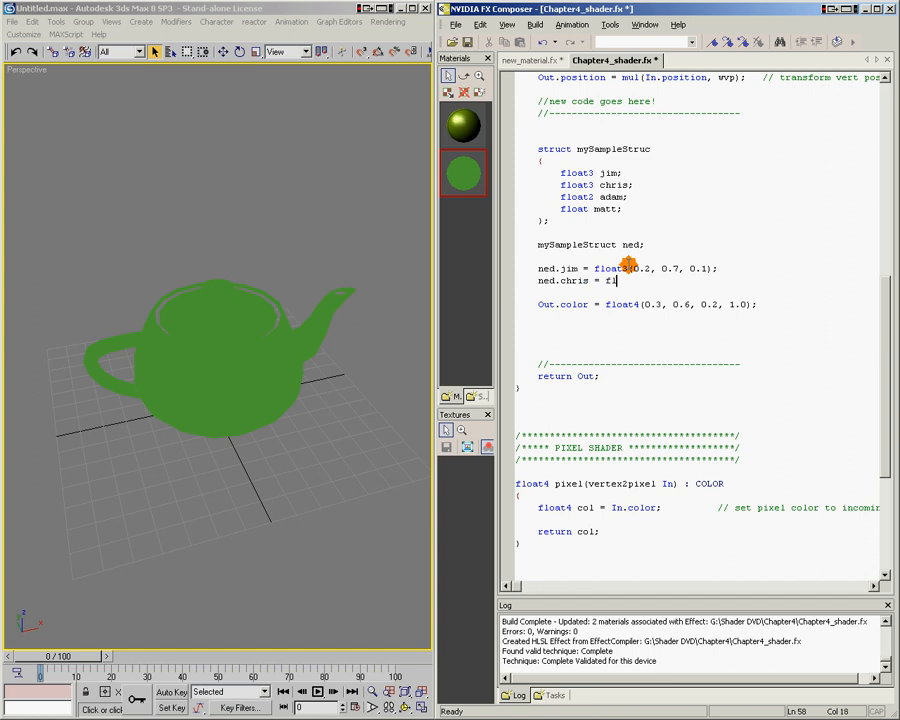
text(float3)
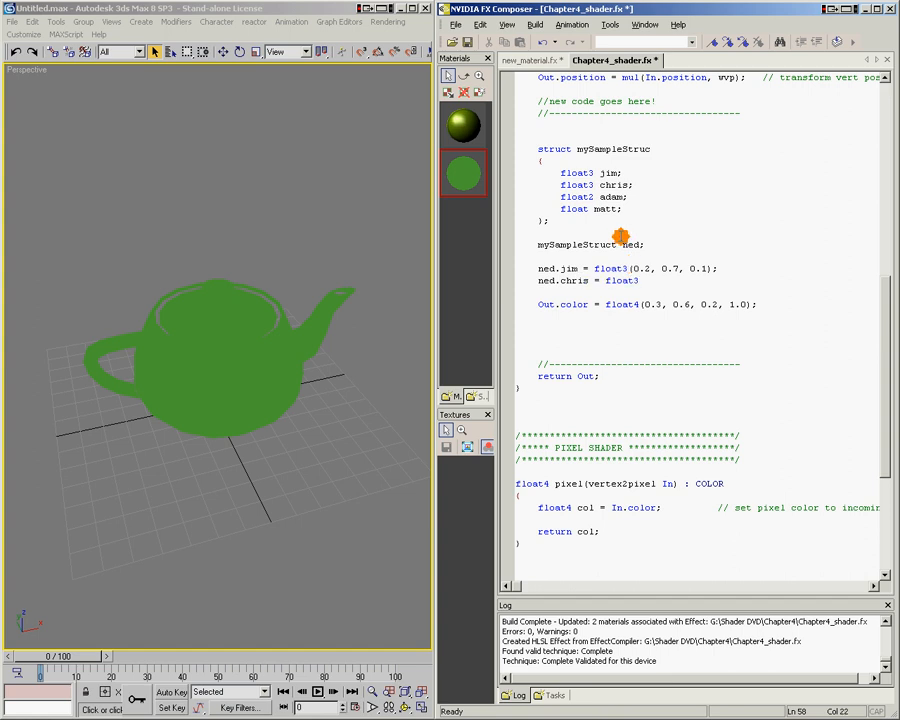
mouse_move(650, 280)
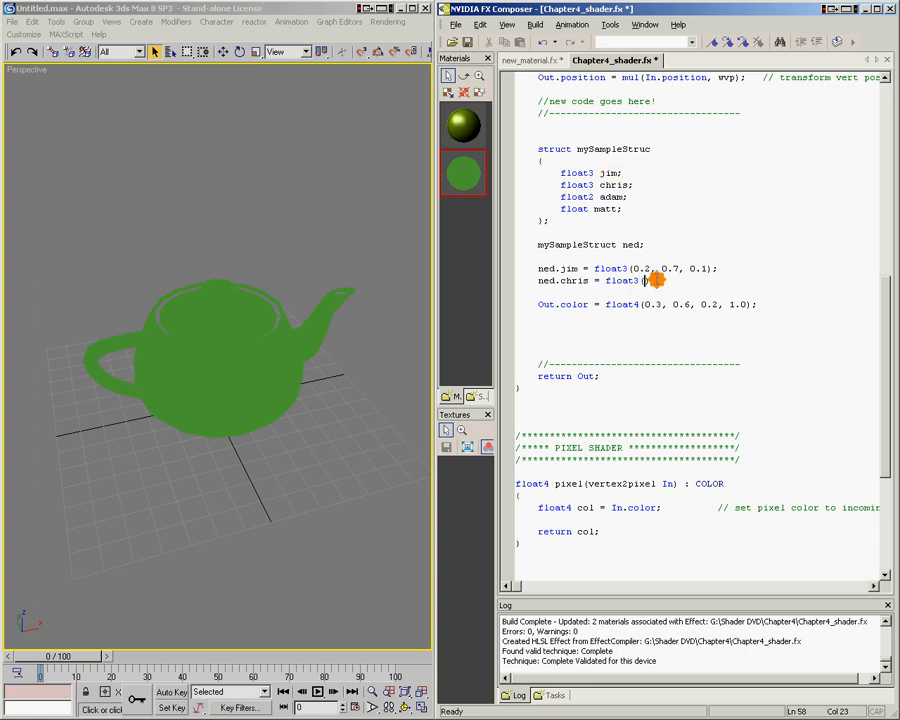
text(0.5,)
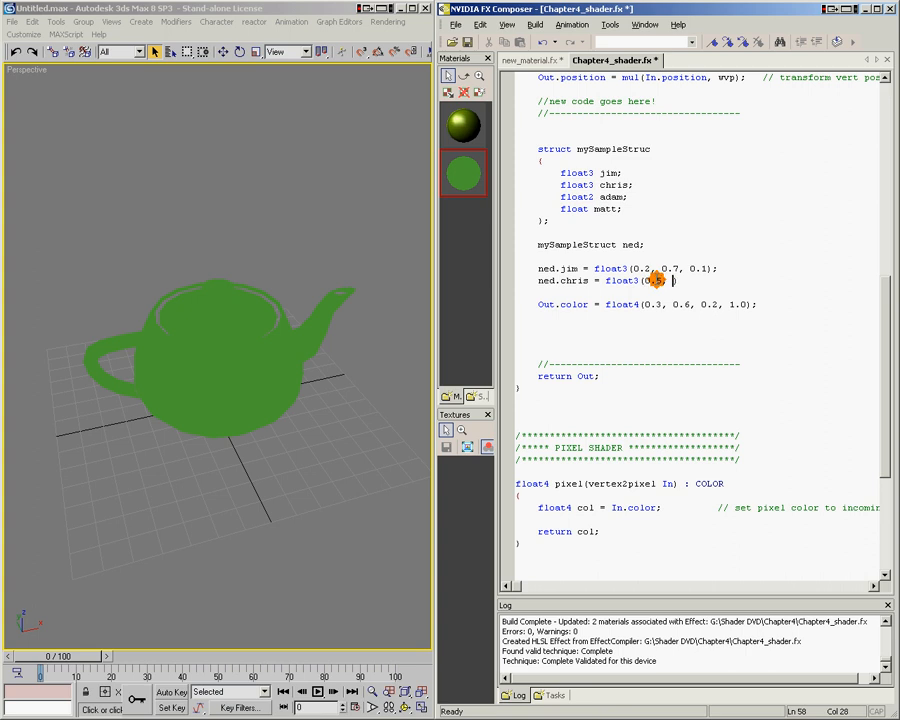
text(0.3,)
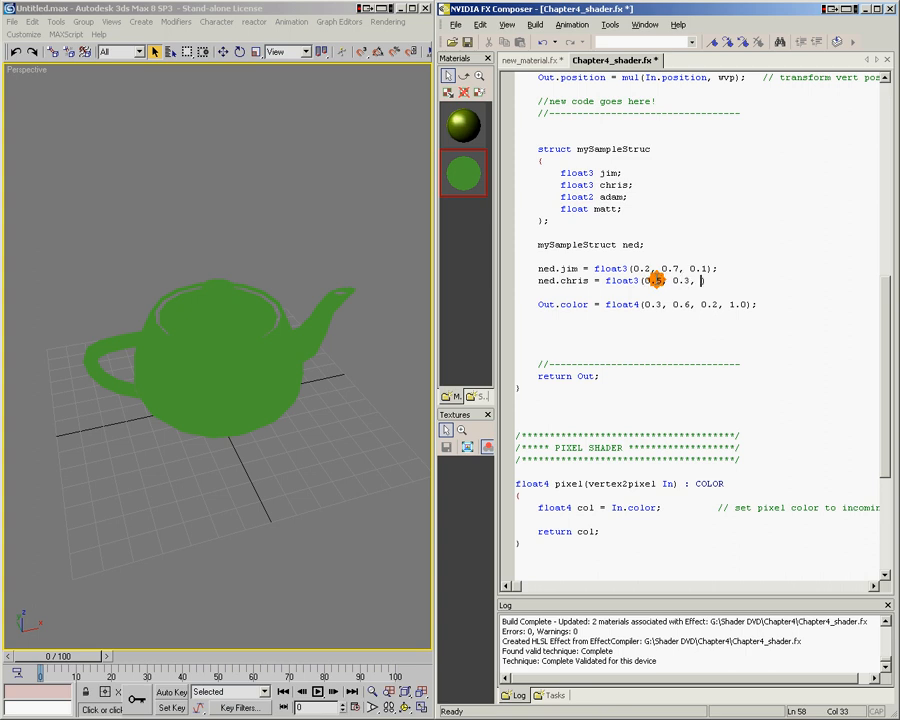
text(0.4);)
text(n)
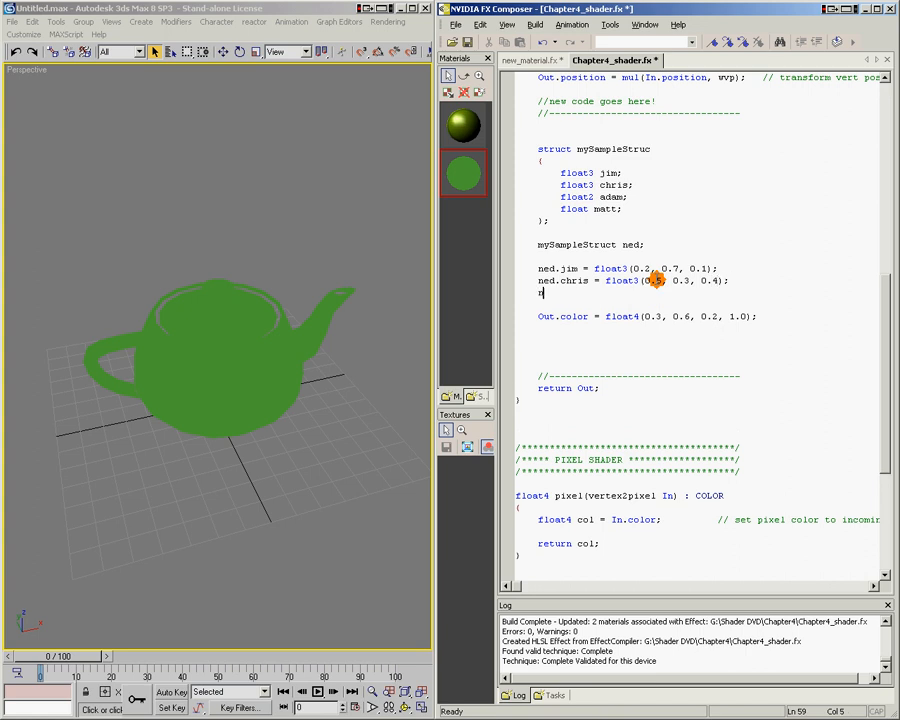
Step: Assign ned.adam = float2(0.8, 0.9) and ned.matt = 2.0
text(ed.adam =)
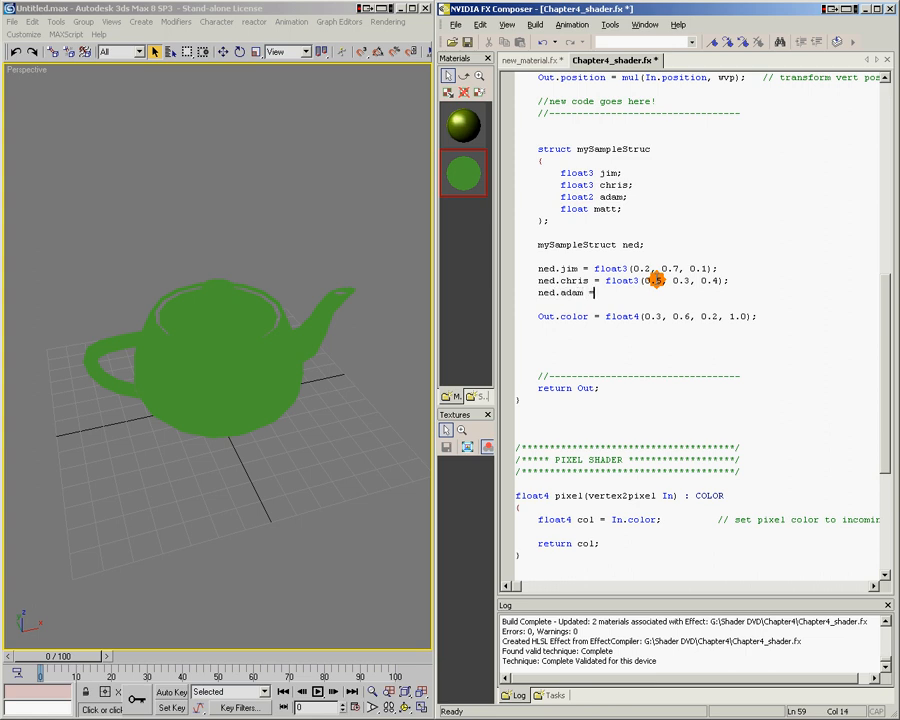
text(fl)
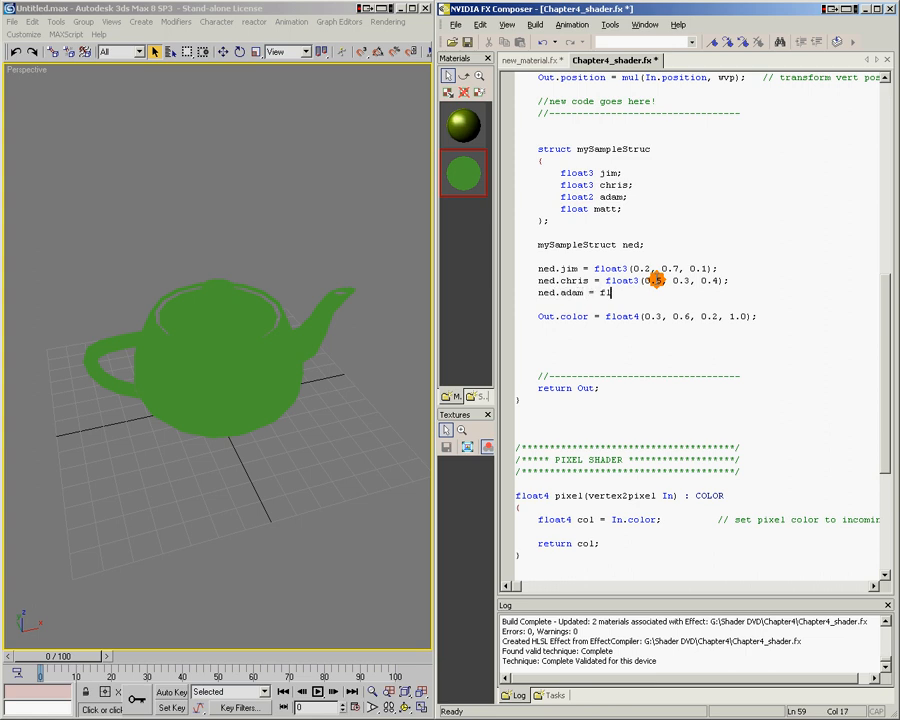
text(loat2(0.);)
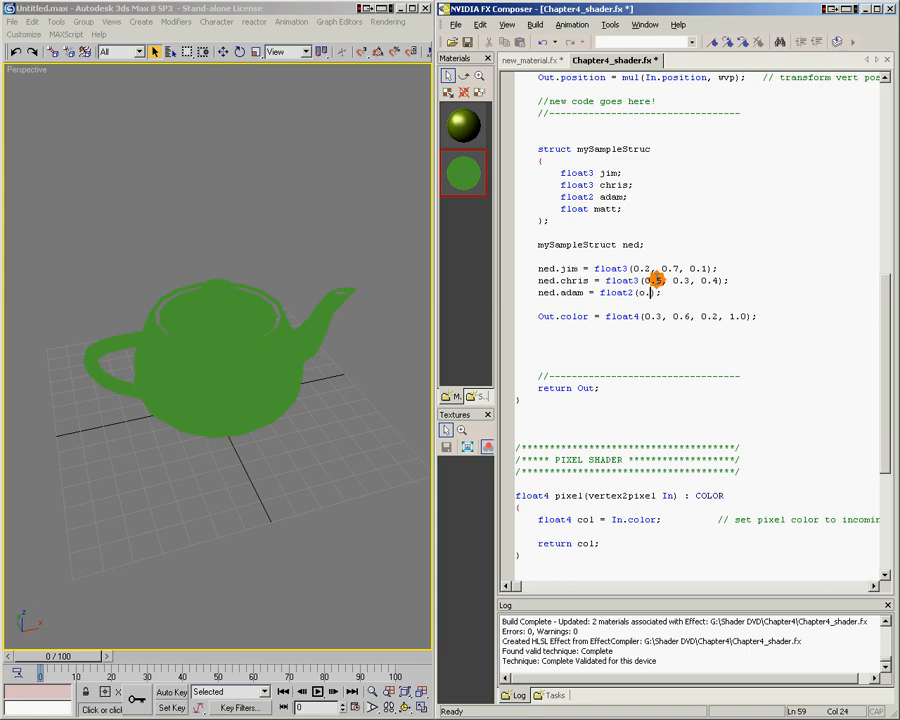
text(0.8, 0.9)
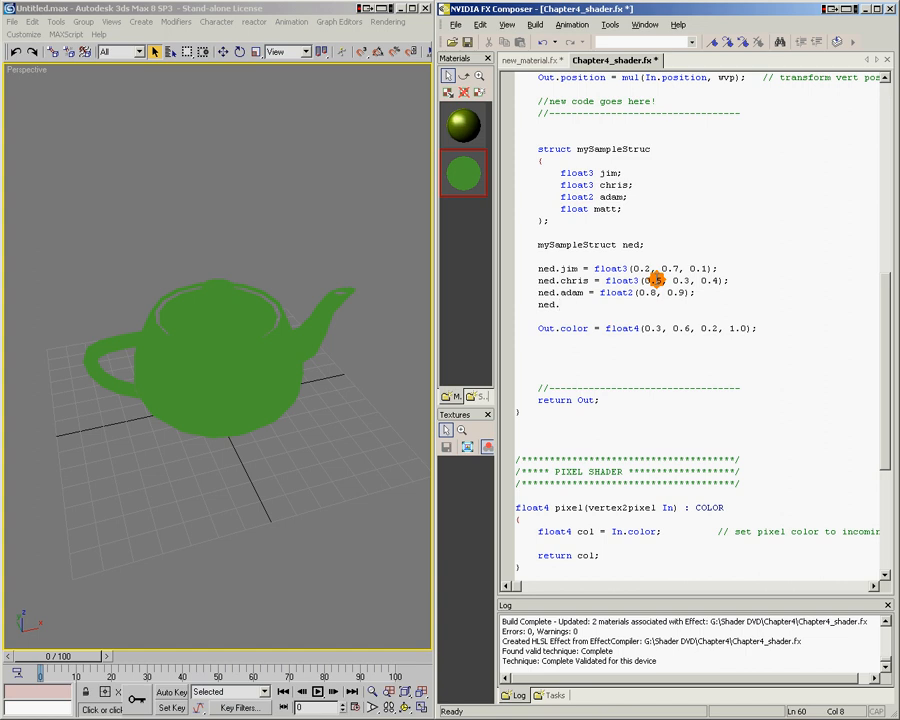
text(ned.matt =)
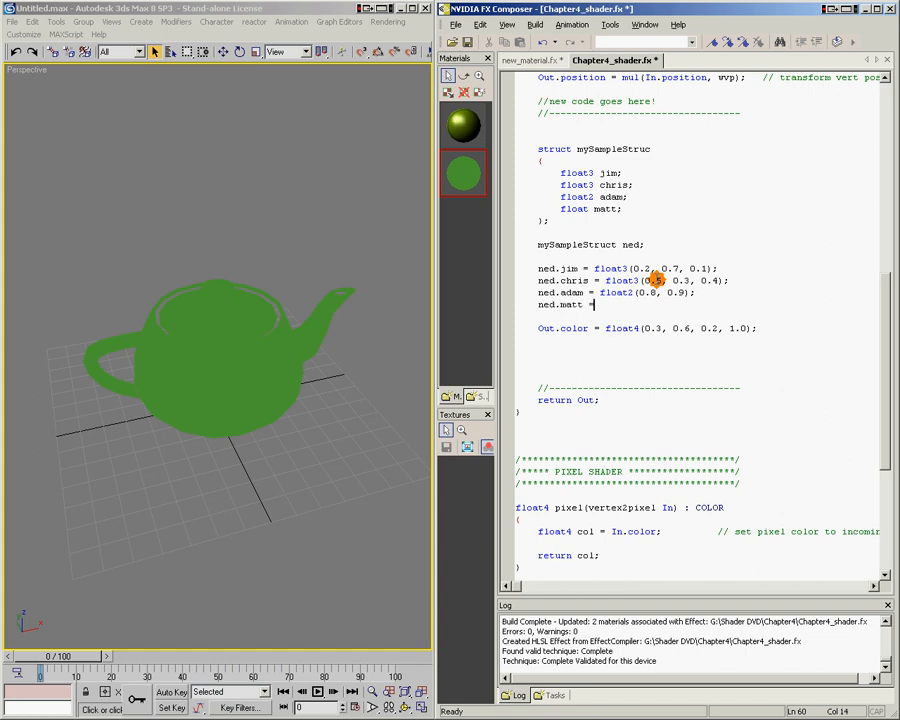
text(2.0;)
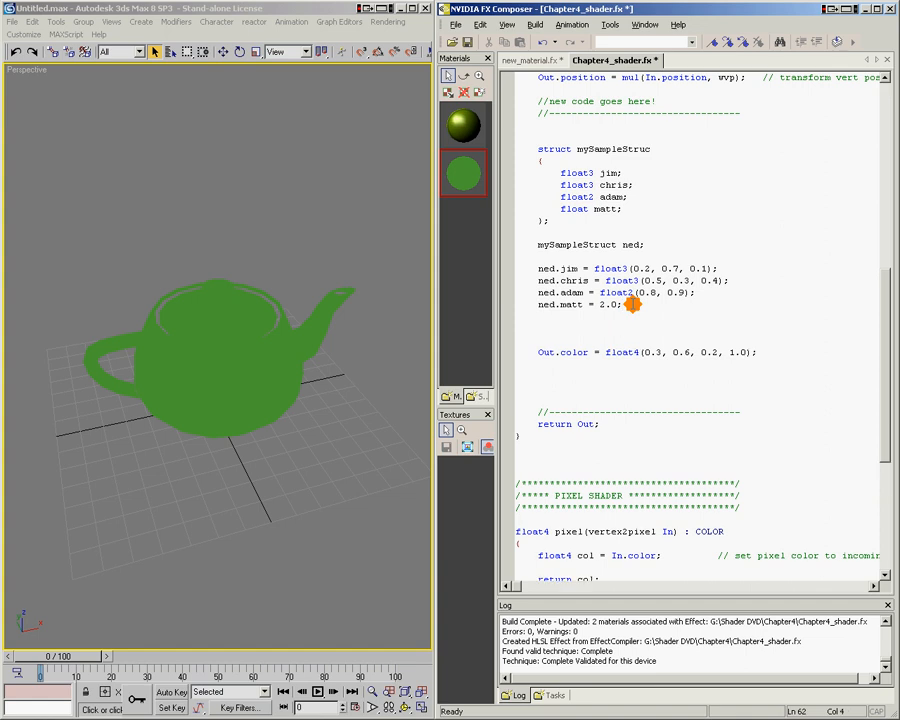
Step: Declare 'float3 josh = ned.chris;'
text(float3)
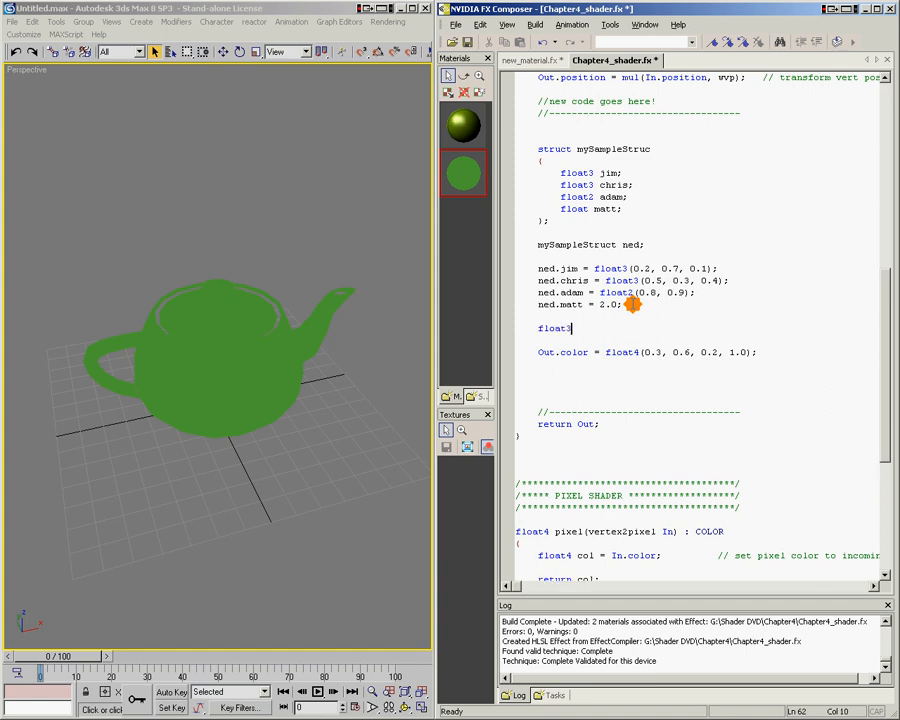
text(josh)
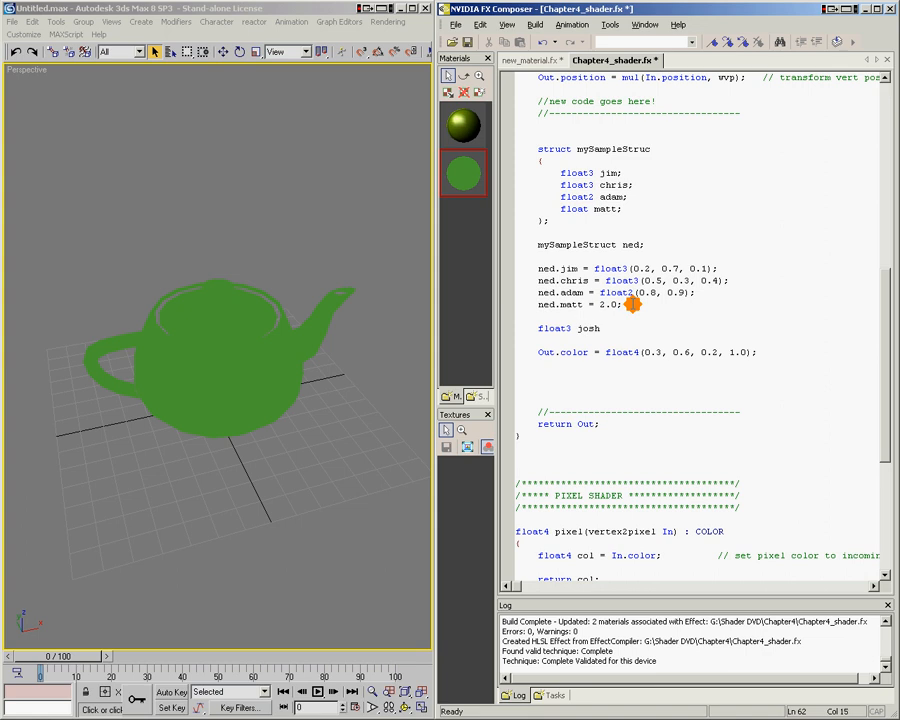
text(= ned)
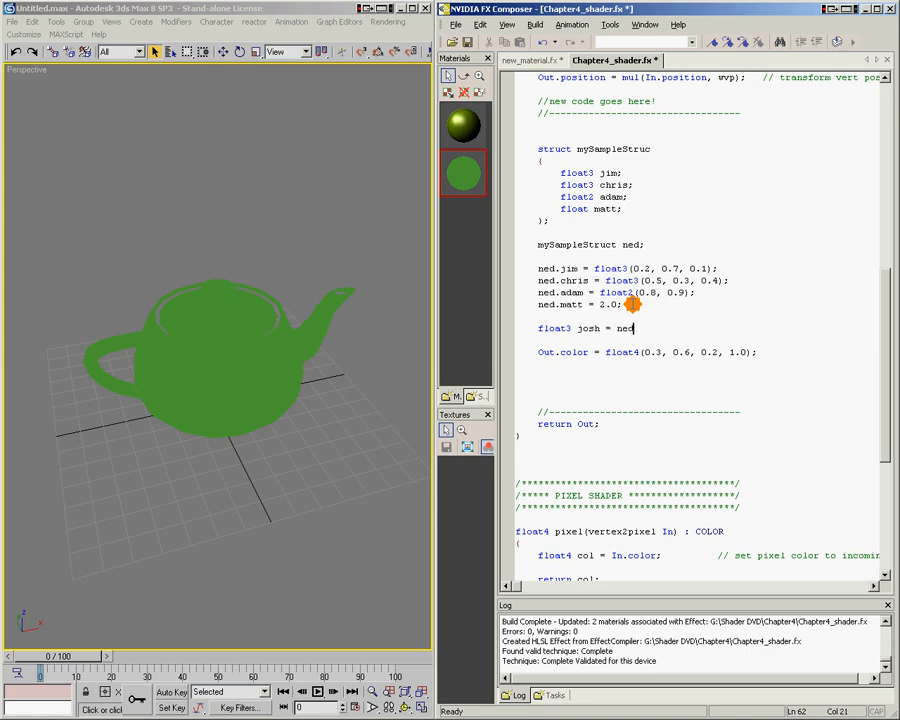
text(.chris;)
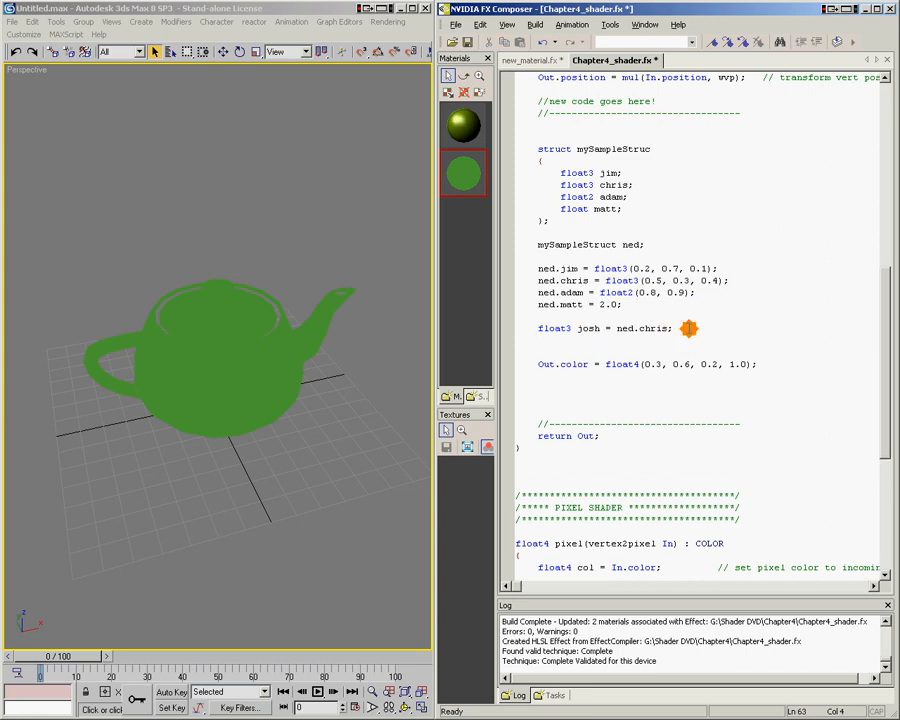
Step: Declare 'float2 dan = ned.adam;' and highlight ned in that line
text(float2 dan =)
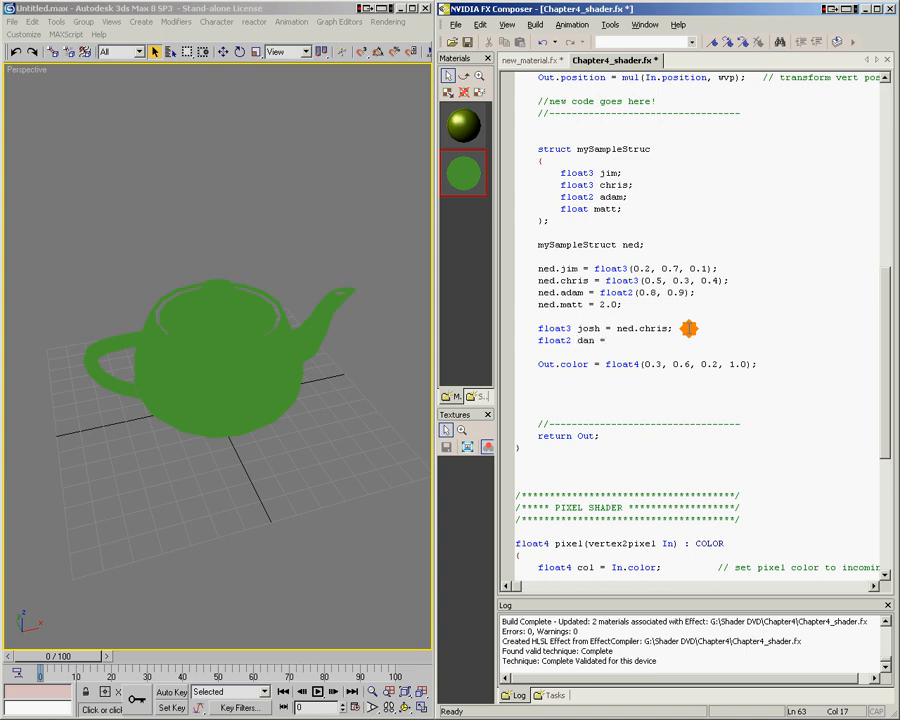
text(ned.adam;)
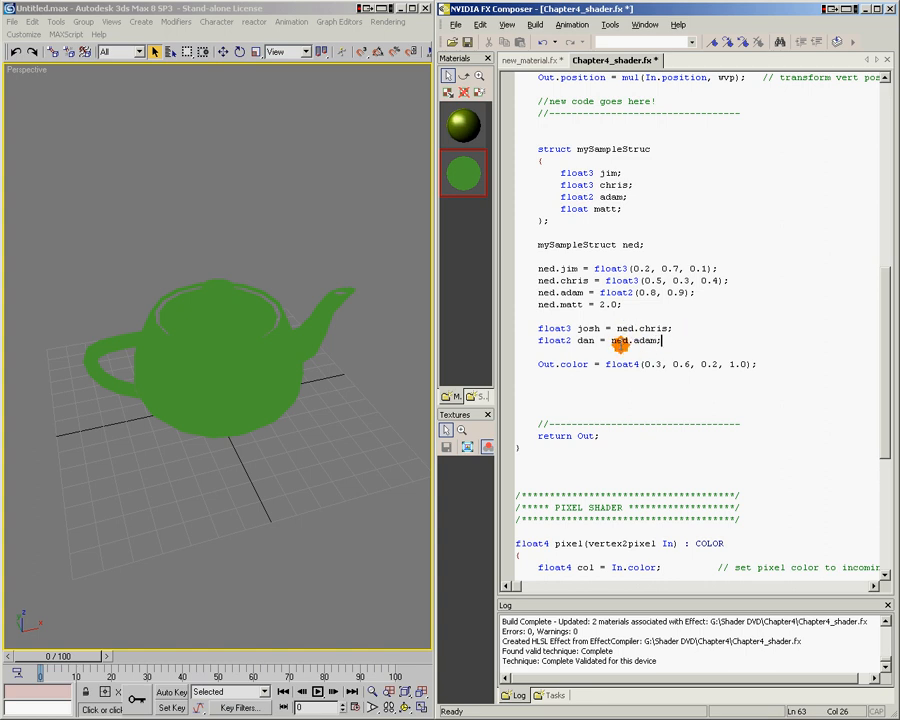
double_click(648, 341)
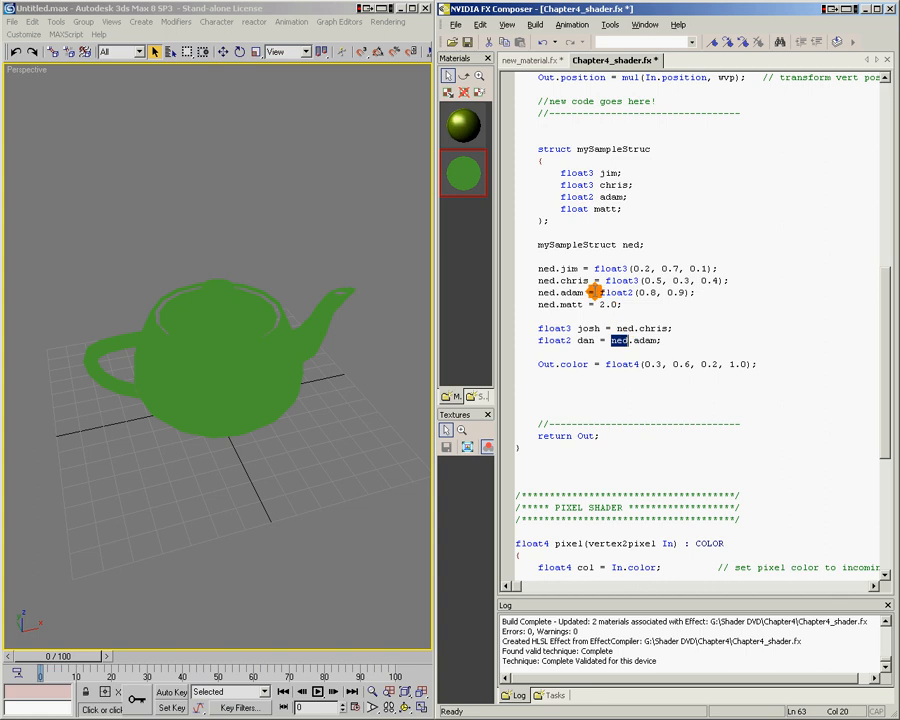
mouse_move(710, 283)
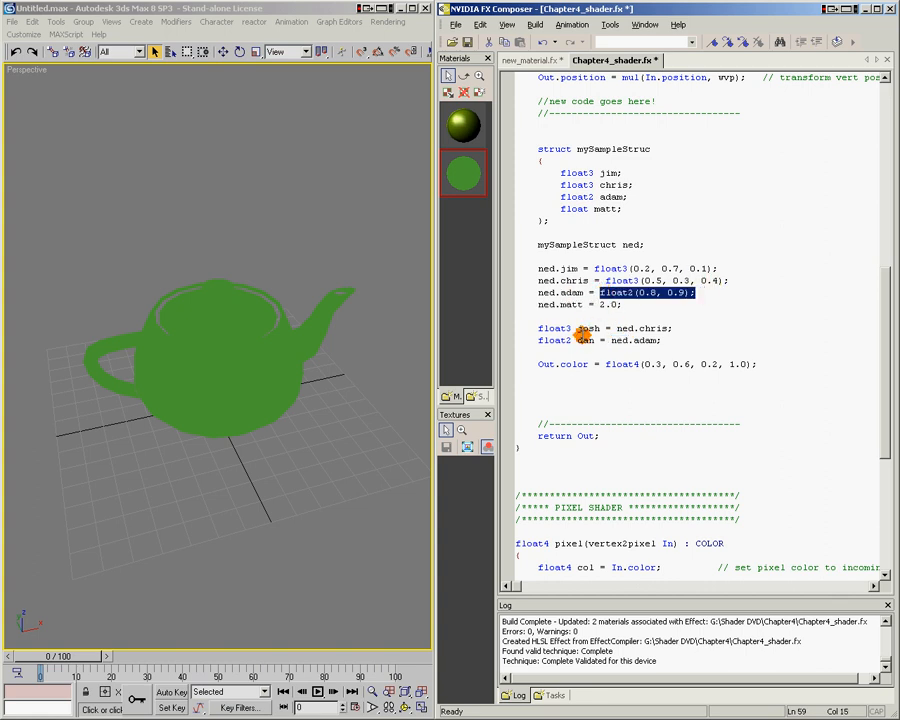
click(757, 364)
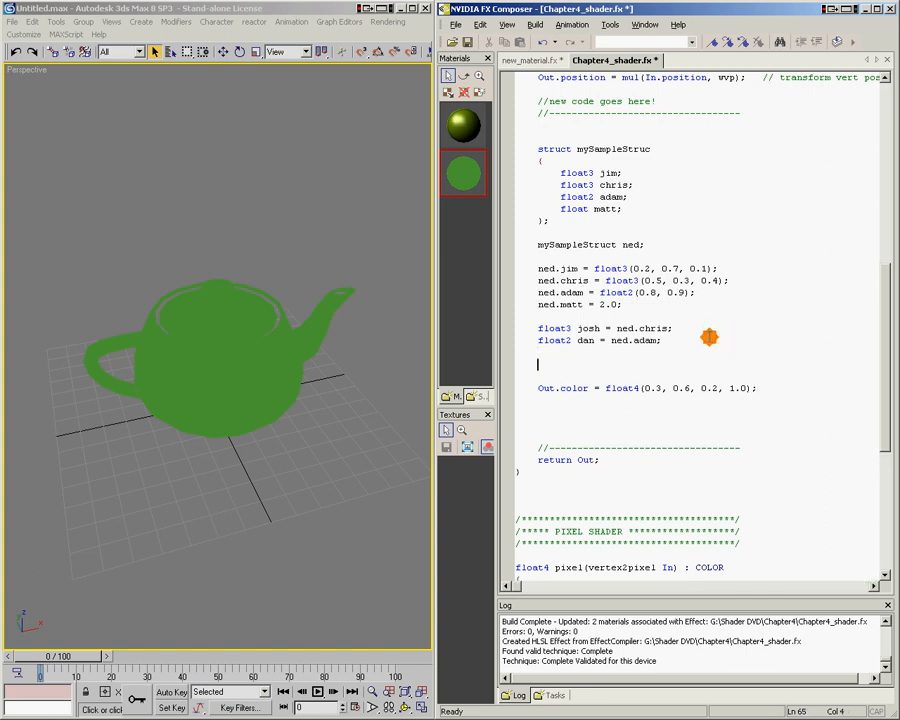
Step: Write 'float joel = ned.adam.x;' and highlight adam in that line
text(float)
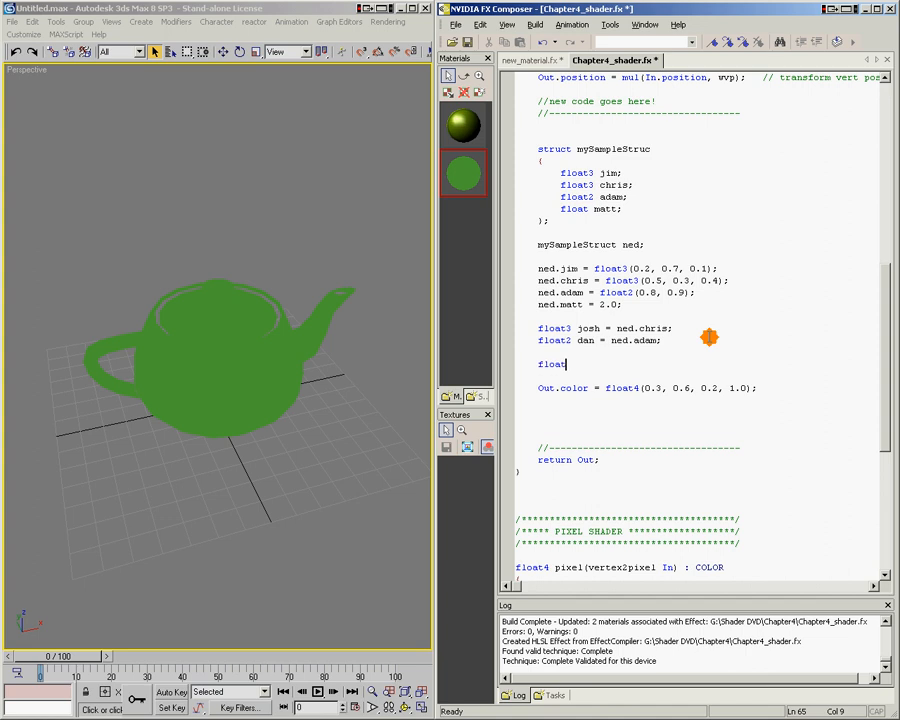
text(joel)
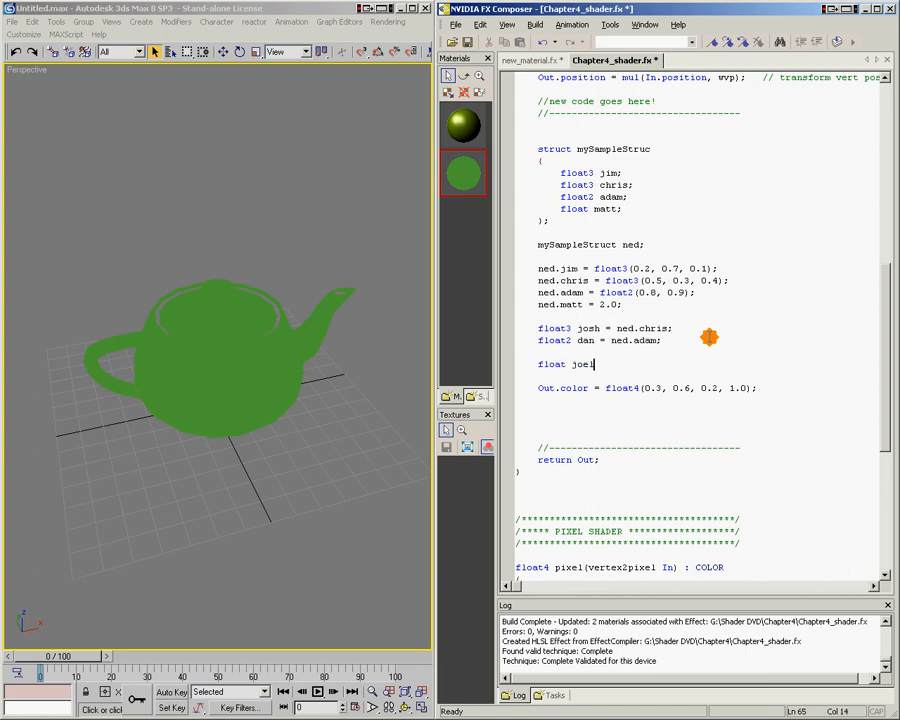
text(= ned.adam.)
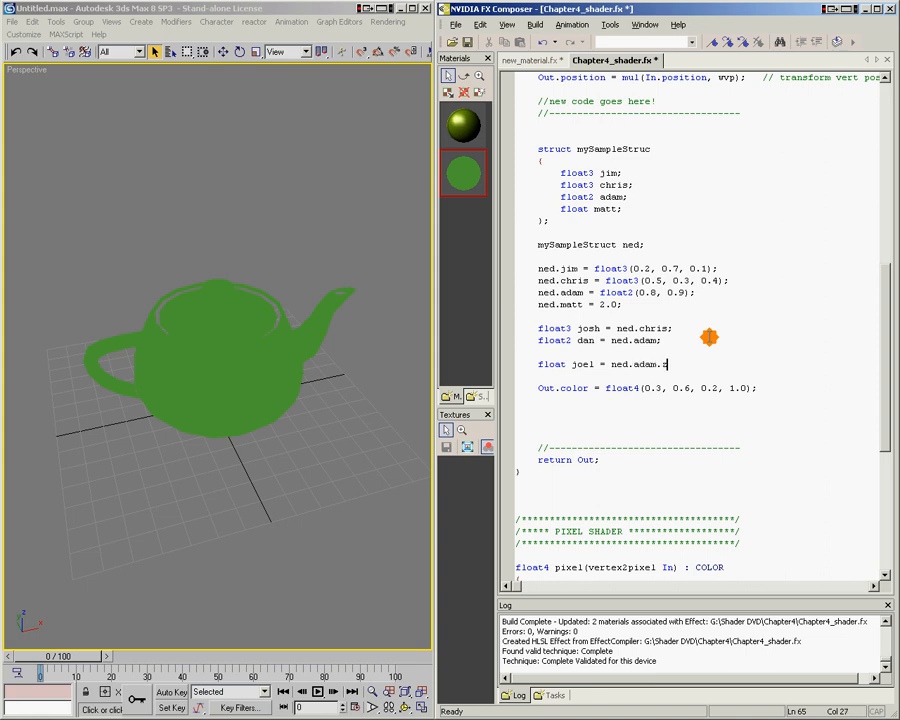
text(x;)
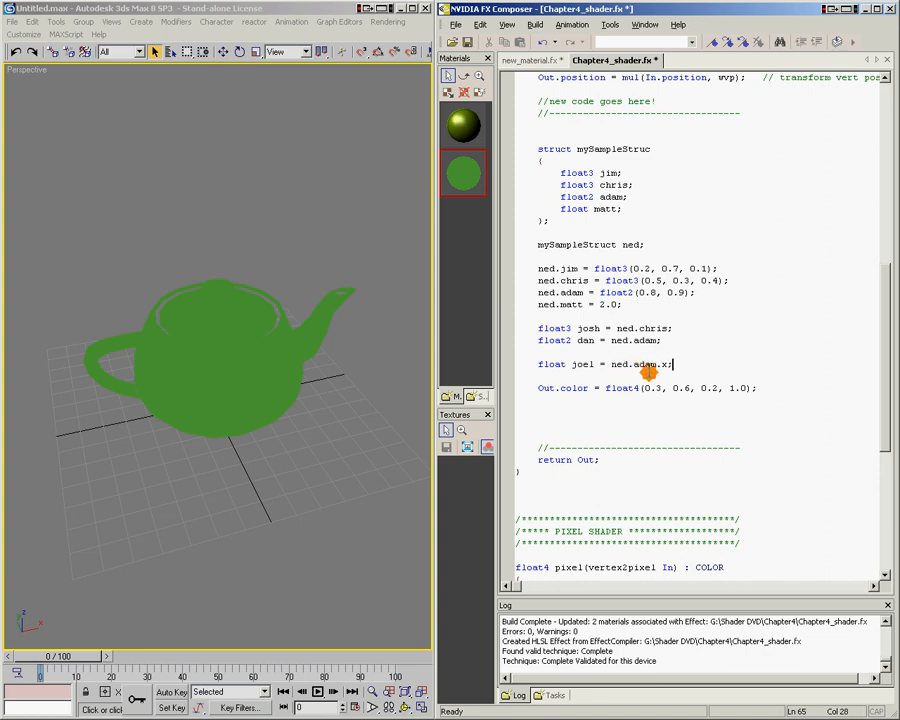
double_click(585, 196)
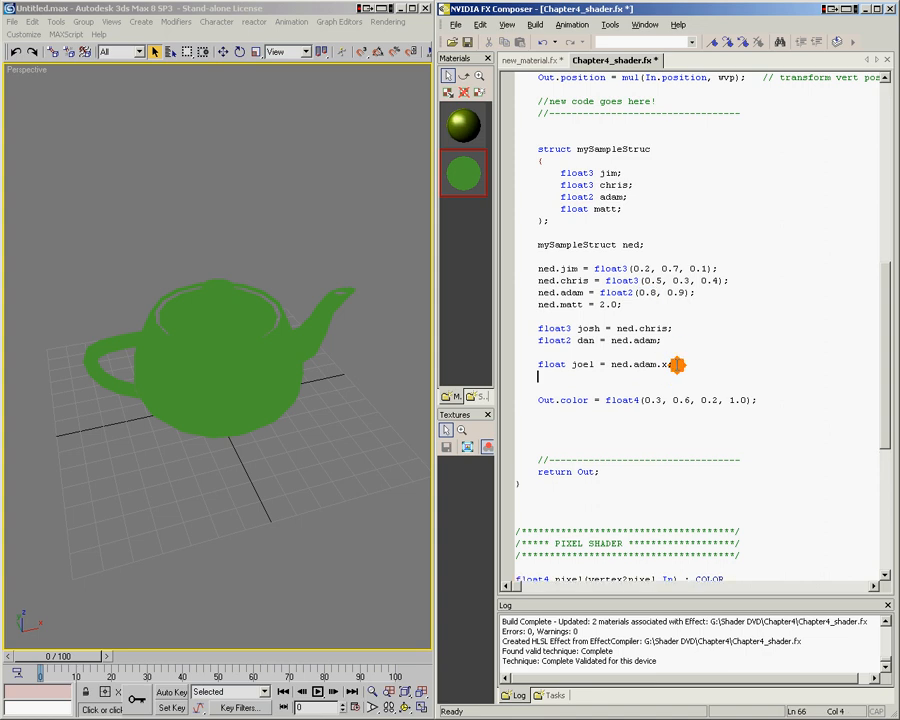
Step: Write 'float3 bill = float3(ned.jim.y, ned.chris.x, ned.matt)' below joel
text(float3 bill =)
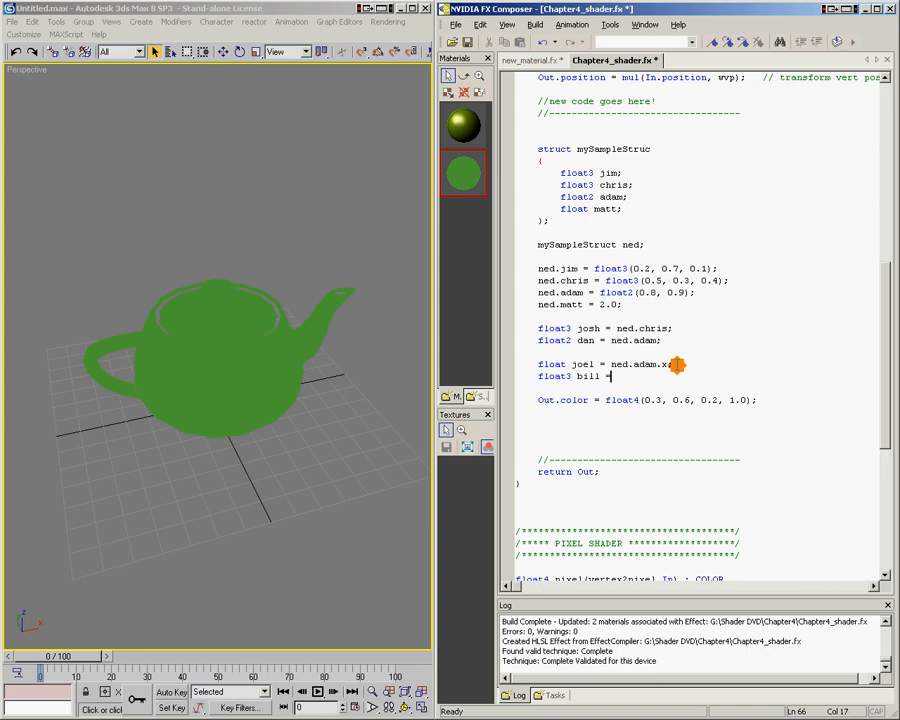
text(float)
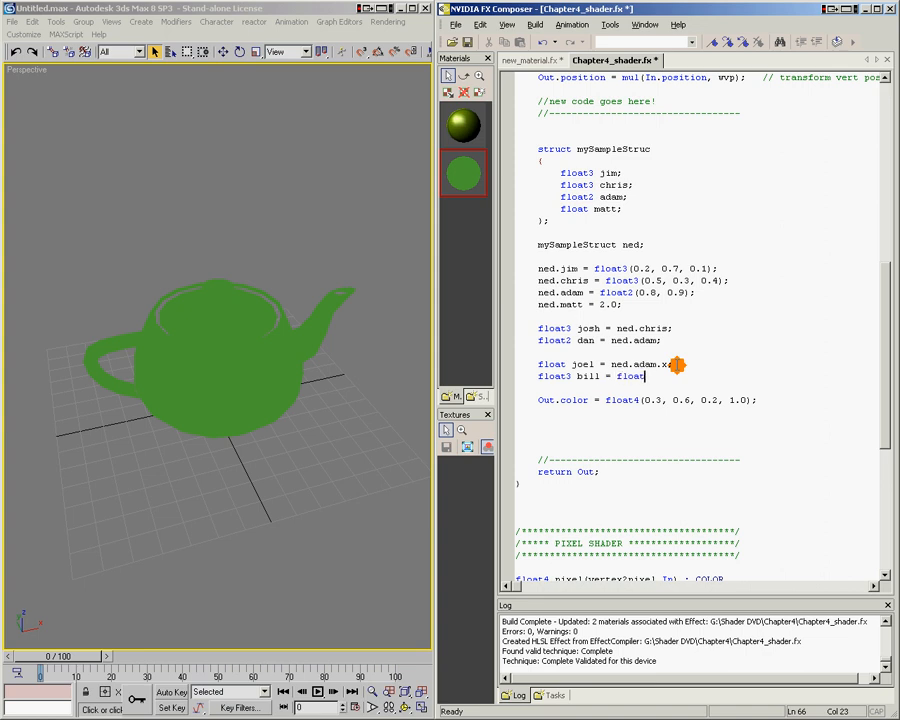
text(()
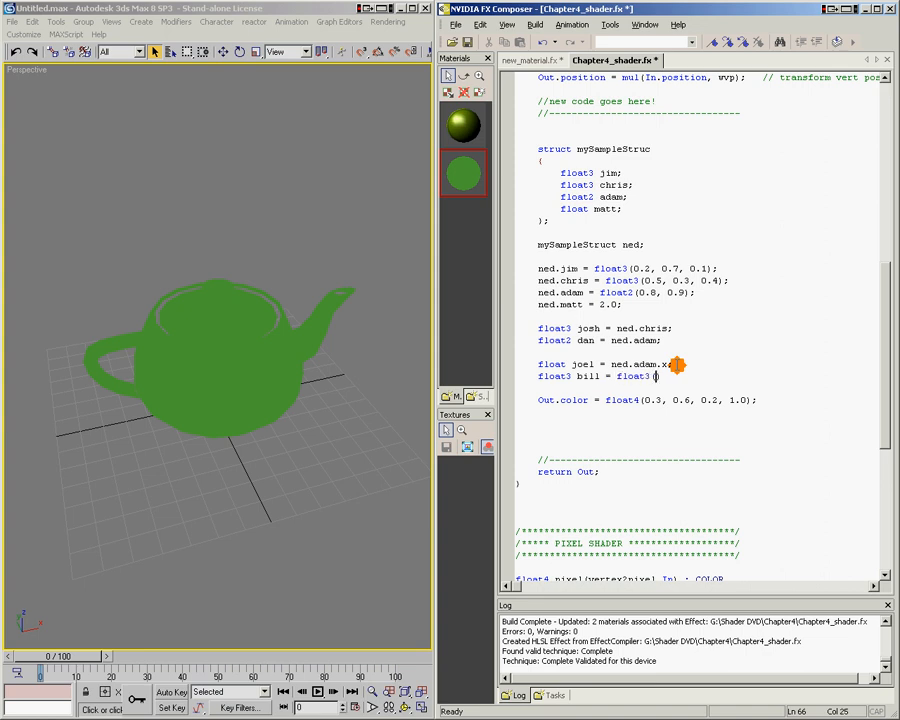
text(ned.jim.y,)
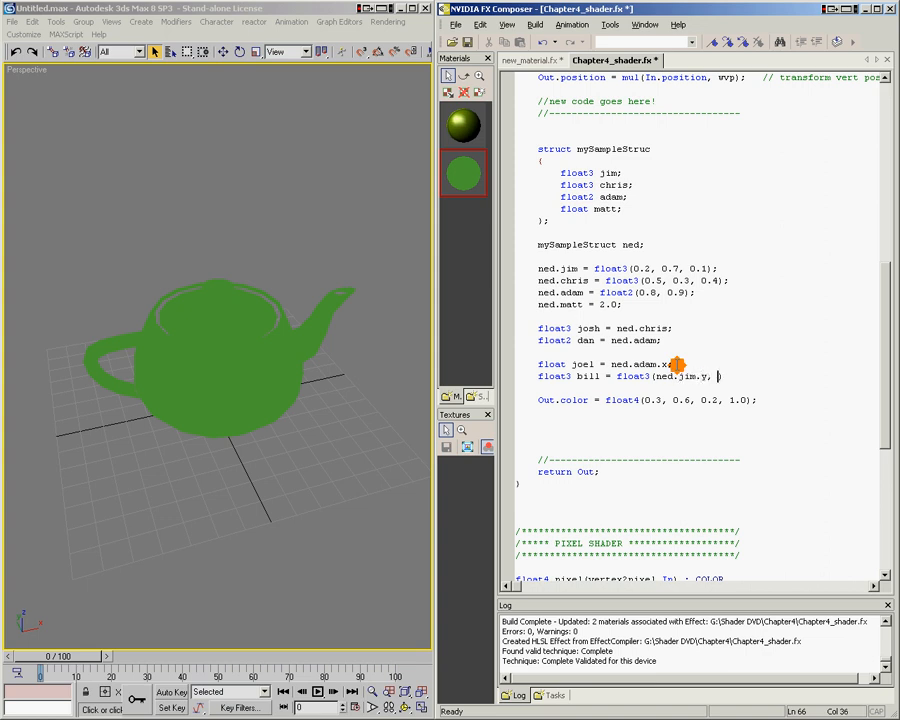
text(ned.chris.x)
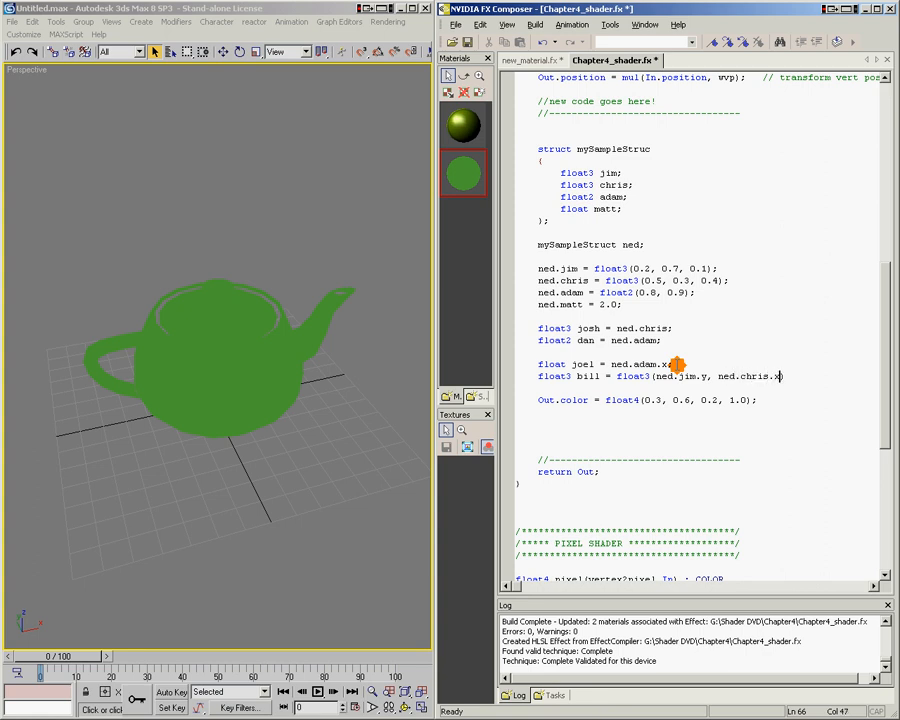
text(, ned.matt)
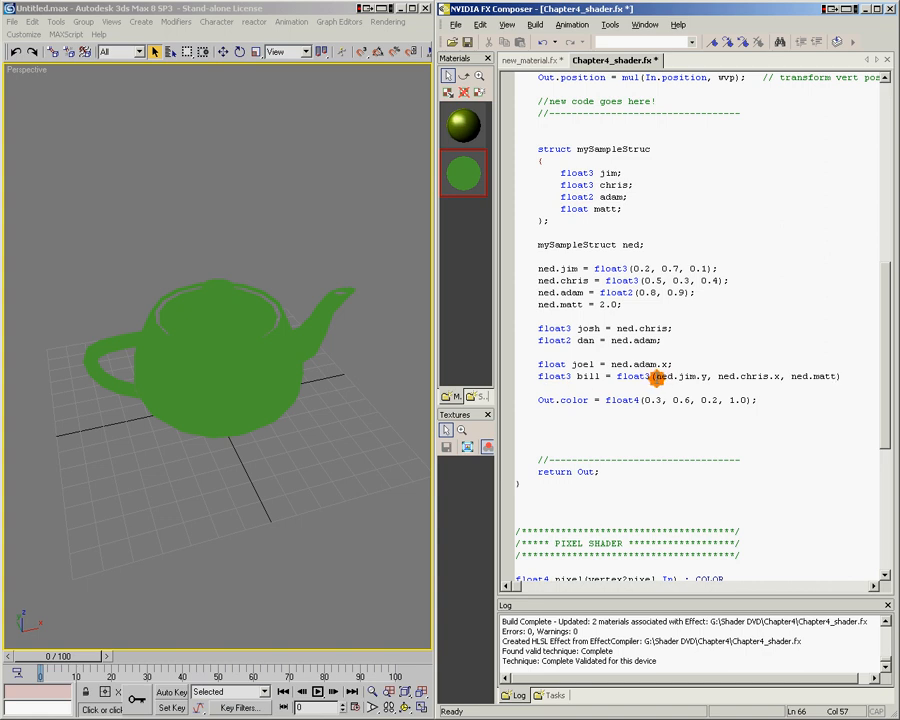
Step: Highlight bill's source values (jim's 0.7, chris's 0.5, matt's 2.0) and finish the line with ';'
double_click(678, 376)
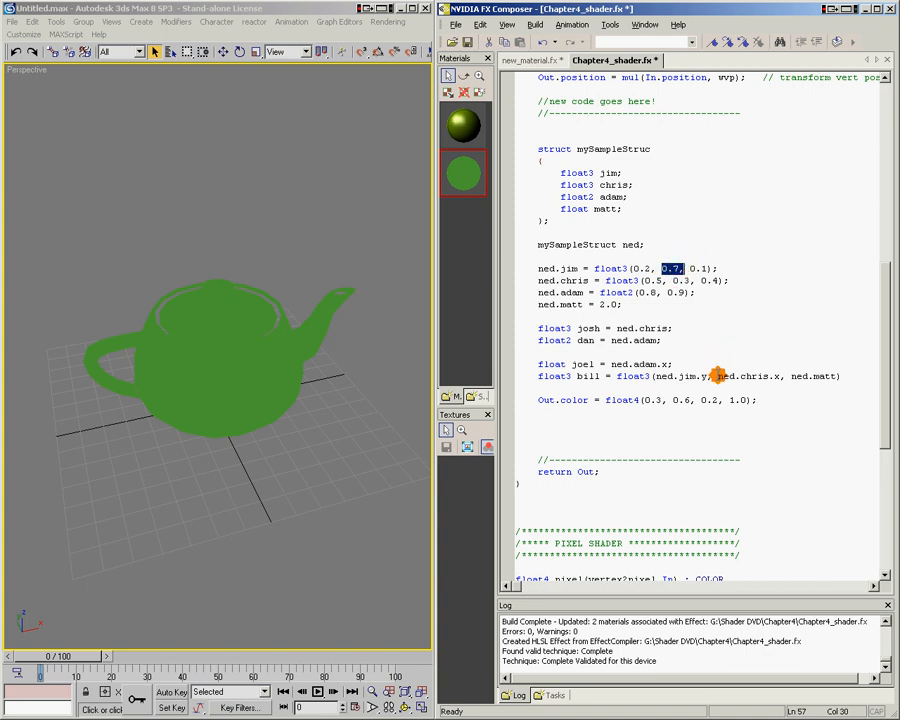
double_click(748, 376)
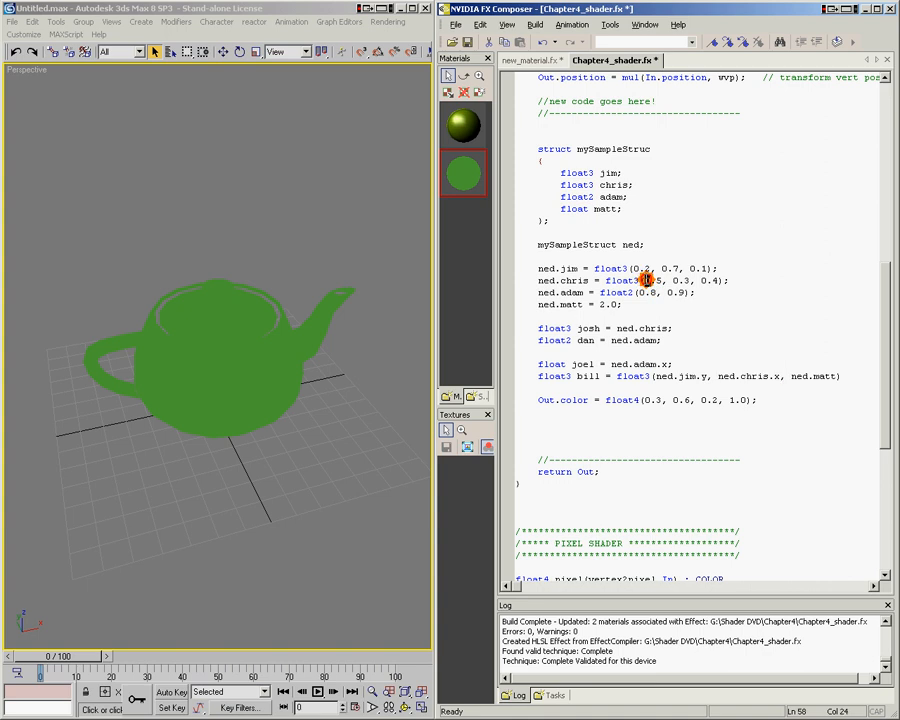
double_click(650, 280)
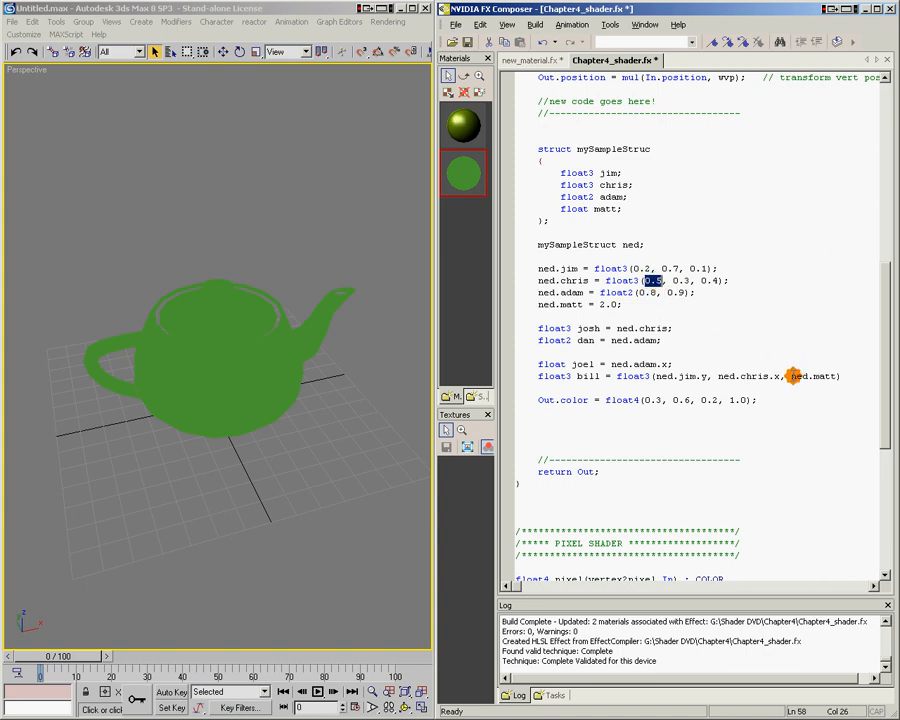
double_click(817, 376)
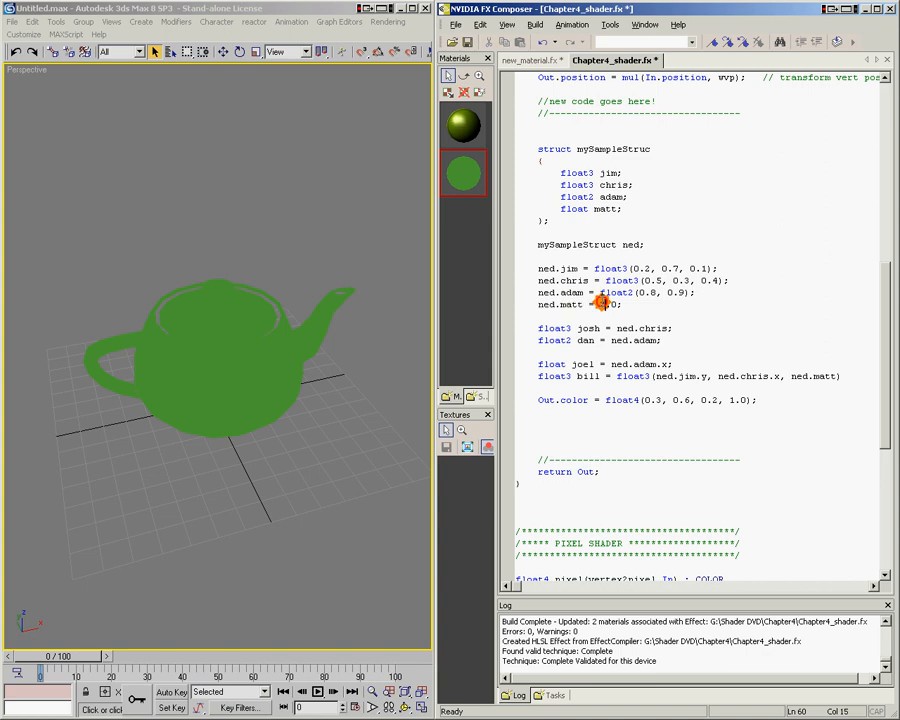
text(2.0)
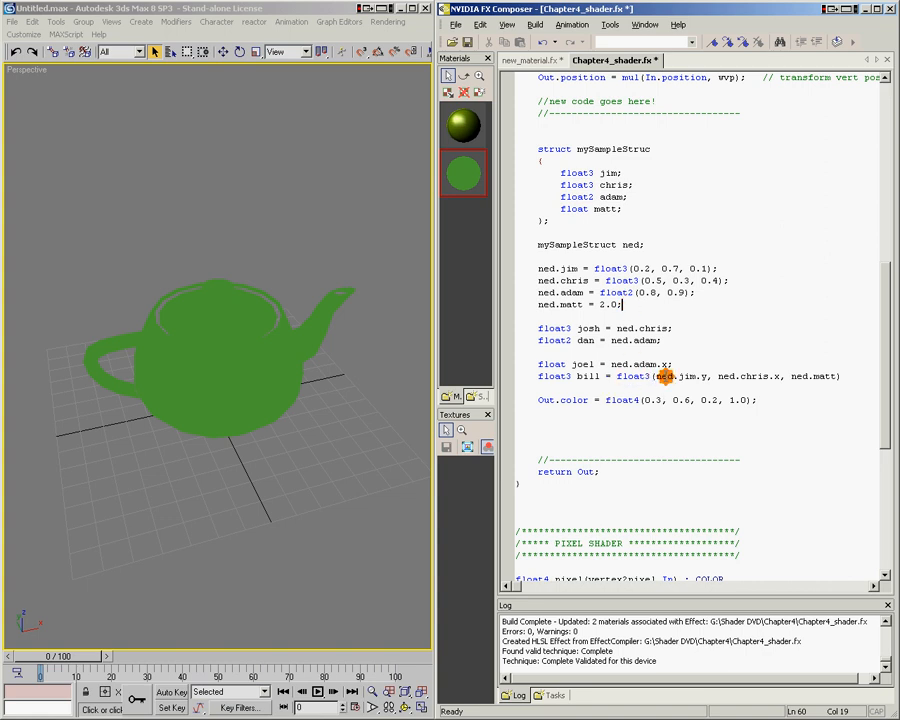
double_click(663, 376)
text(;)
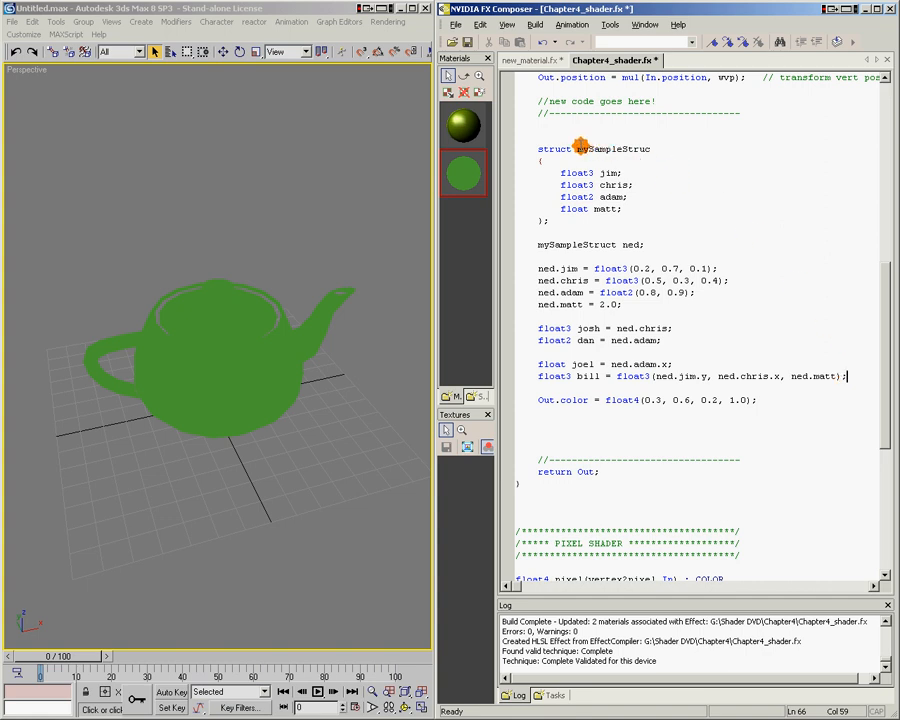
Step: Rename the struct to myLightSource with color and direction members, removing adam and matt
double_click(620, 148)
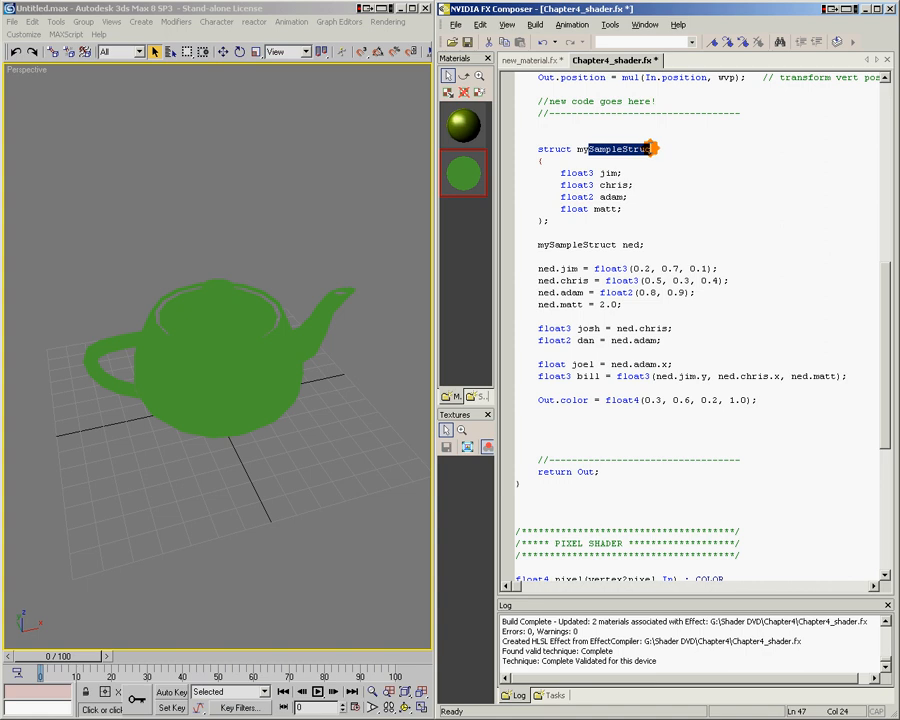
text(myLightSour)
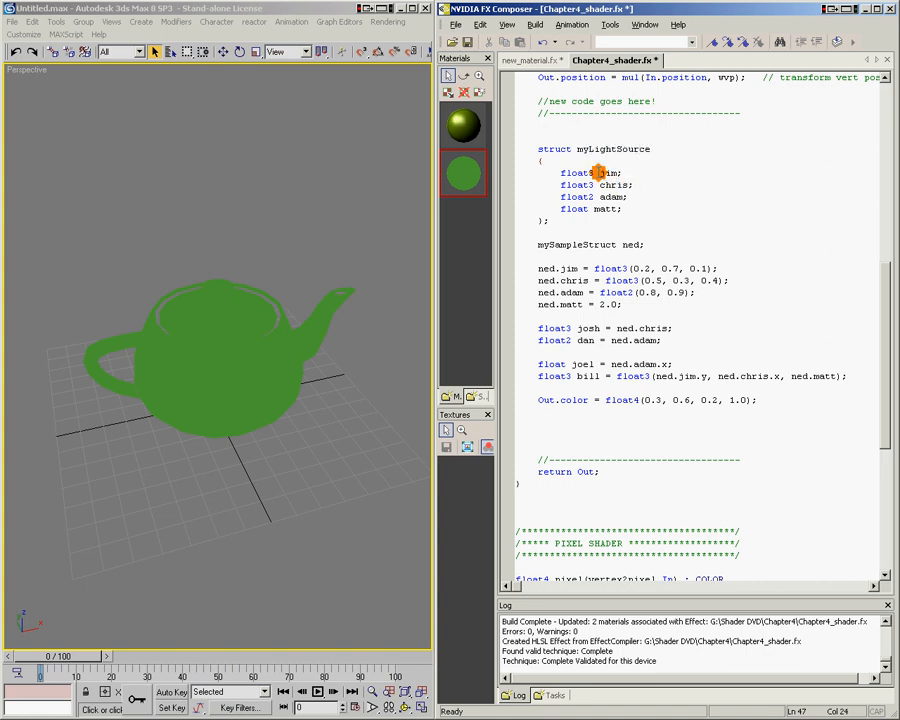
text(color)
click(697, 185)
text(direction)
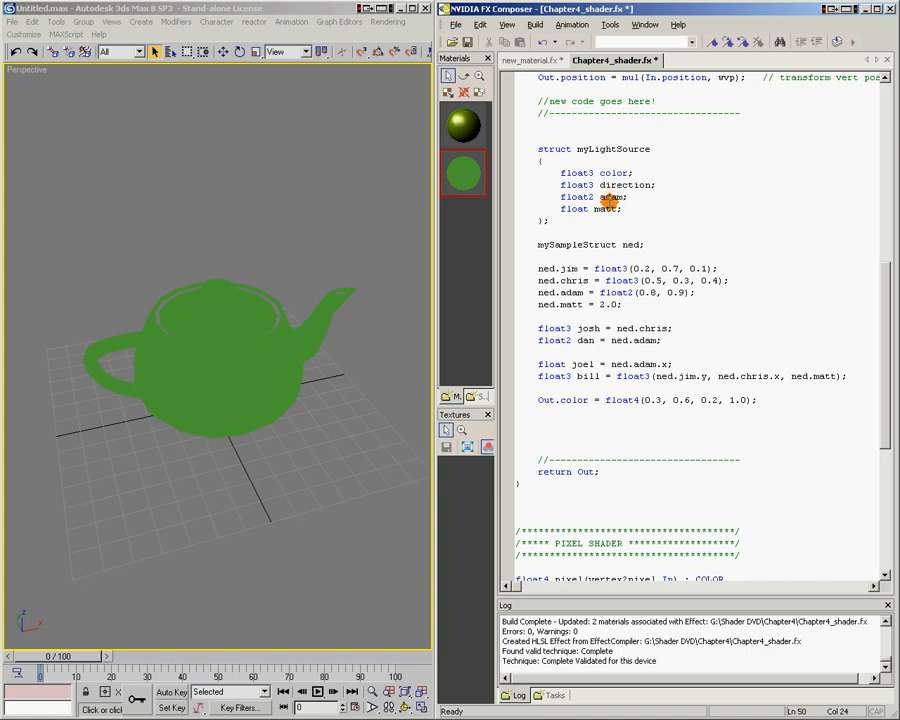
drag(560, 197, 620, 209)
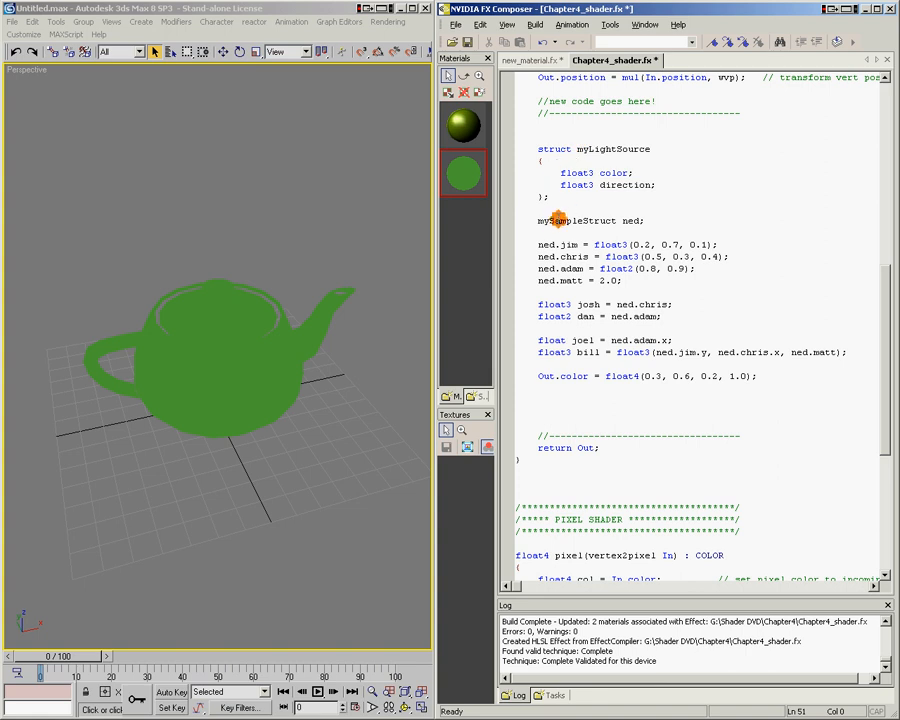
Step: Change ned's declared type to myLightSource
double_click(580, 220)
text(myLight)
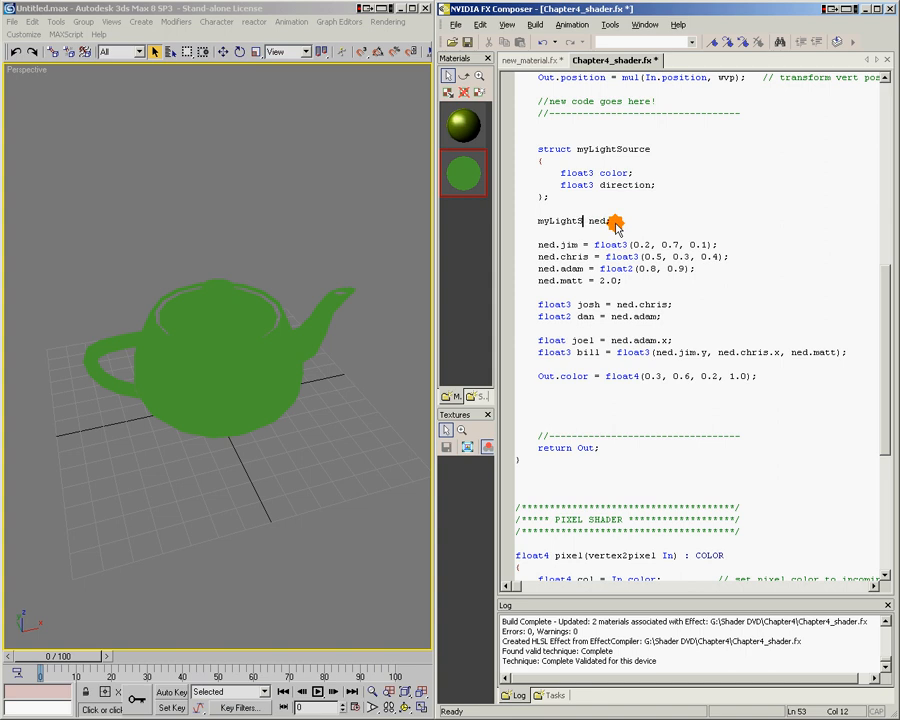
text(Source)
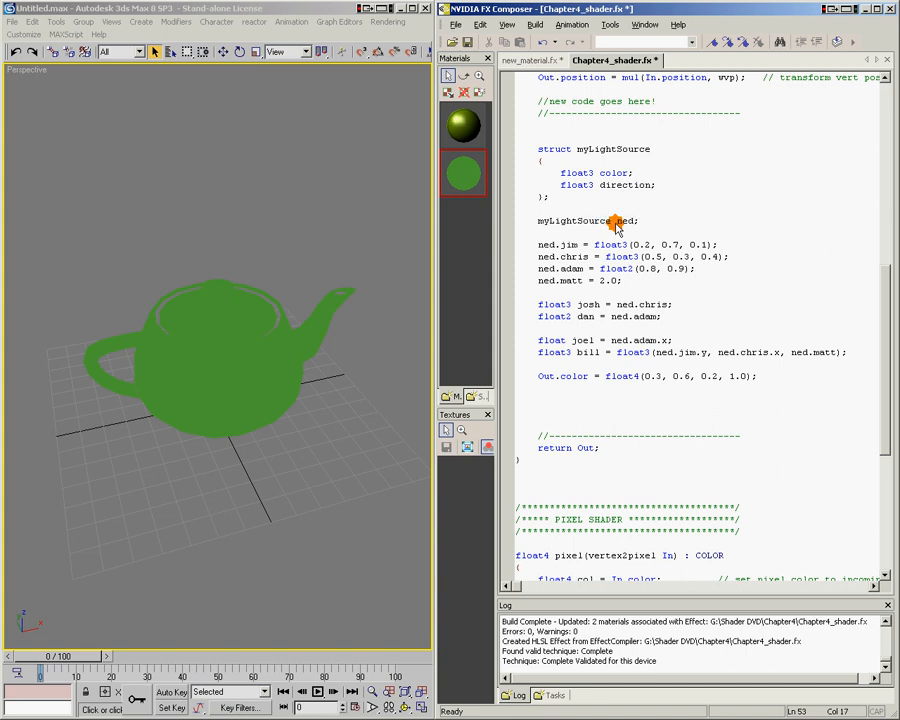
double_click(622, 221)
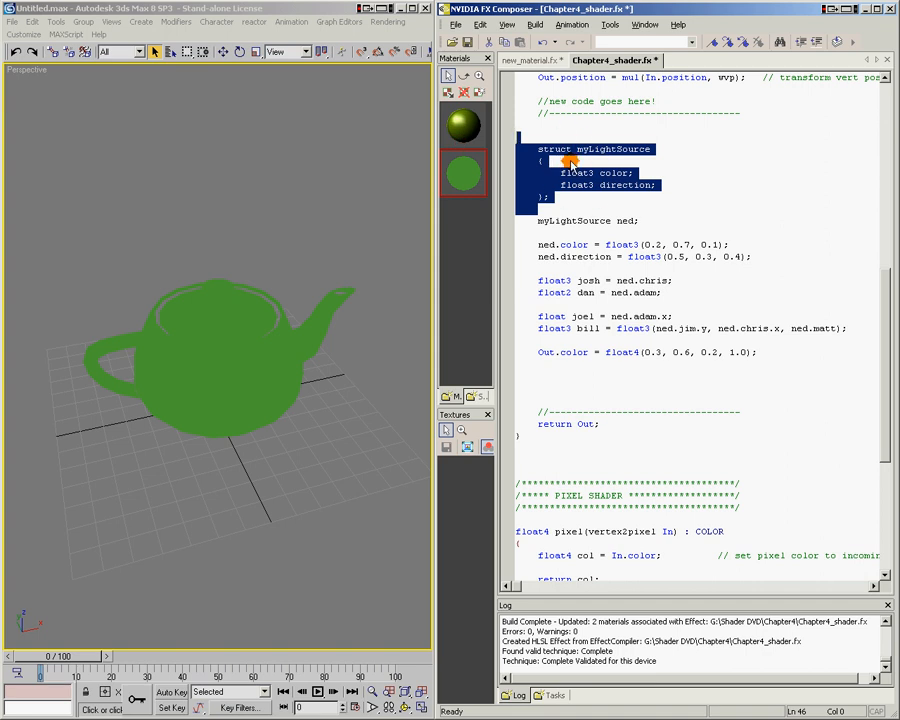
mouse_move(660, 244)
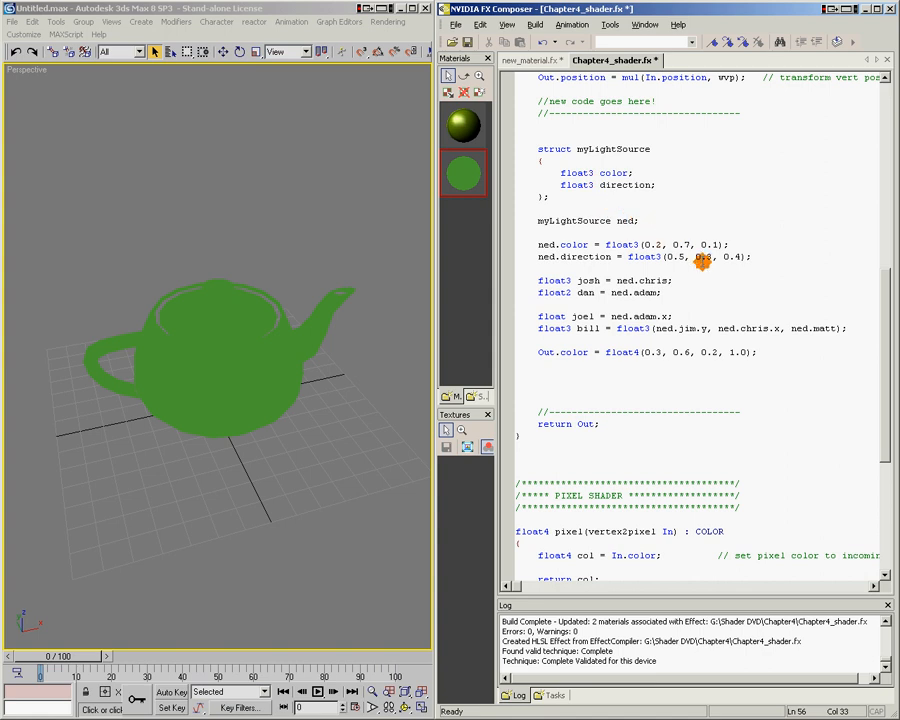
scroll(up, 3)
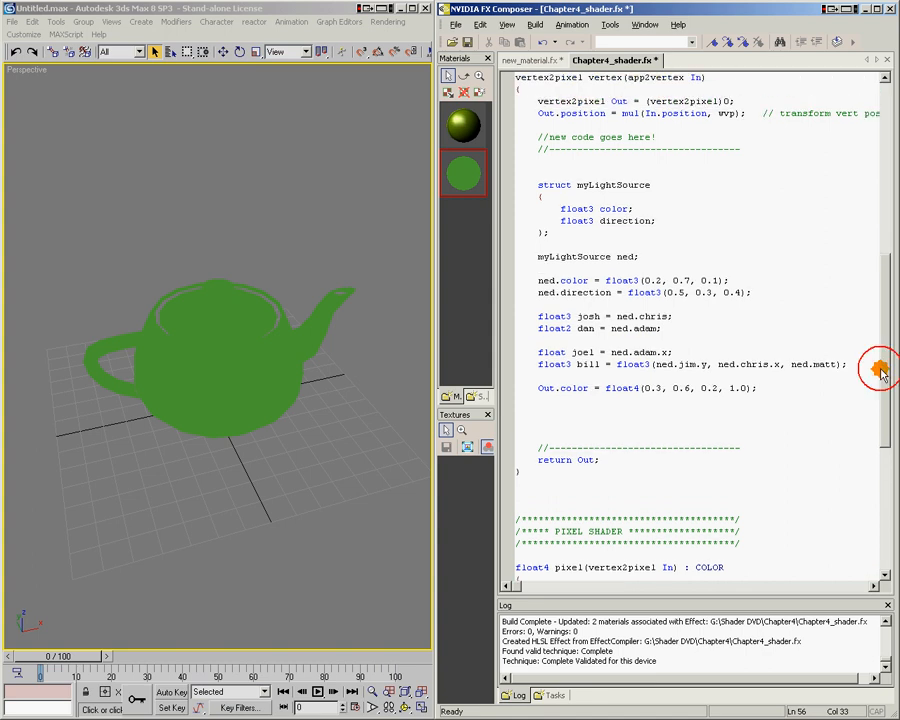
scroll(up, 3)
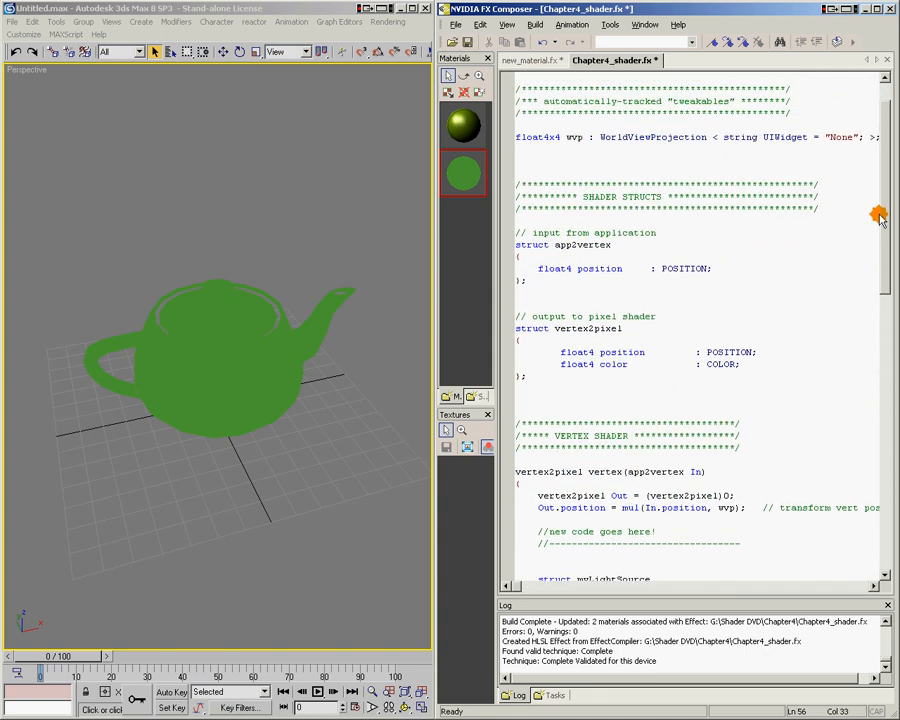
double_click(600, 196)
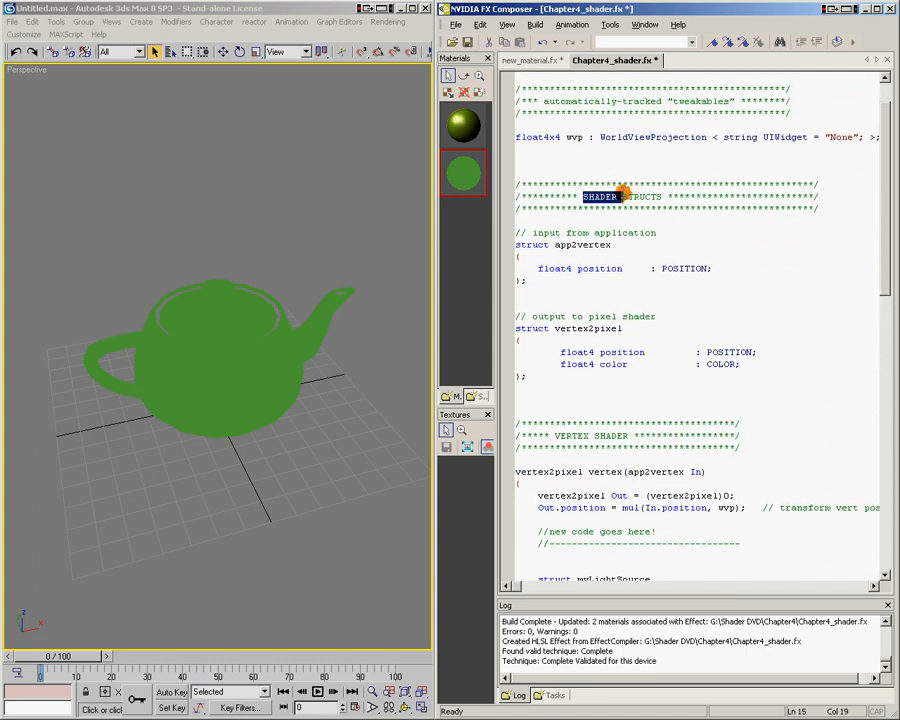
double_click(600, 196)
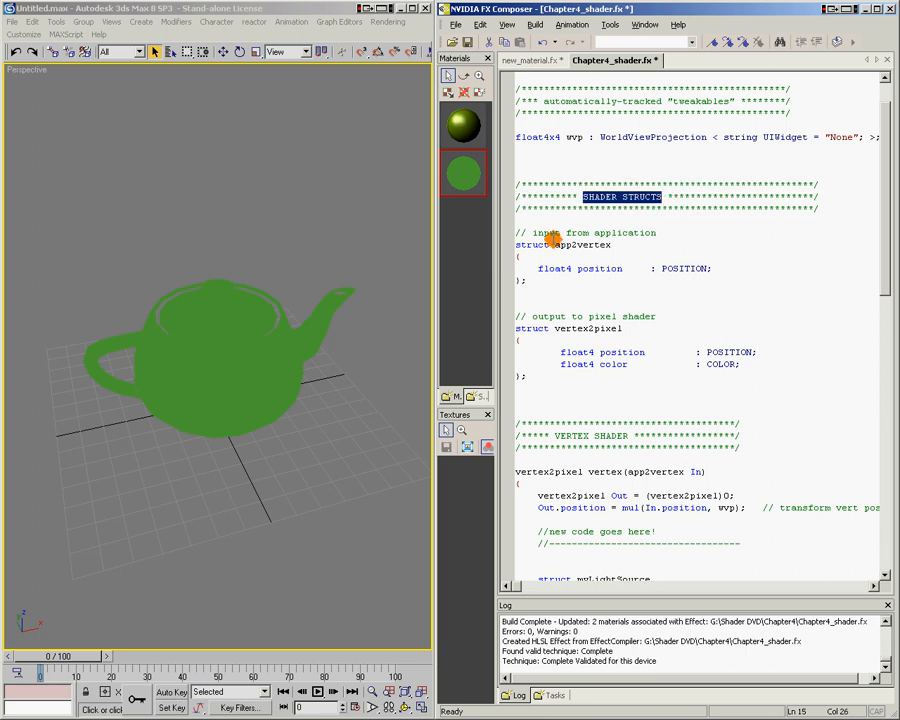
double_click(588, 232)
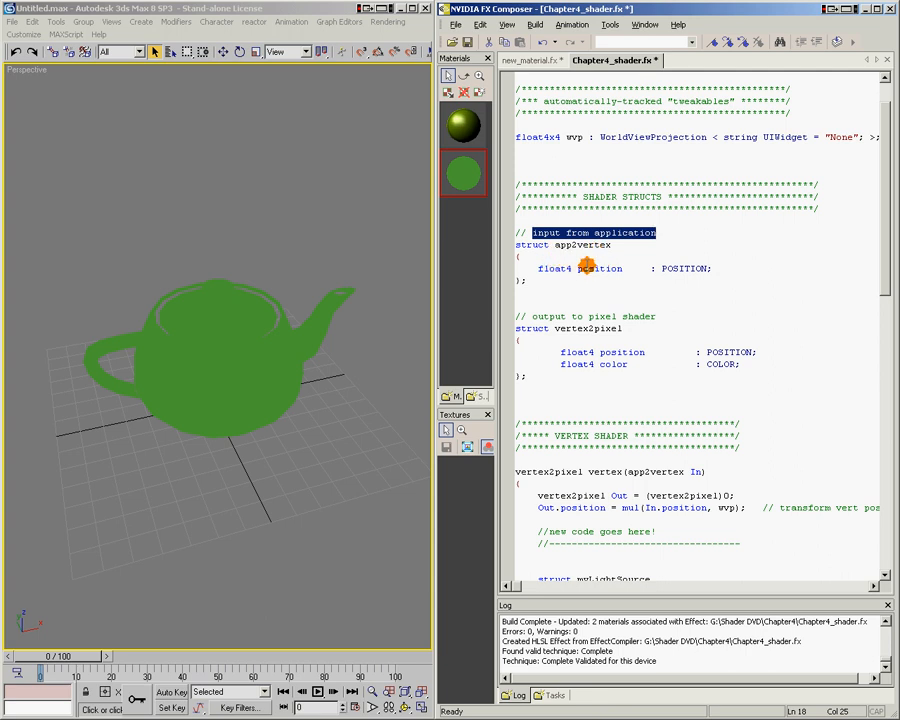
double_click(600, 268)
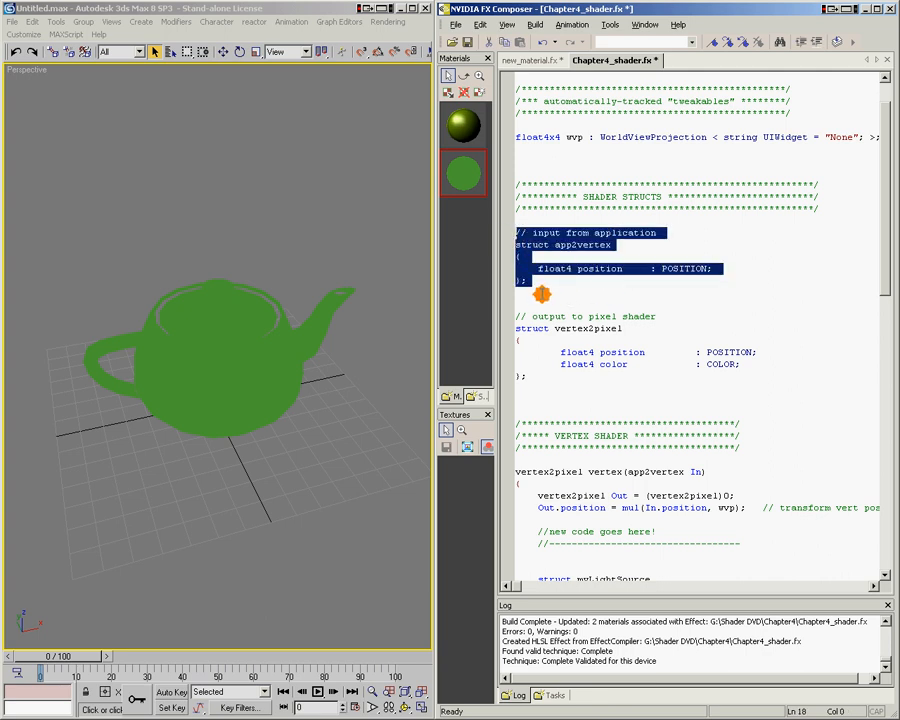
click(545, 285)
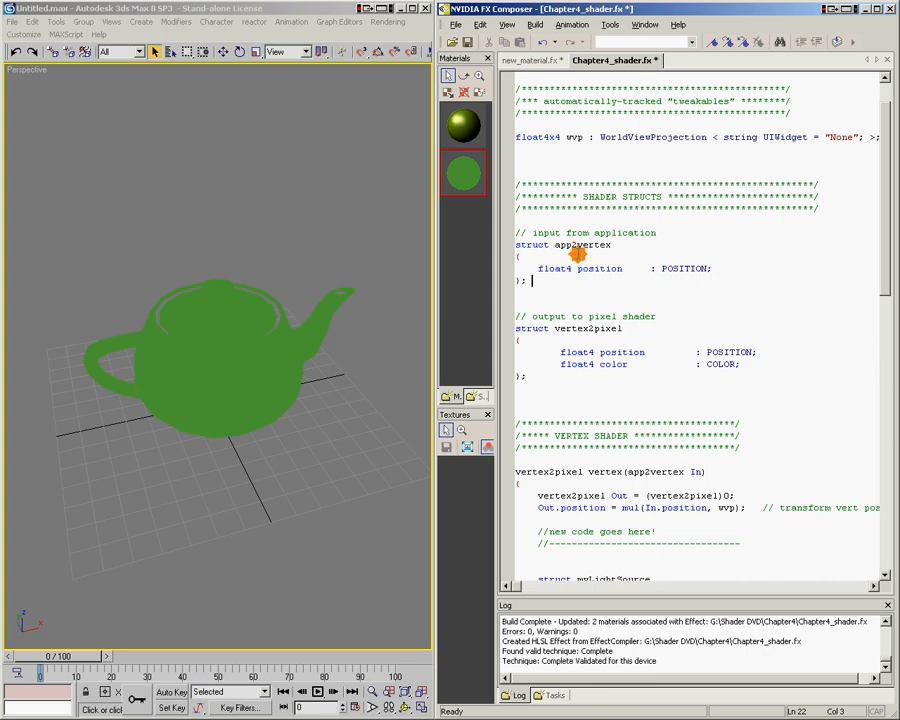
mouse_move(710, 268)
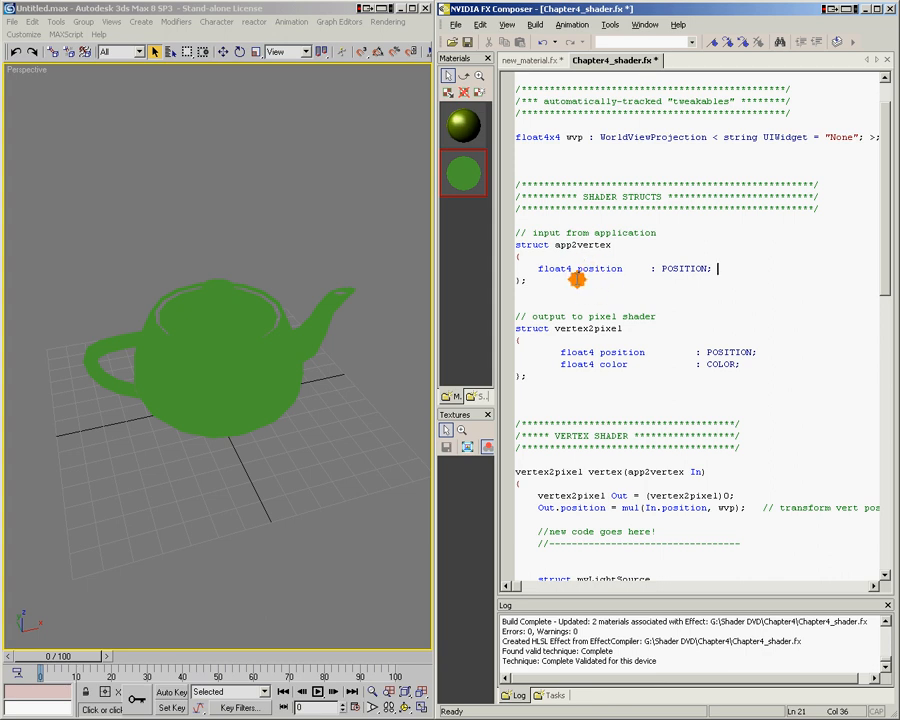
double_click(580, 244)
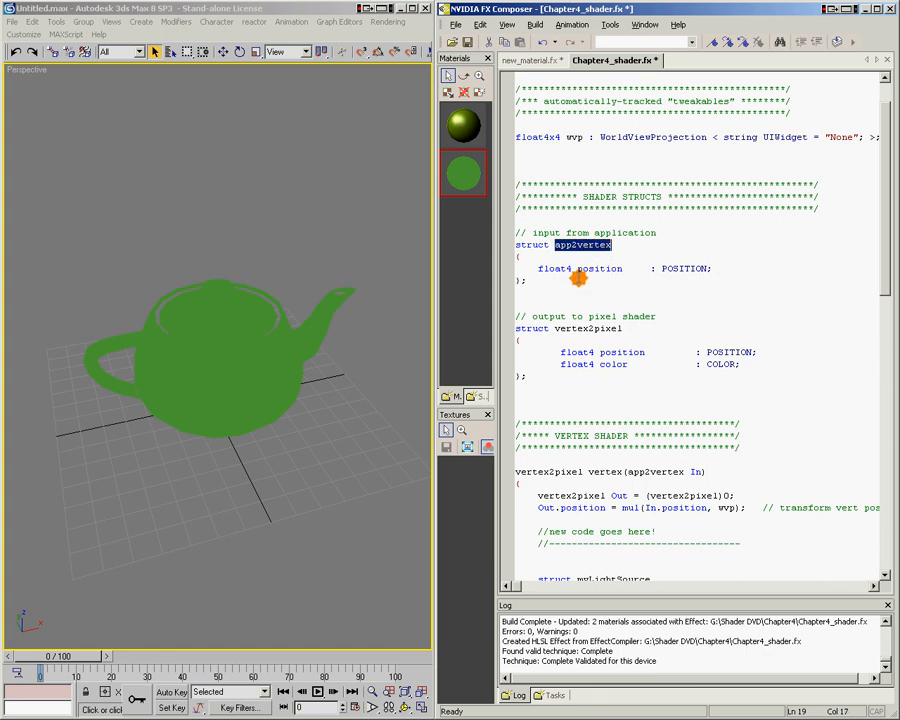
click(623, 268)
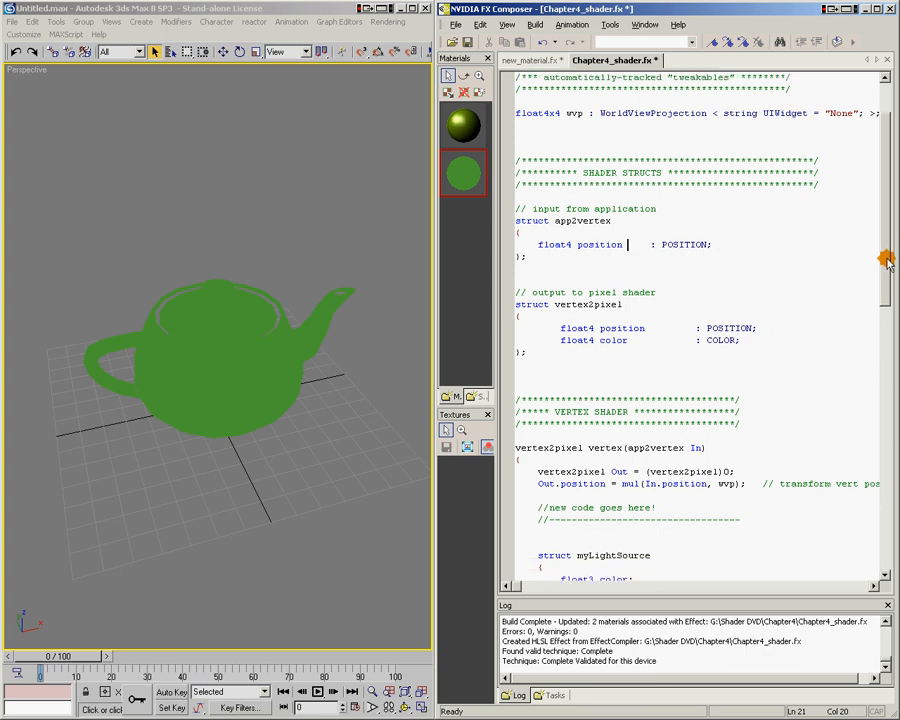
scroll(down, 3)
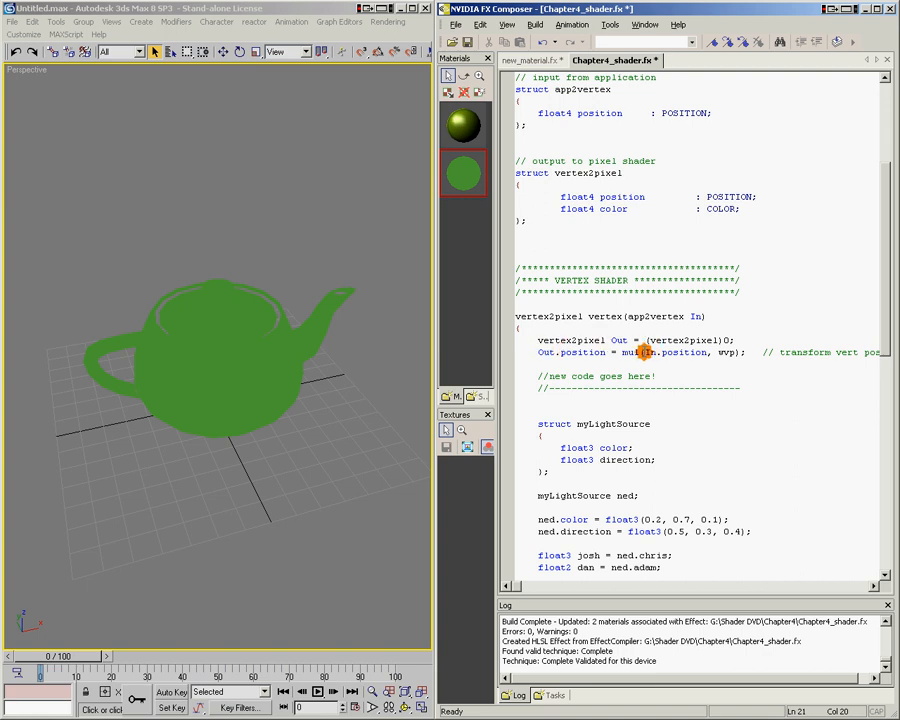
double_click(675, 352)
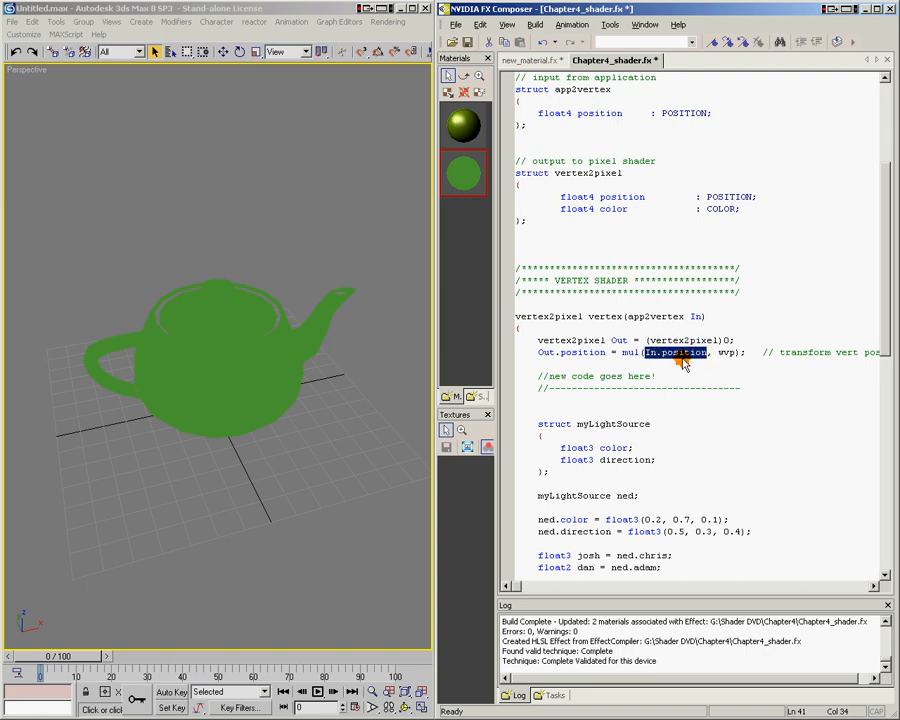
mouse_move(610, 358)
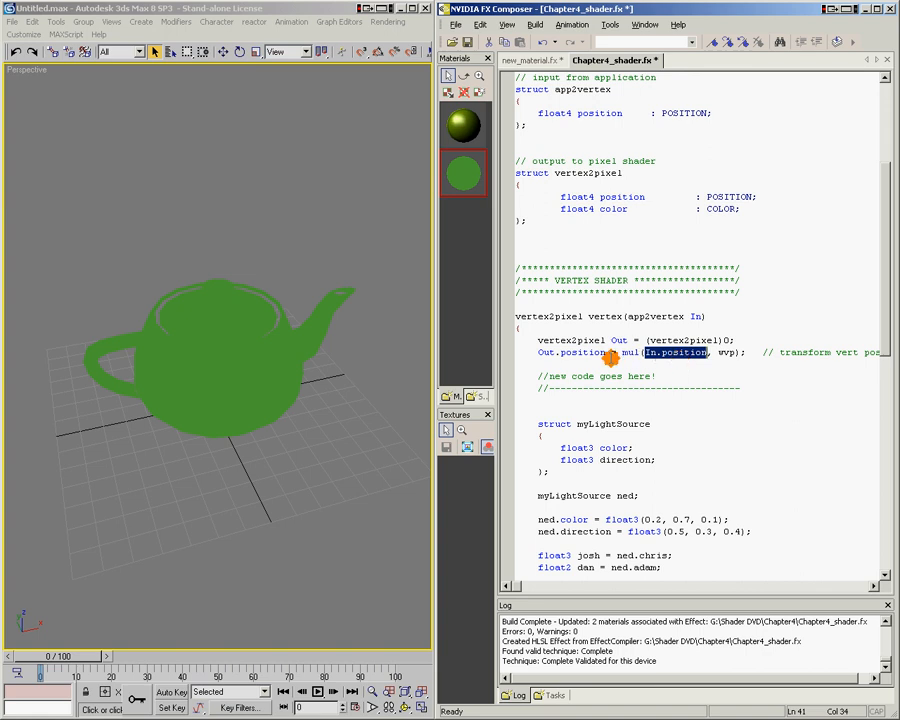
scroll(up, 3)
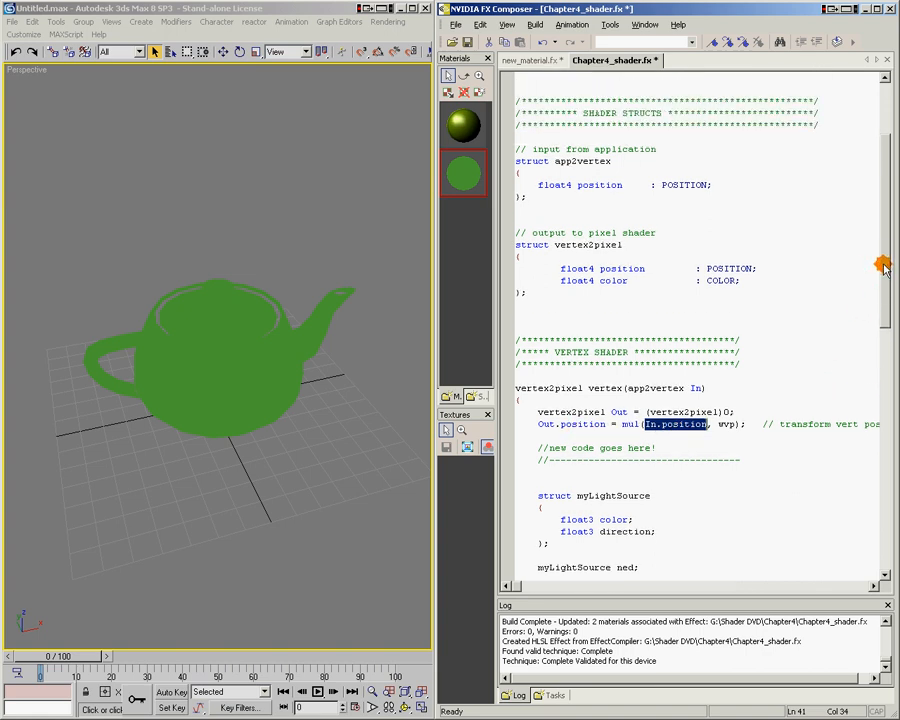
click(530, 232)
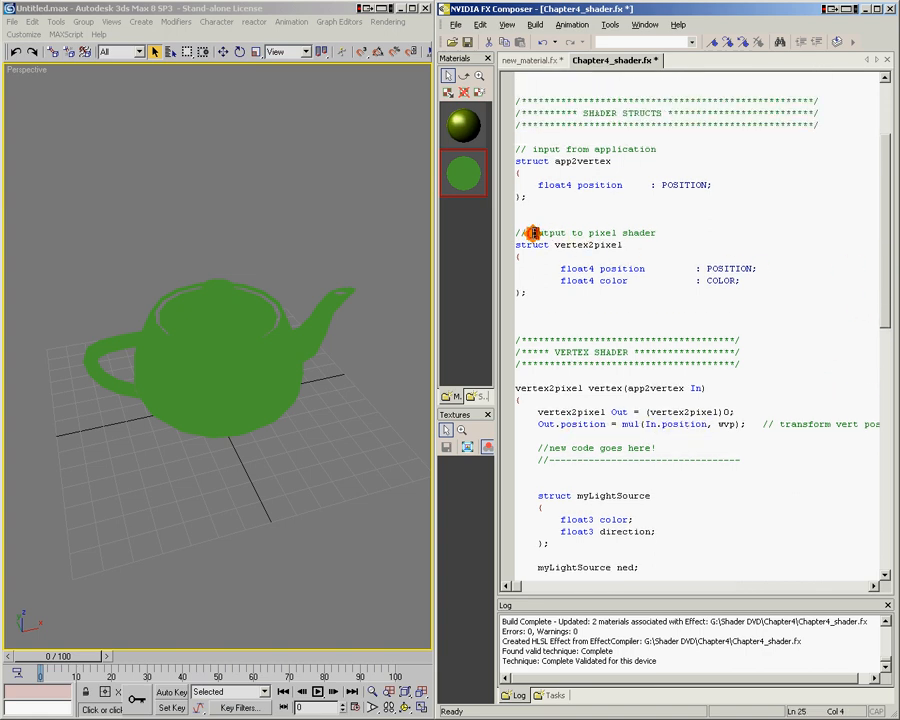
double_click(578, 232)
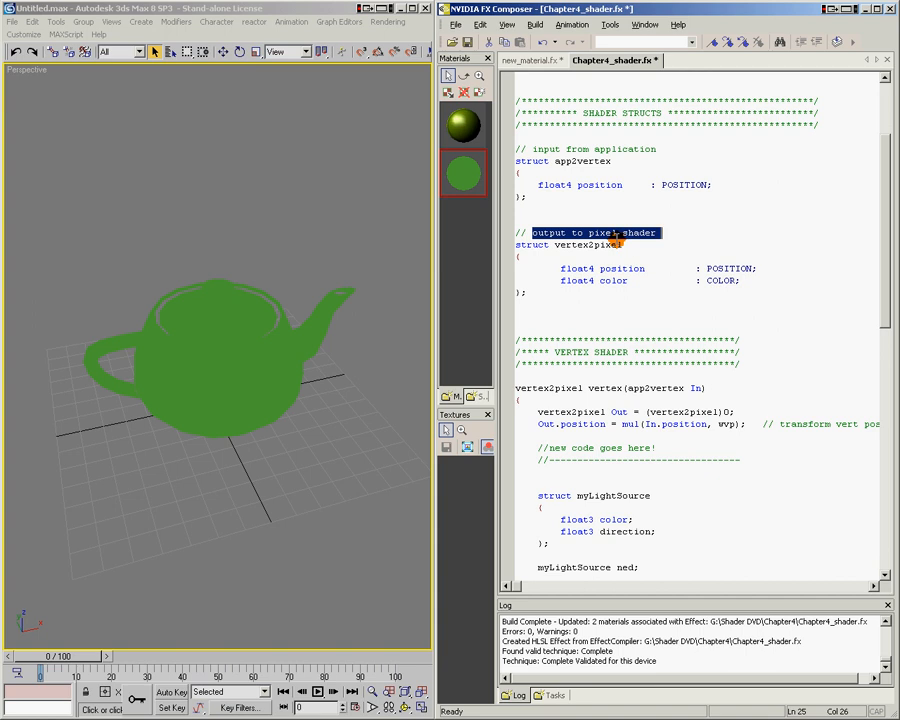
mouse_move(670, 257)
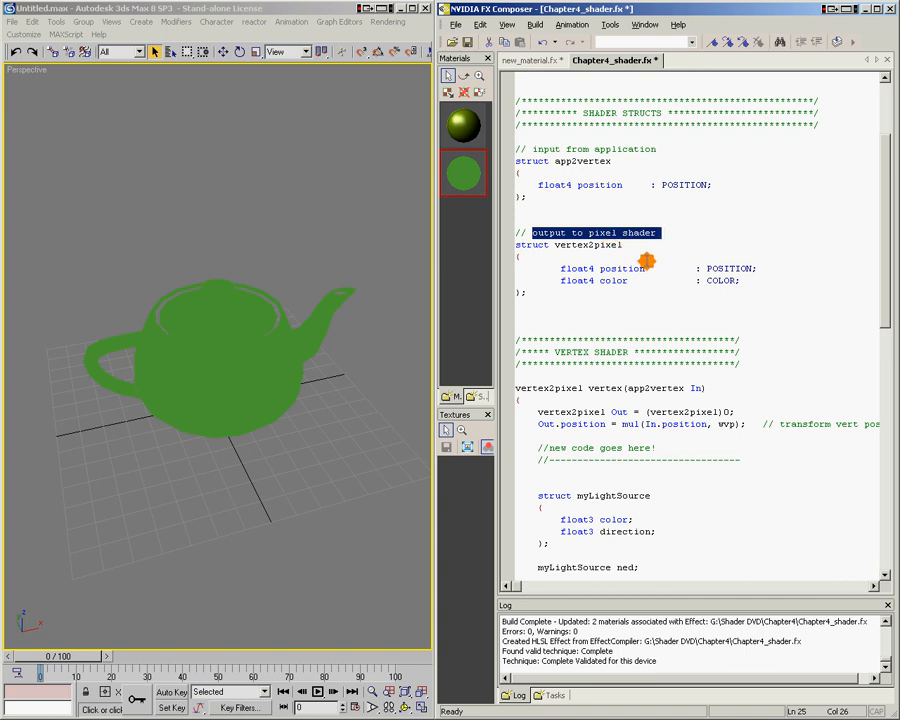
double_click(623, 268)
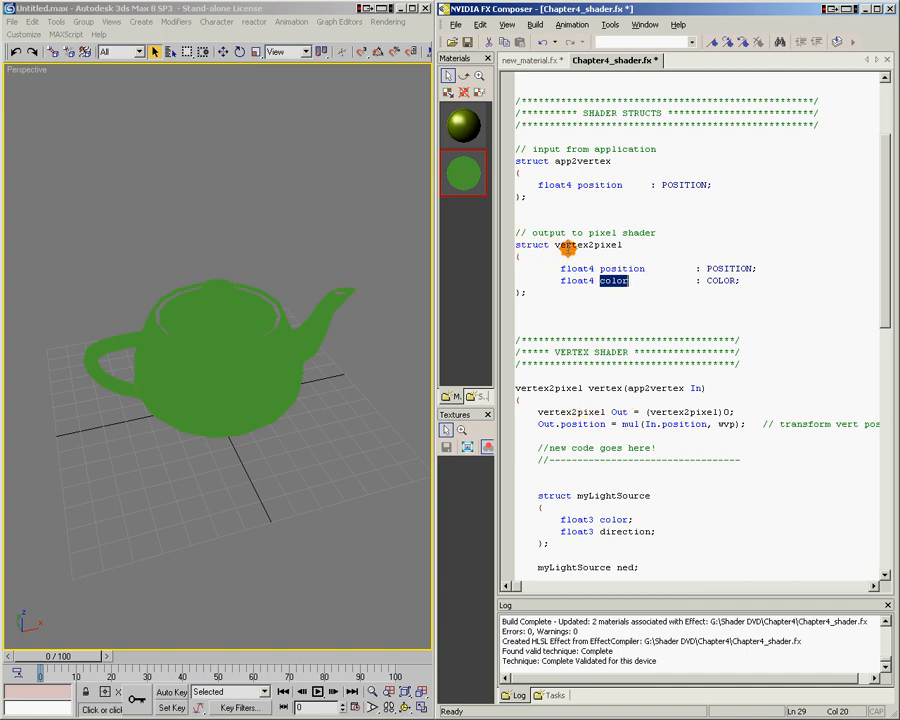
double_click(588, 245)
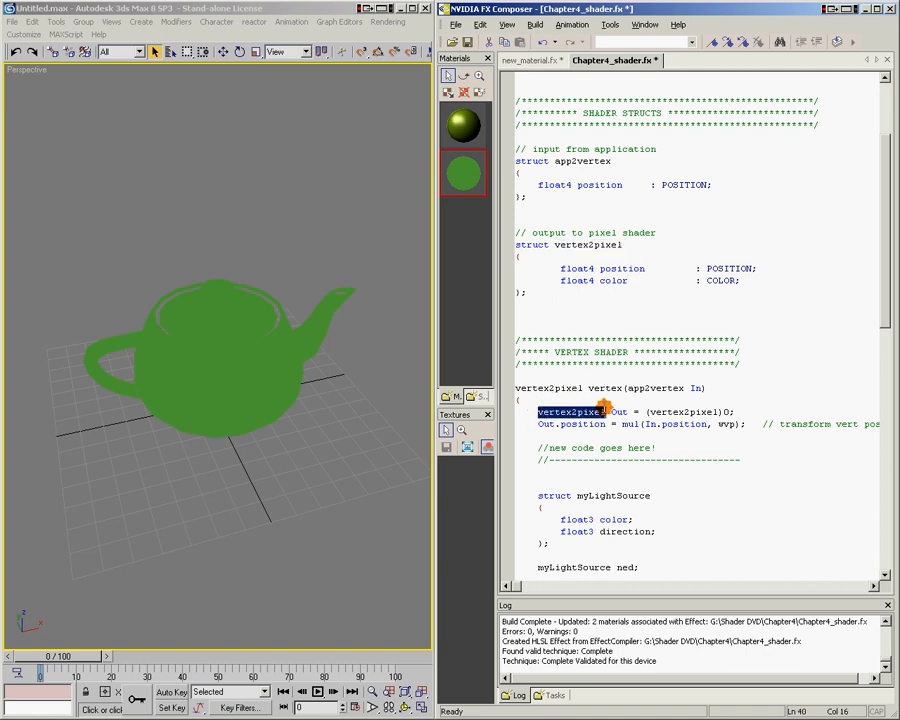
double_click(618, 411)
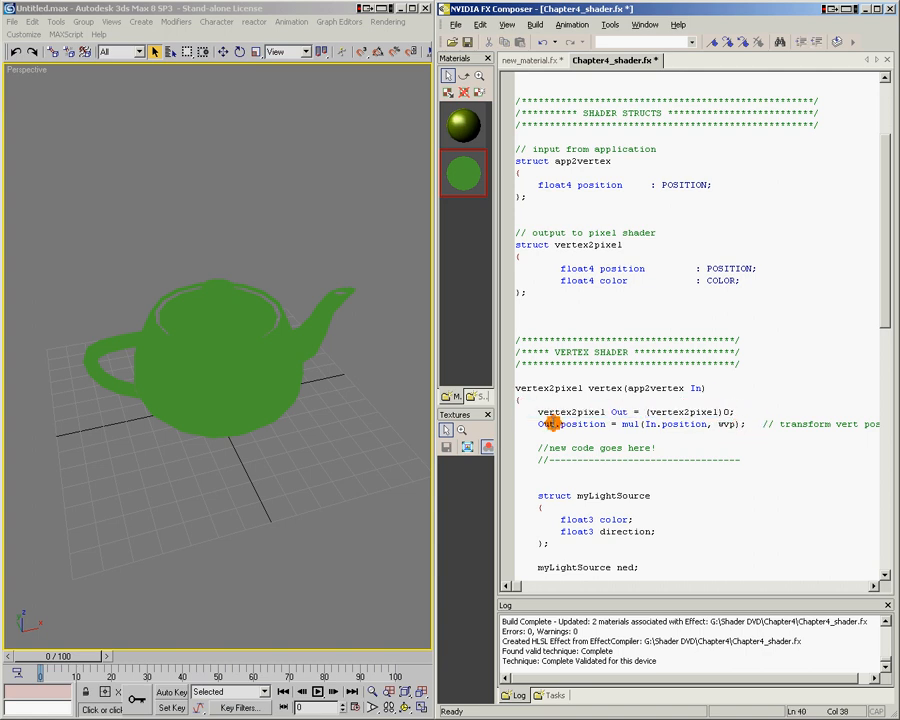
double_click(572, 424)
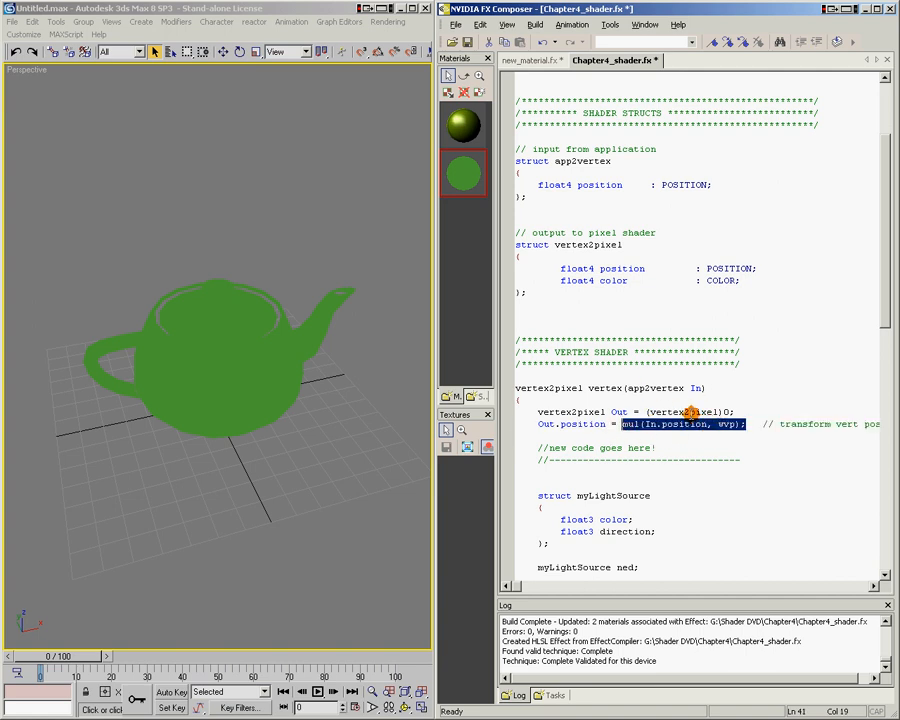
mouse_move(710, 461)
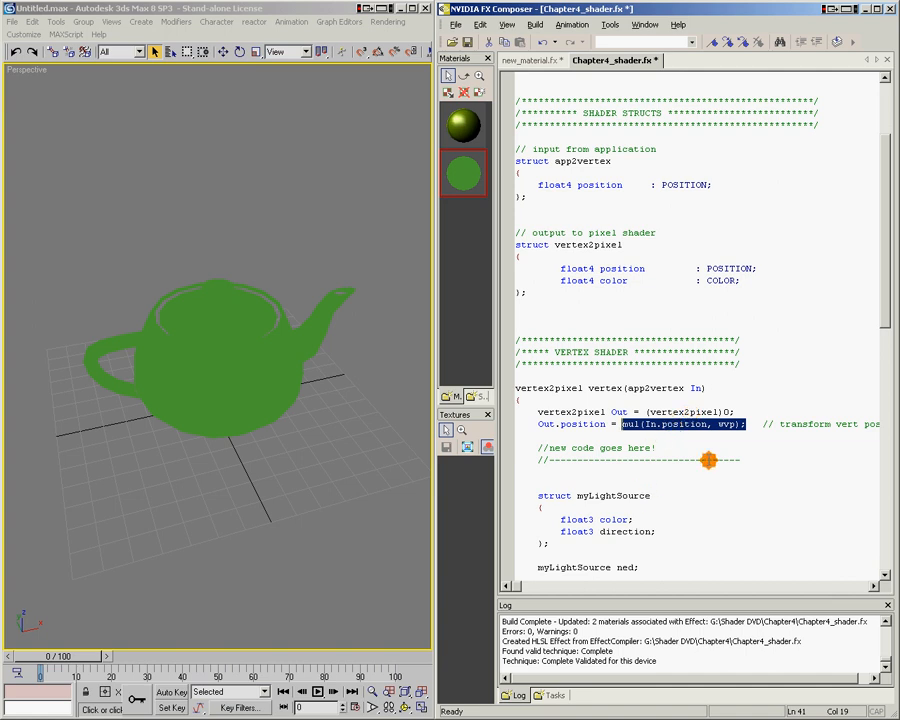
scroll(down, 3)
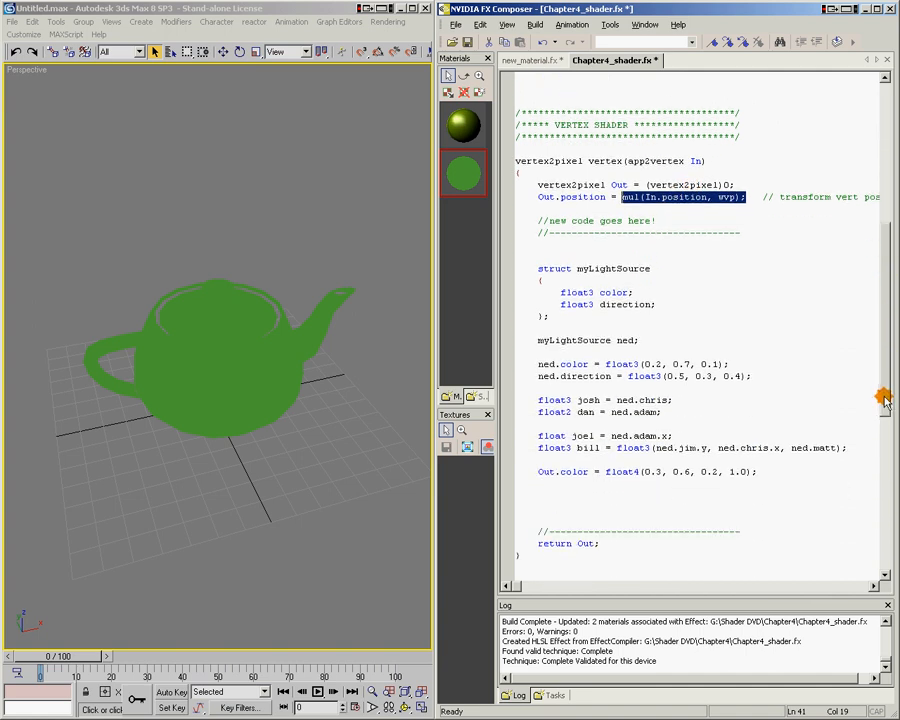
mouse_move(605, 471)
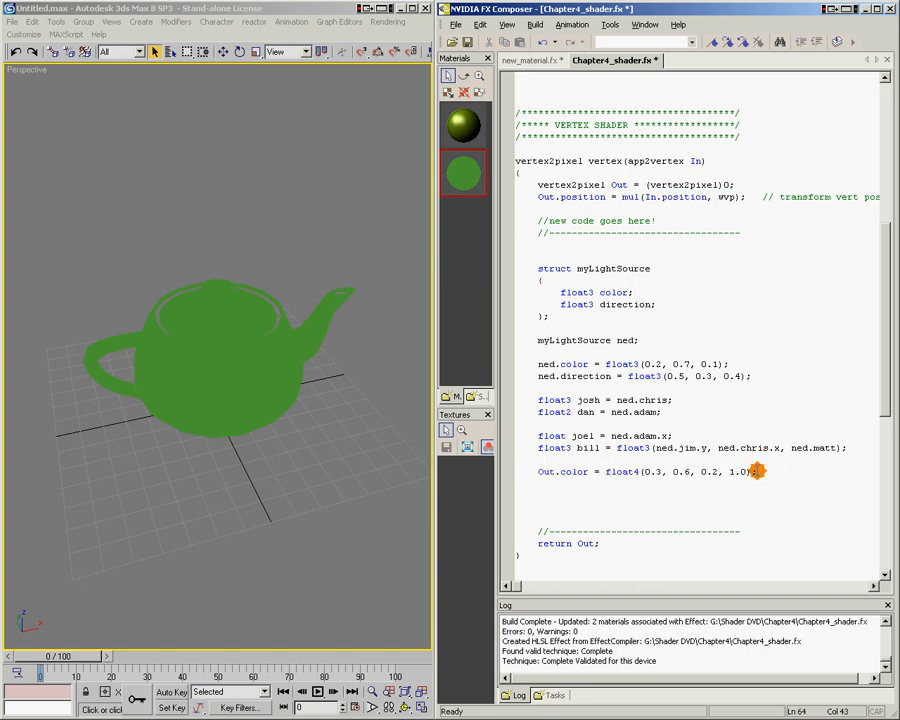
scroll(up, 3)
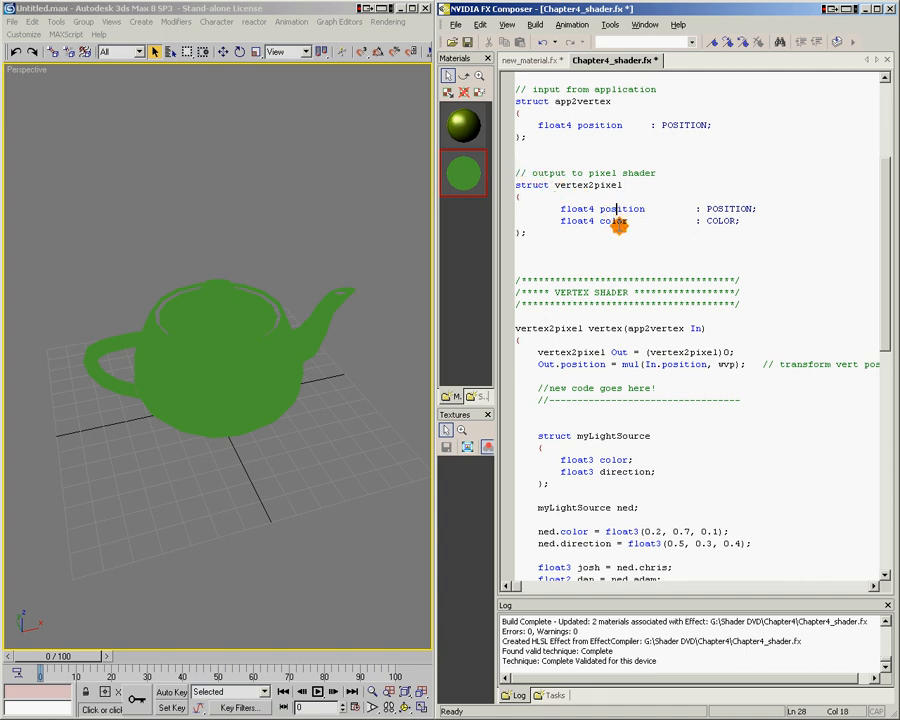
scroll(down, 3)
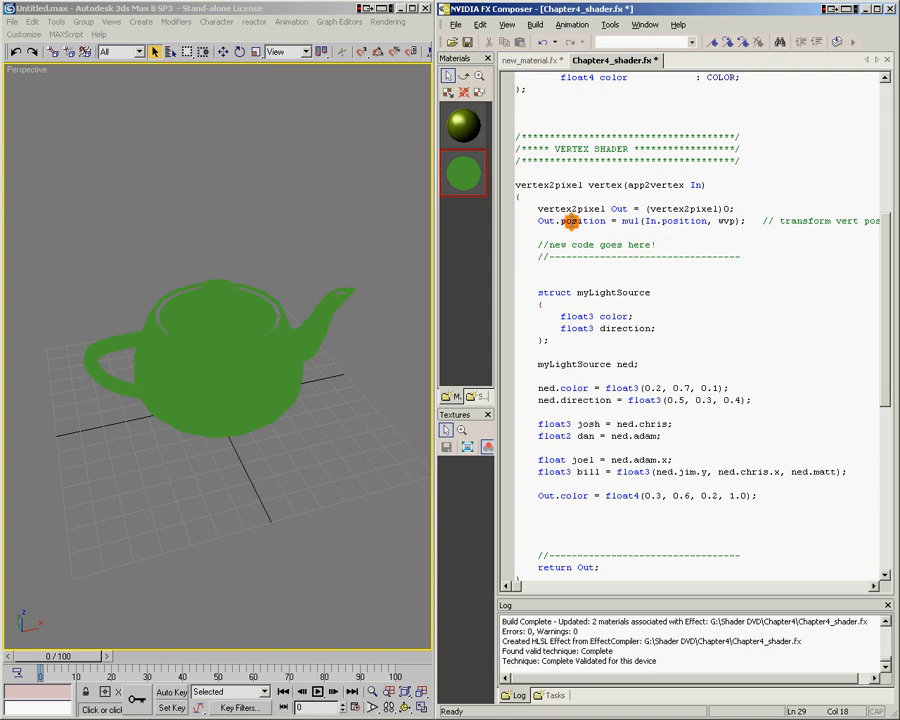
double_click(575, 221)
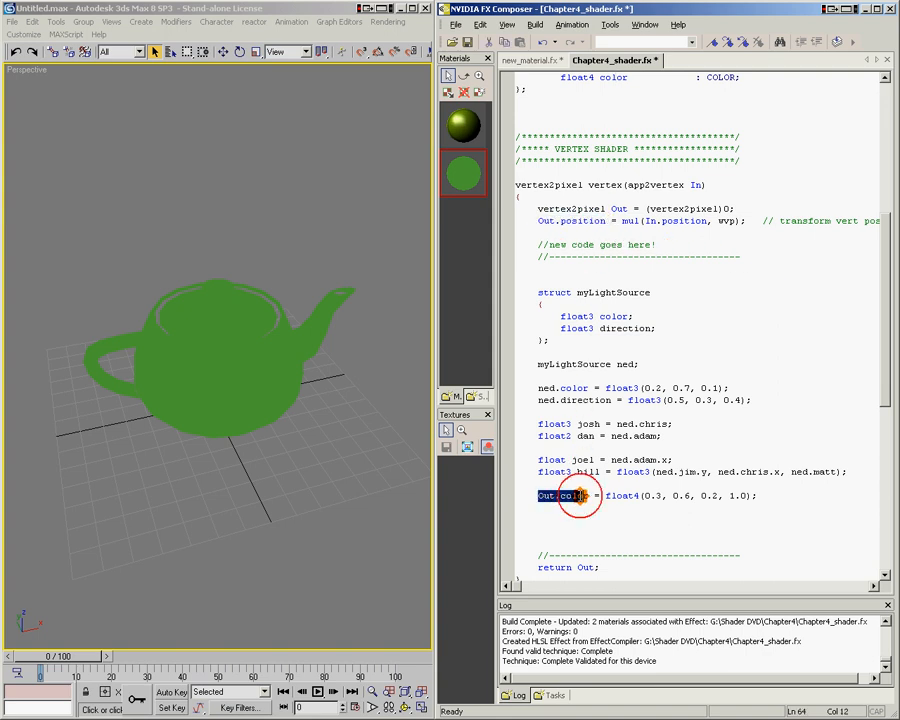
scroll(down, 3)
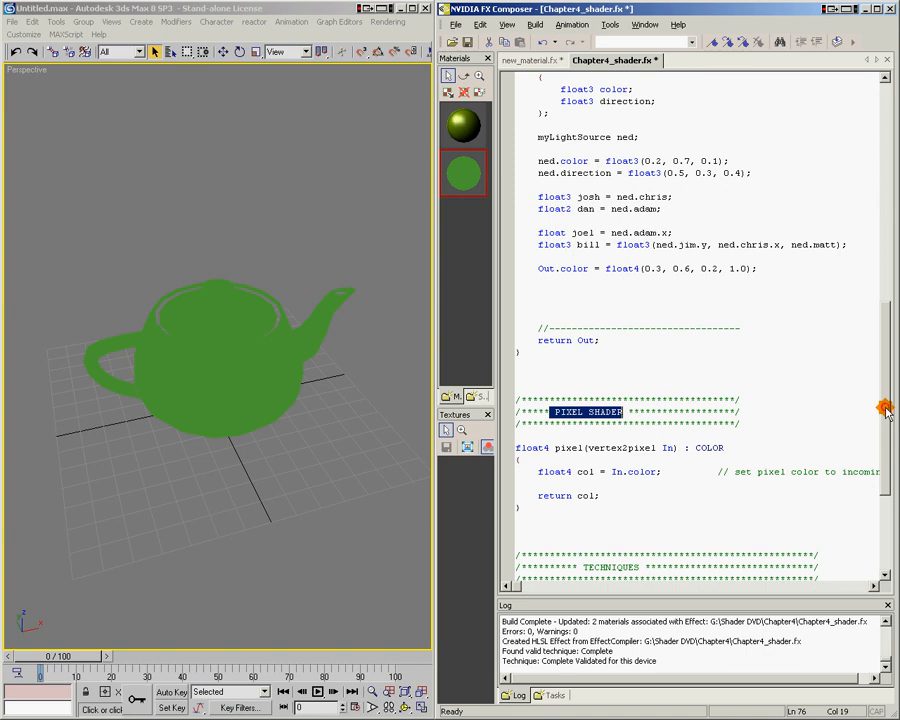
scroll(up, 3)
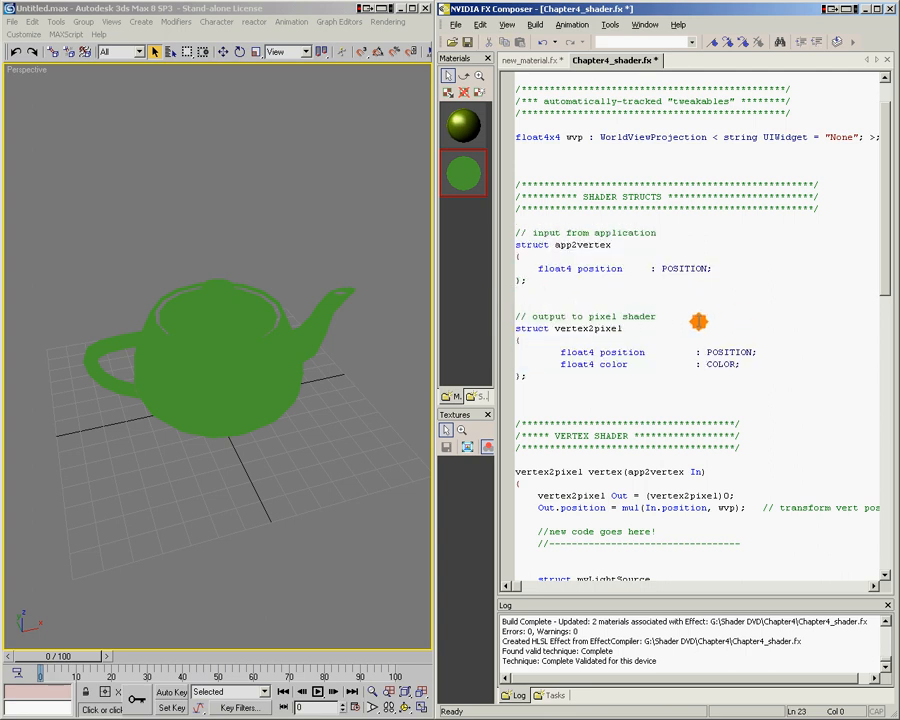
scroll(down, 3)
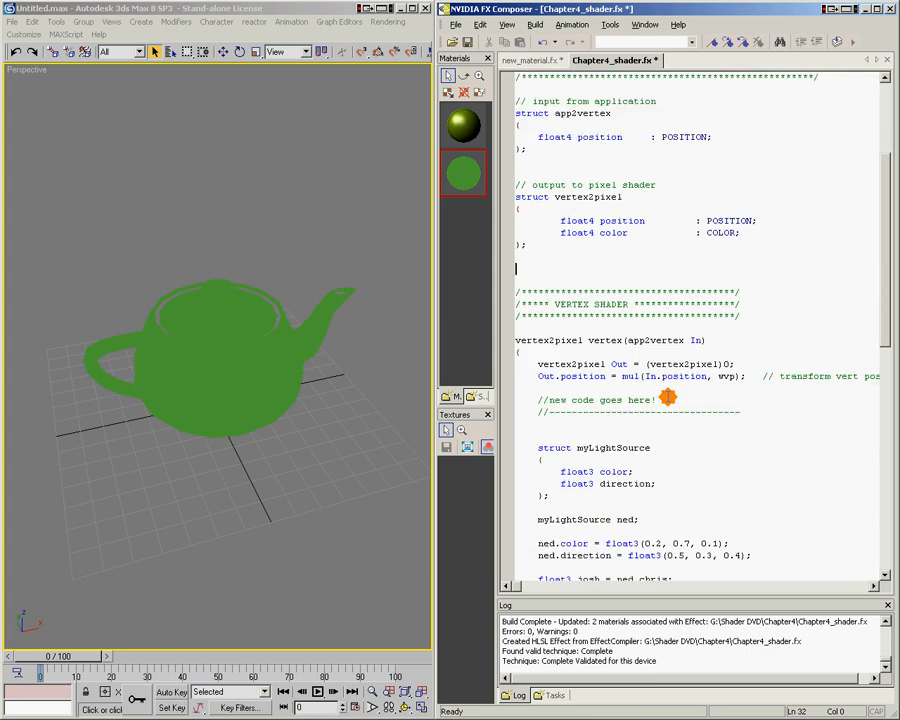
scroll(down, 3)
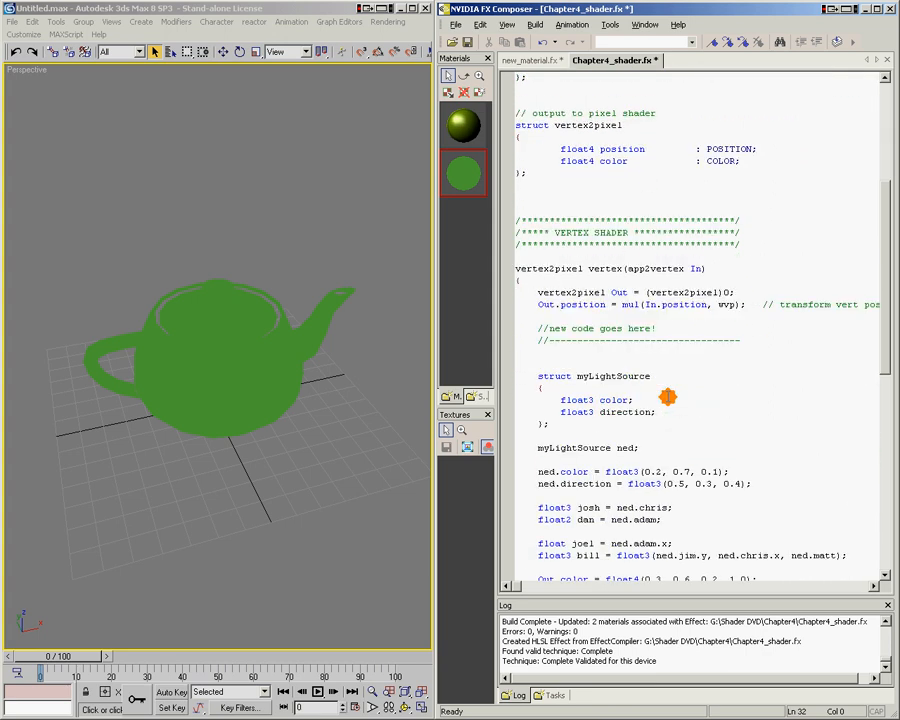